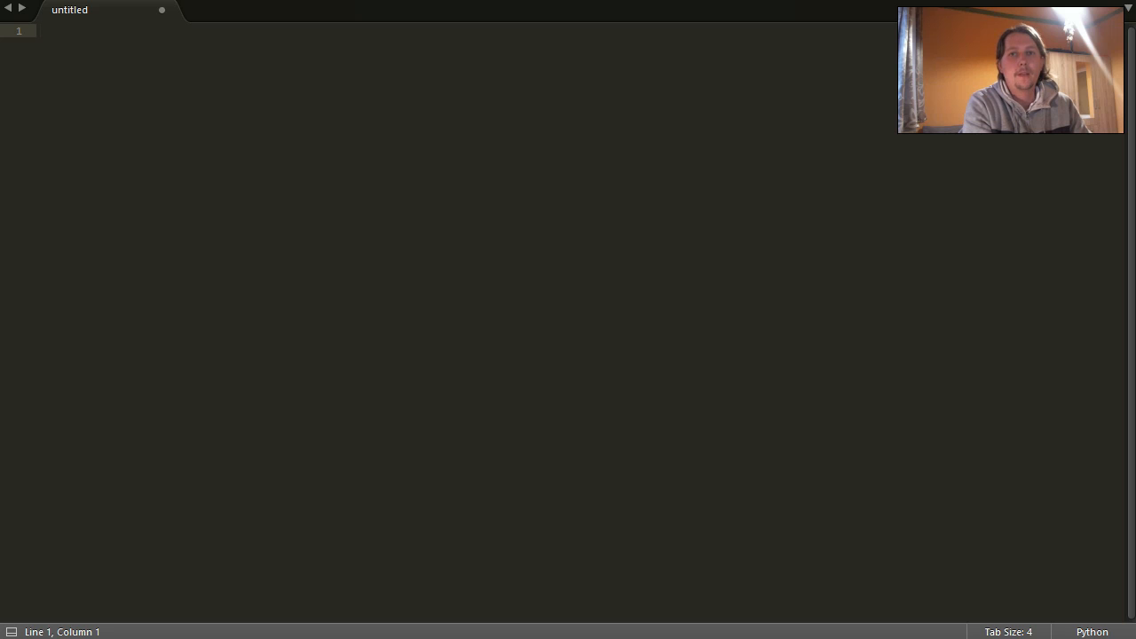
Step: Type 'import threading, time, random, queue' on line 1, correcting the queue typo
type("import t")
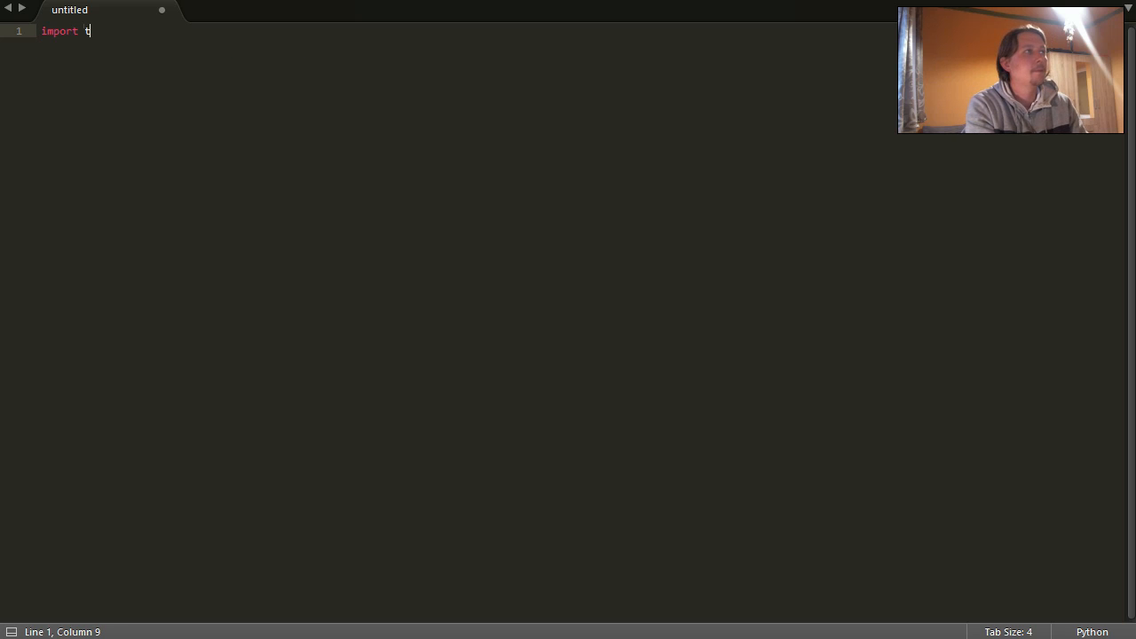
type("hread")
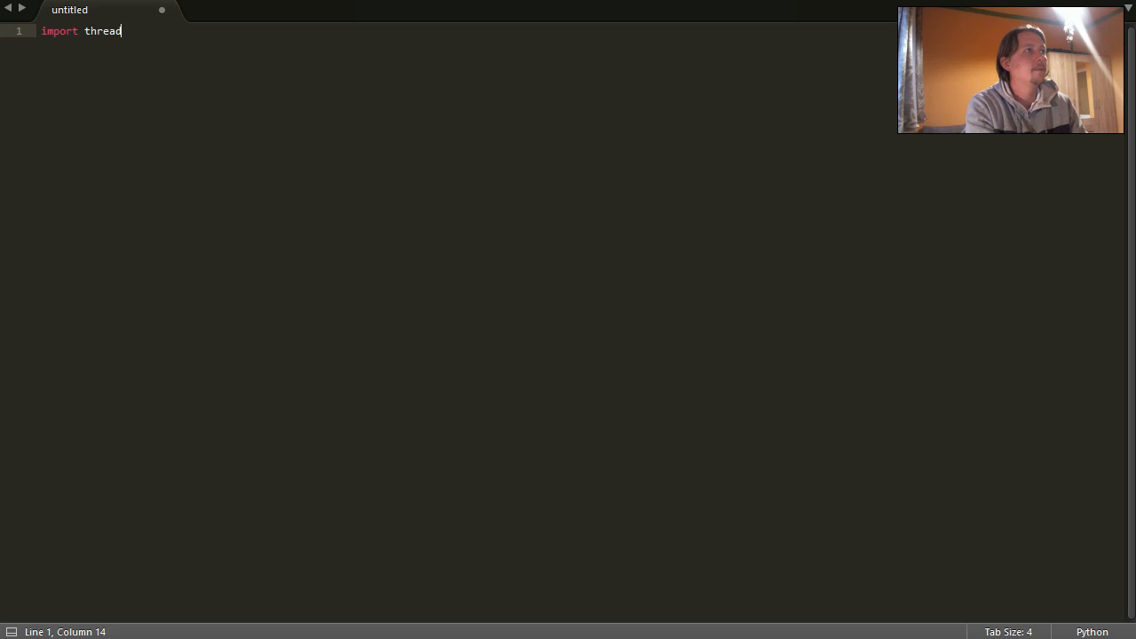
type("ing,")
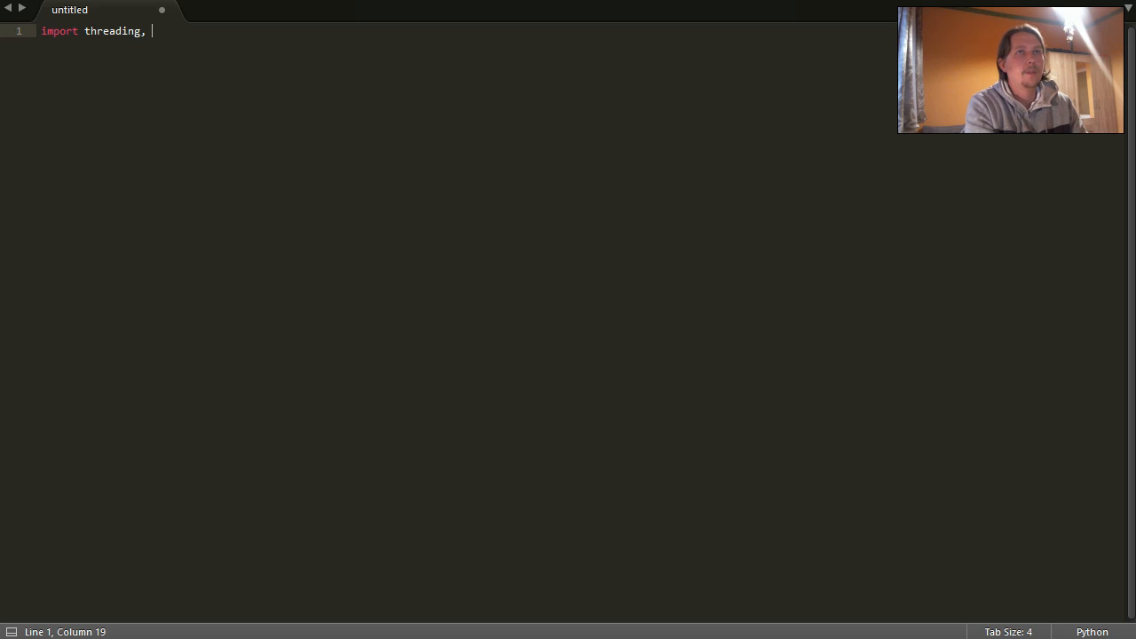
type("time,")
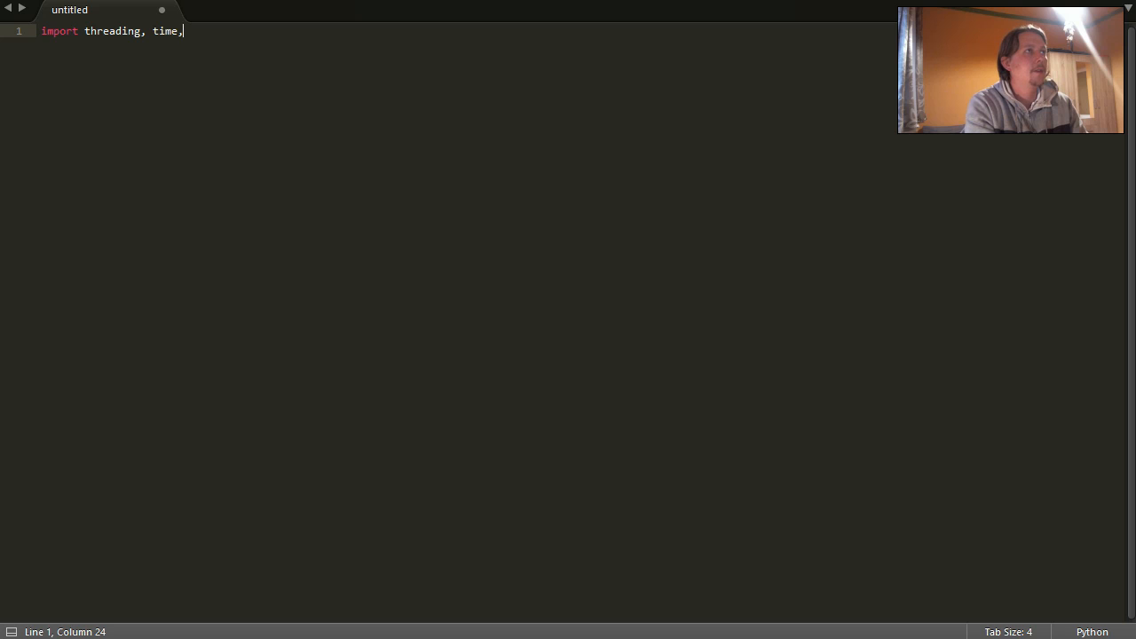
type("random")
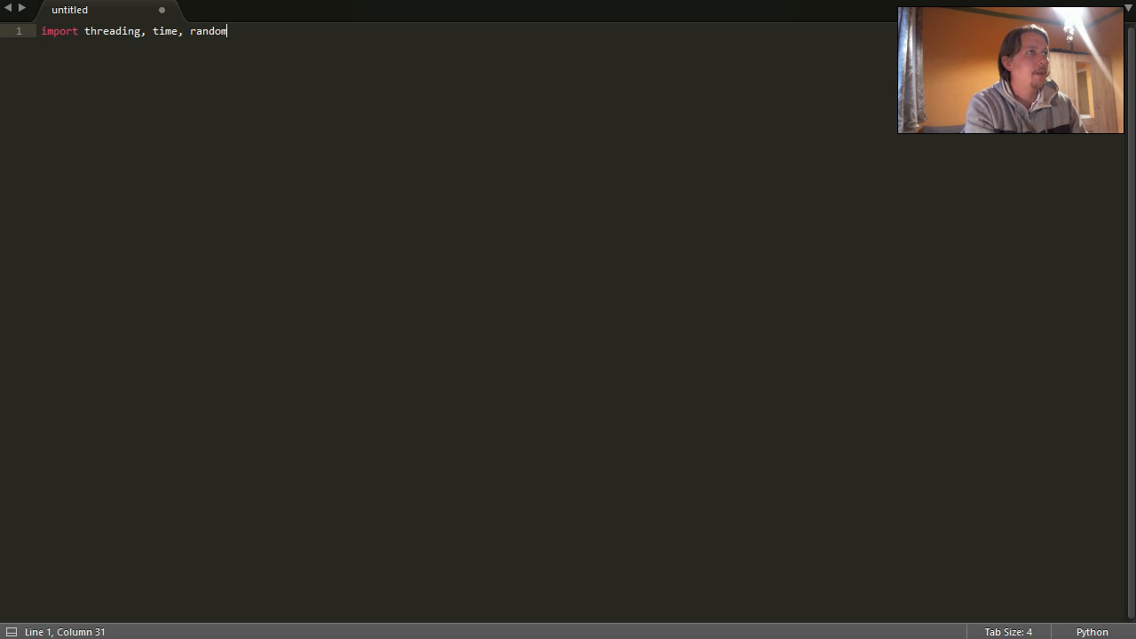
type(", quer")
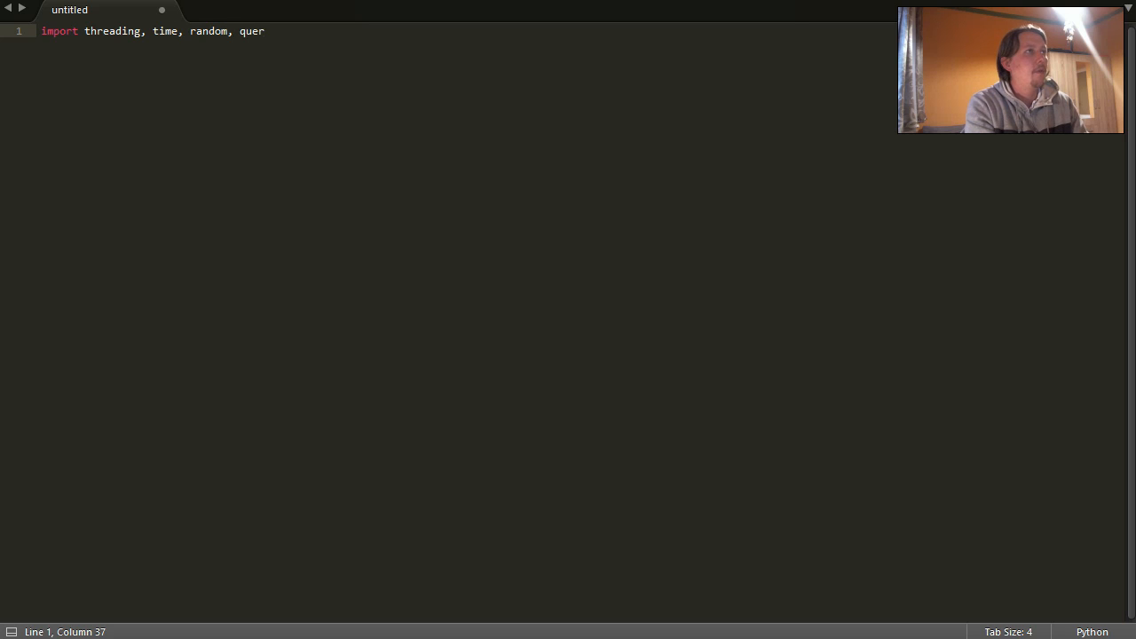
key("backspace")
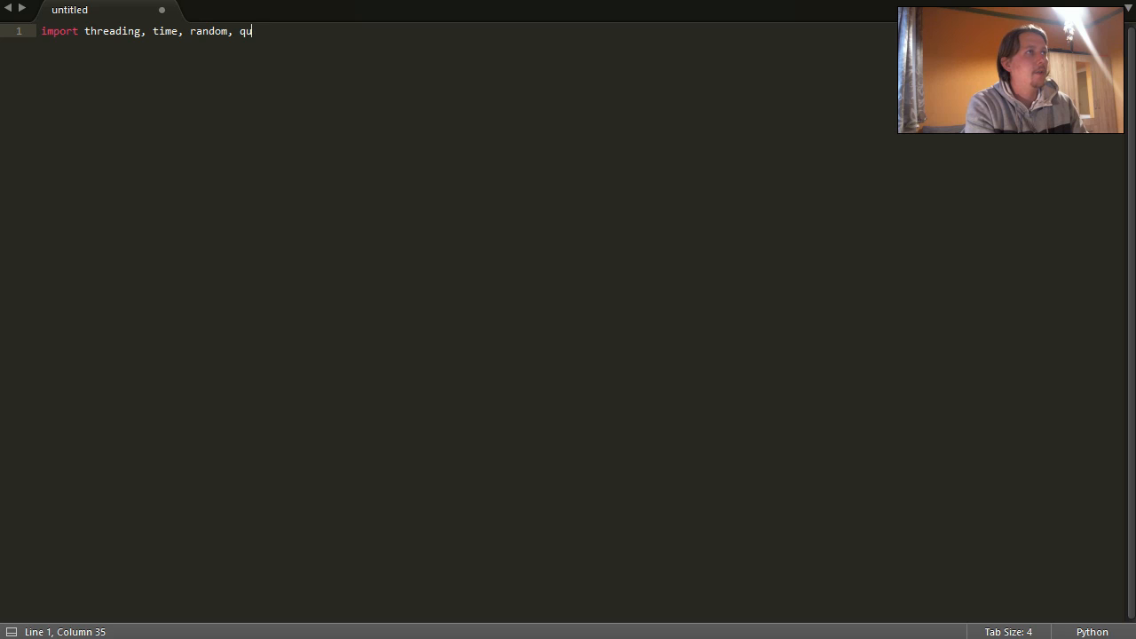
type("eue")
type("class Prod:")
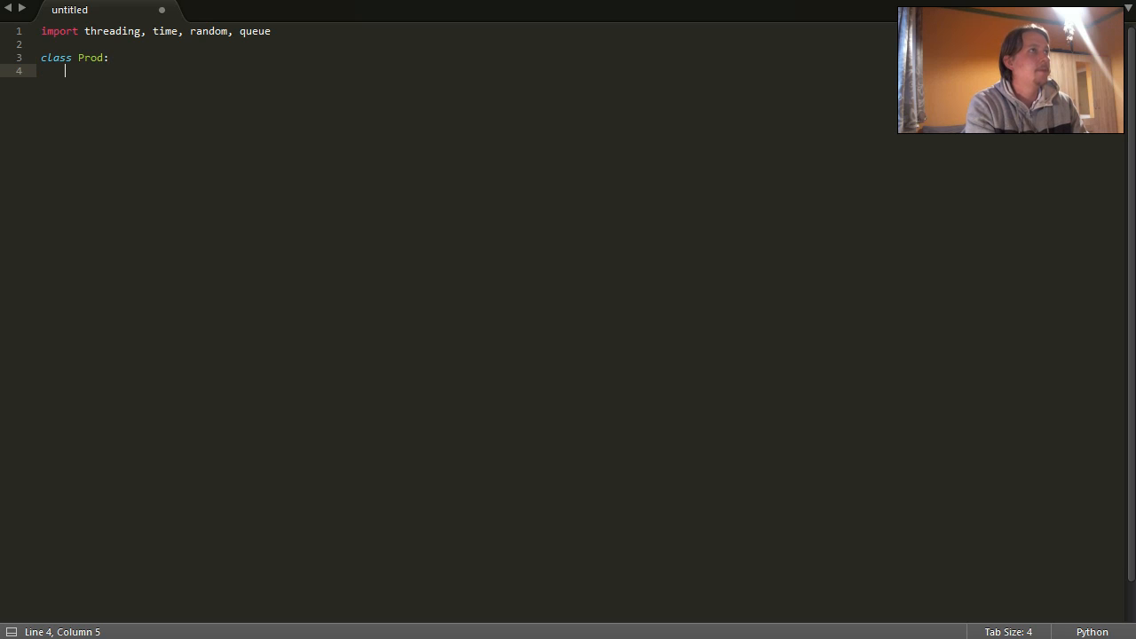
Step: Write __init__(self) setting self.product to ['nail', 'fork', 'hammer', 'cabbage']
type("def __in")
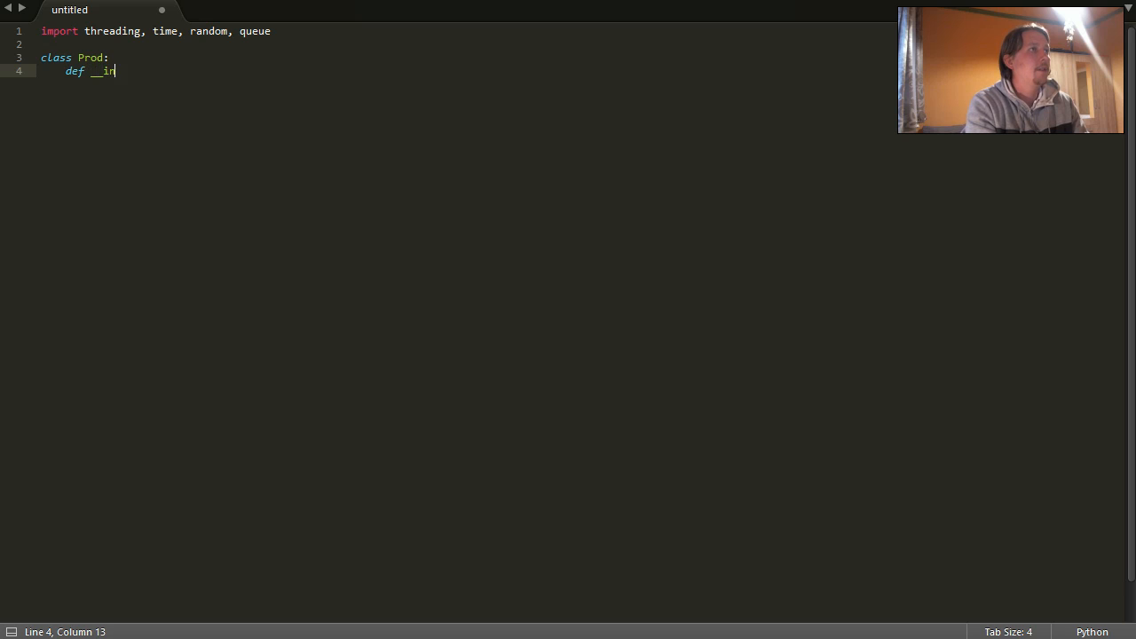
type("it__()")
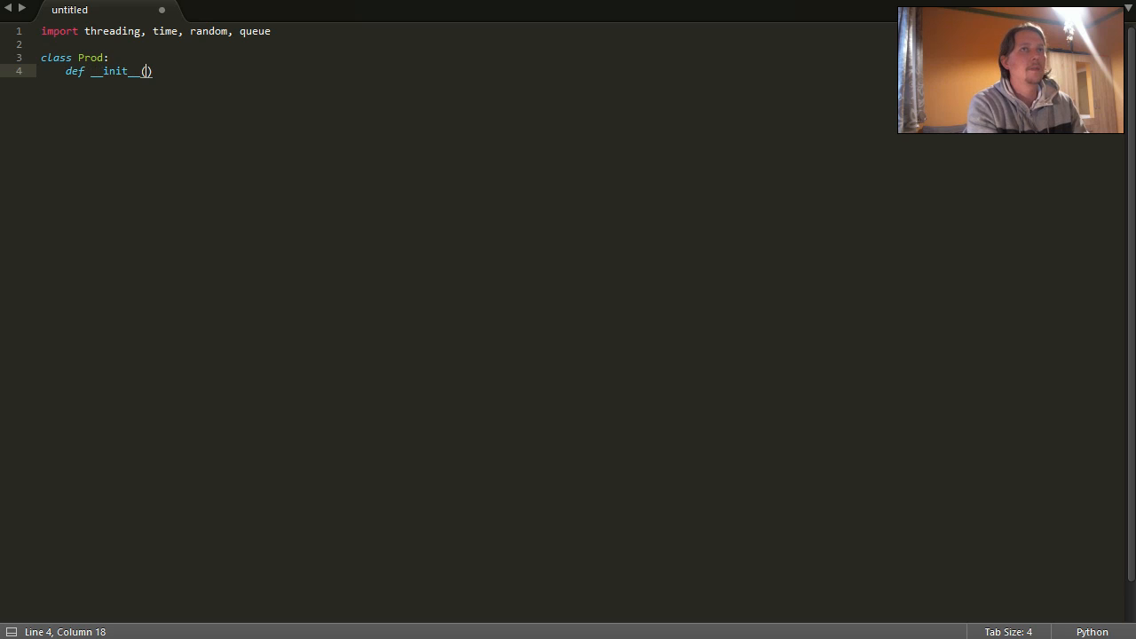
type("self):")
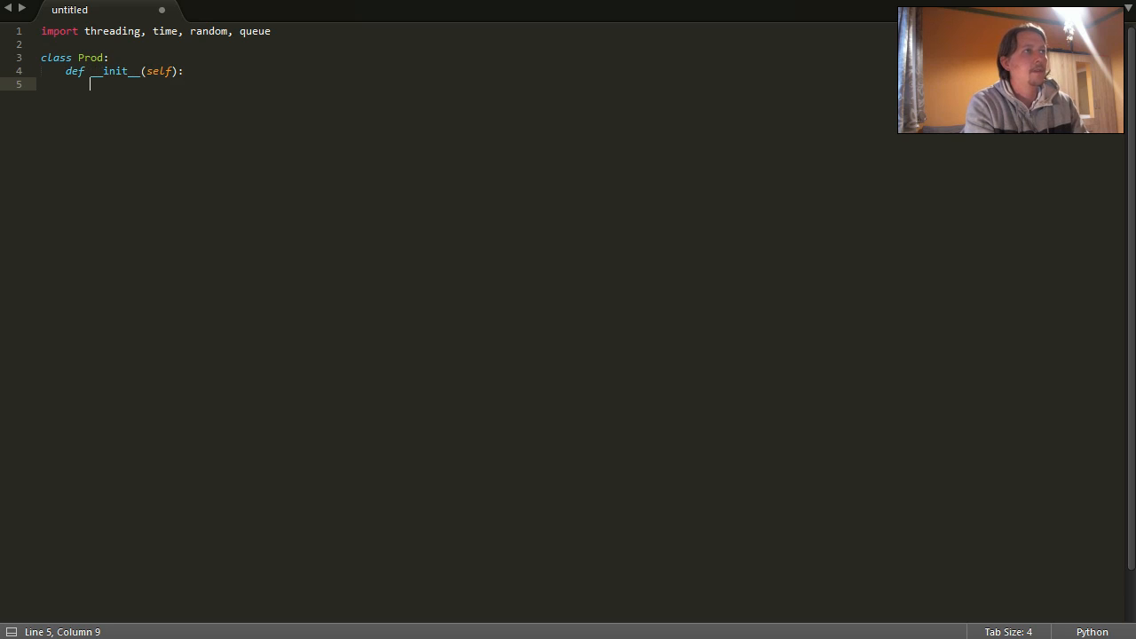
type("self.")
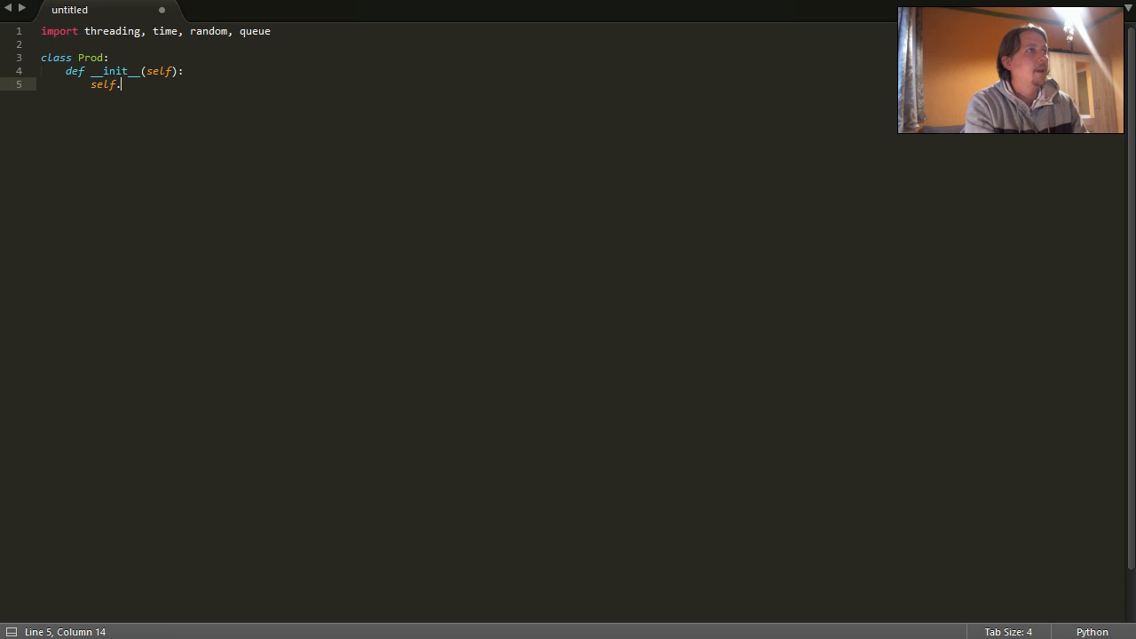
type("produ")
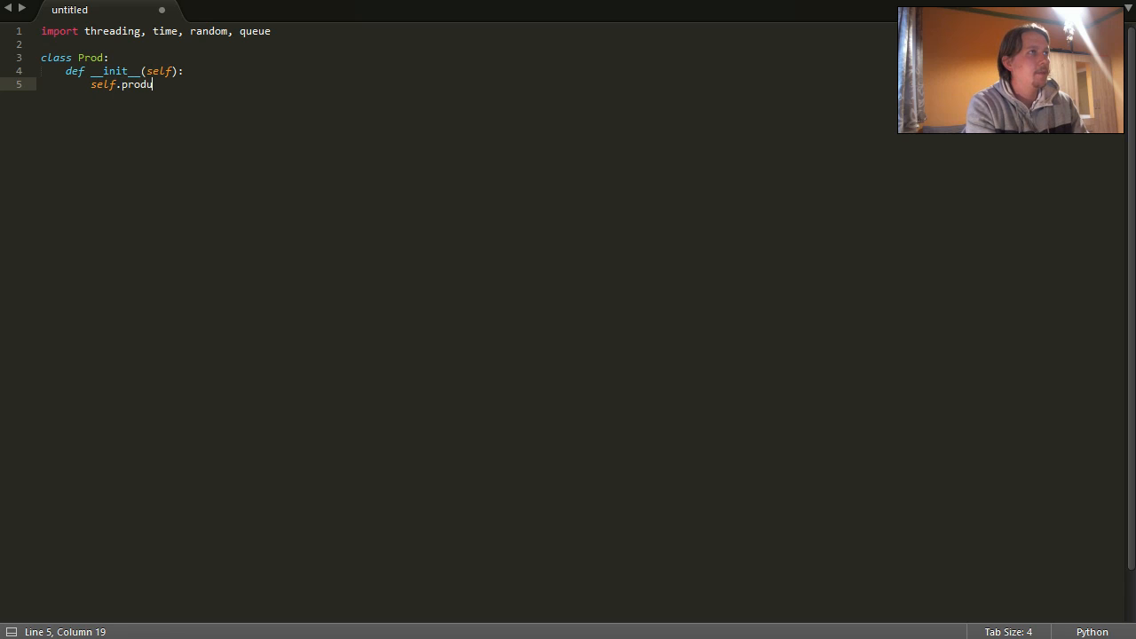
type("ct =")
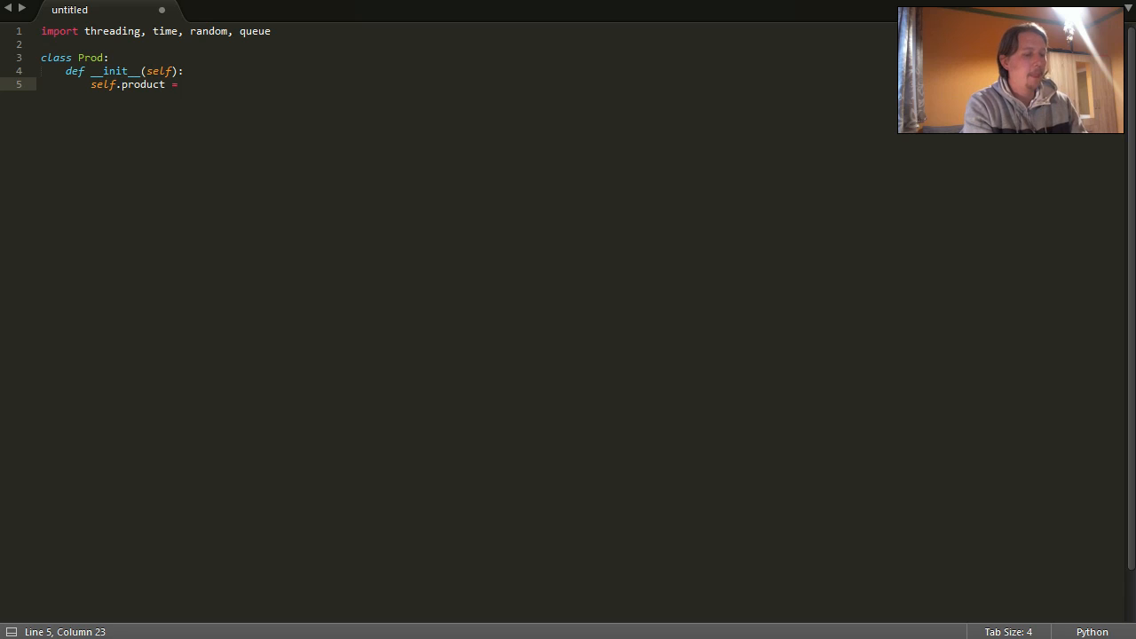
type("''")
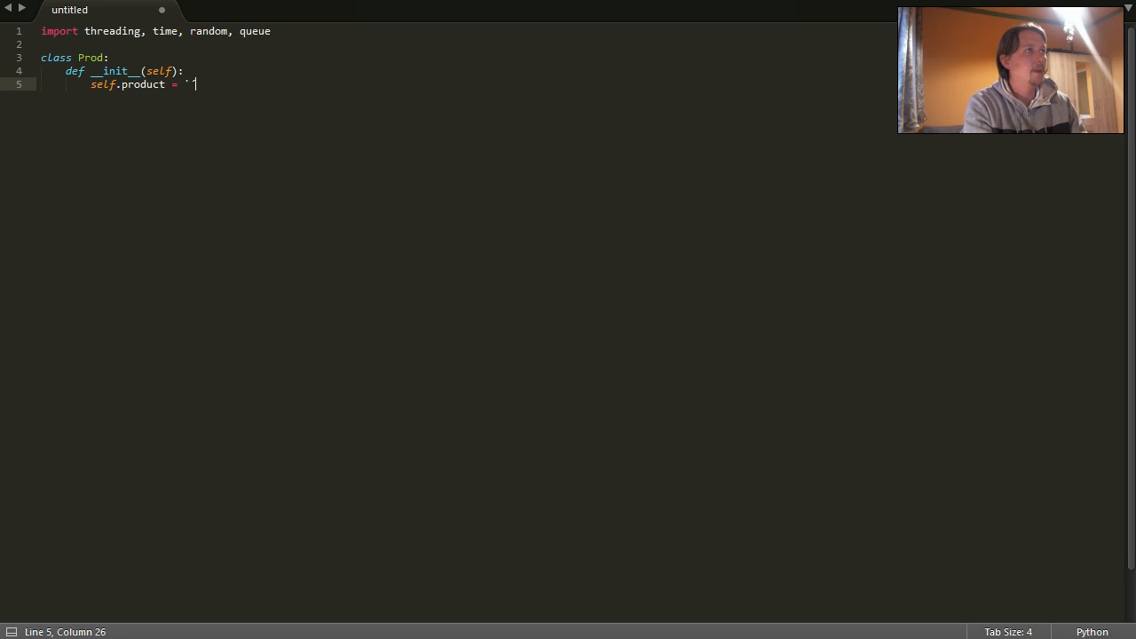
type("[")
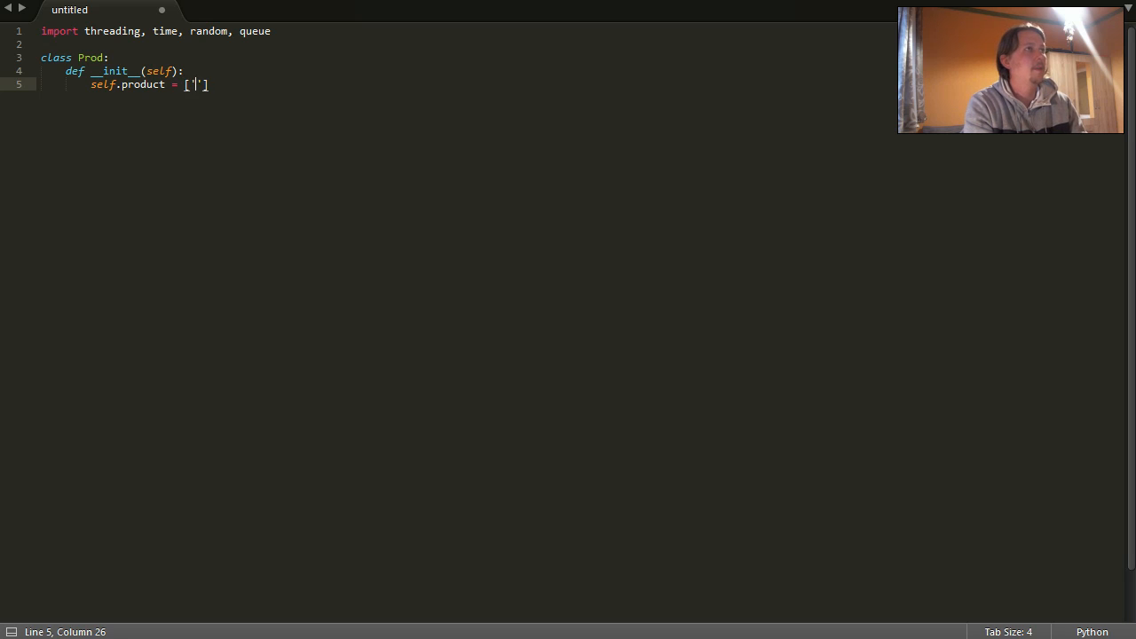
type("nail")
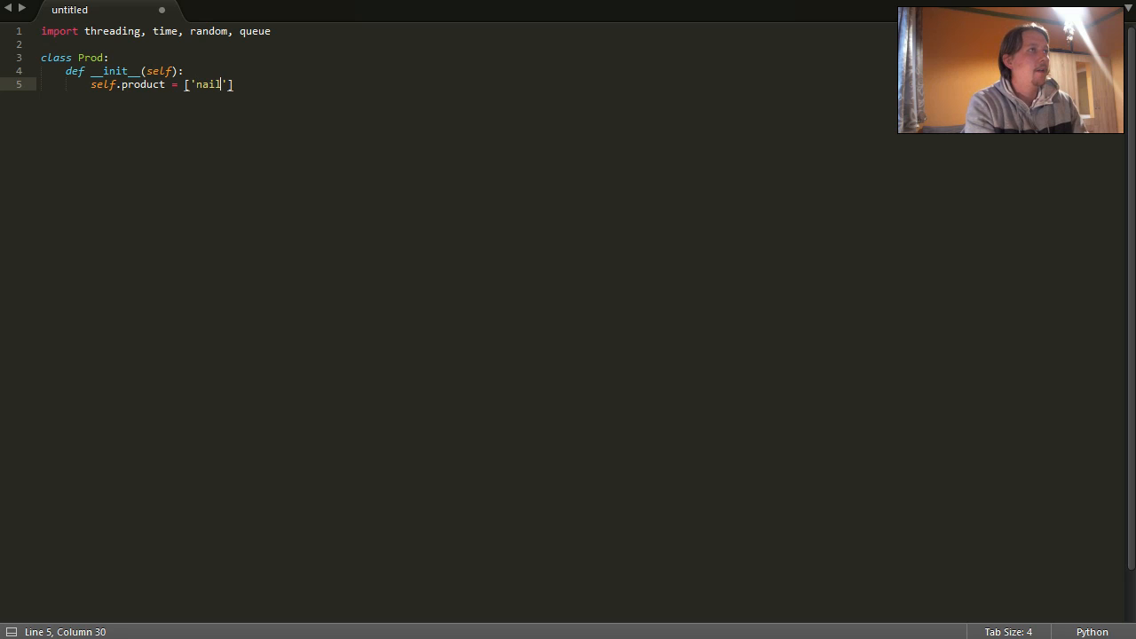
type(", '")
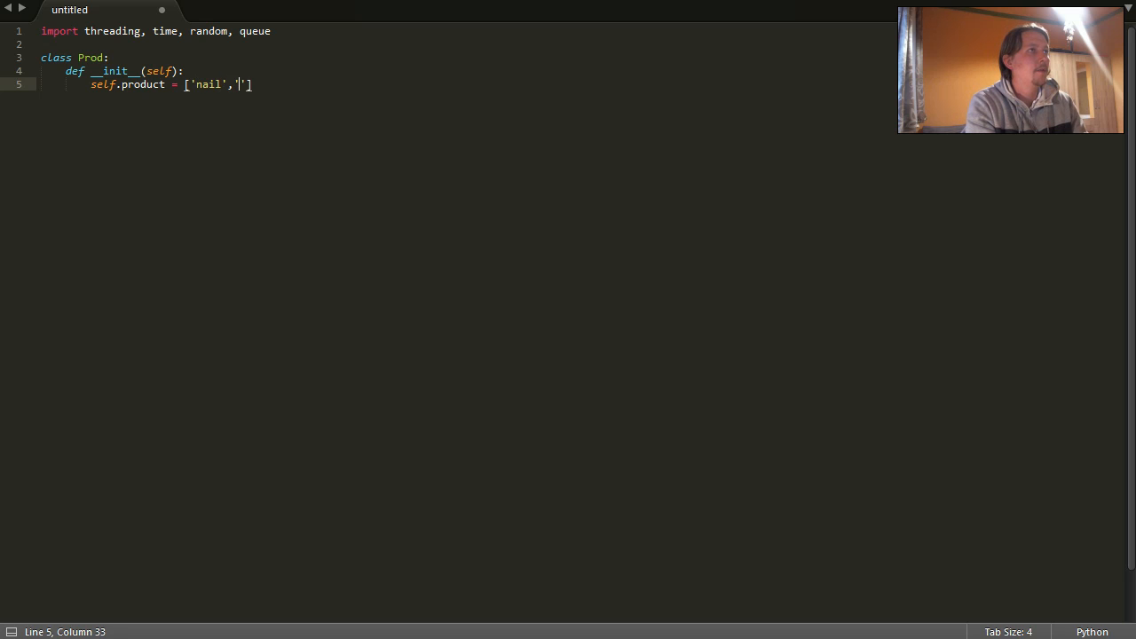
type("fork',")
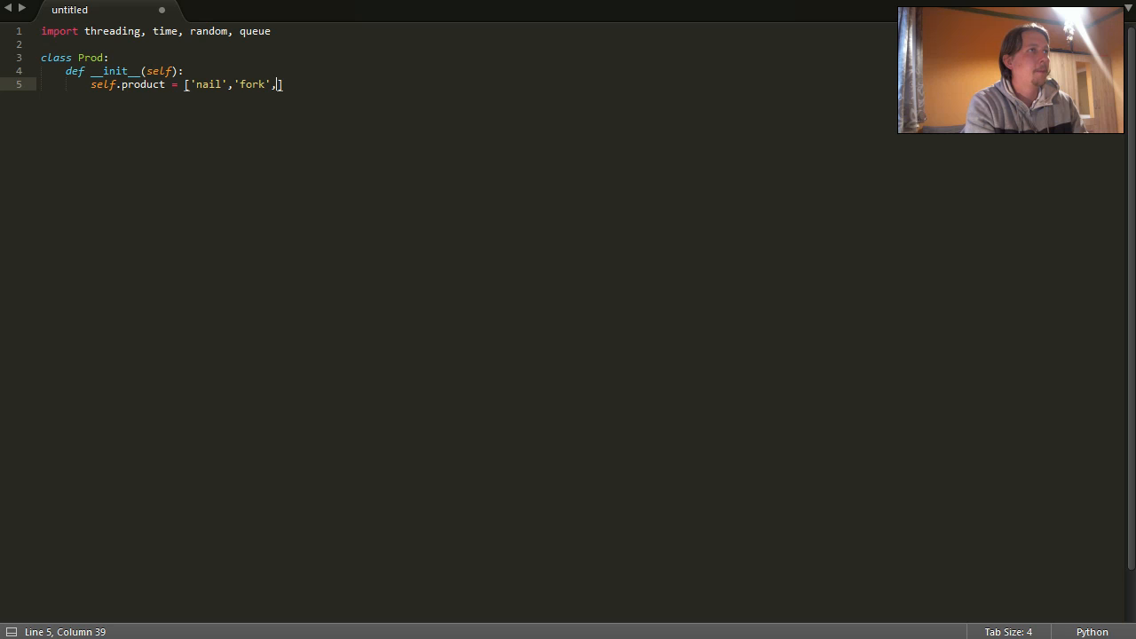
type("'hamme'")
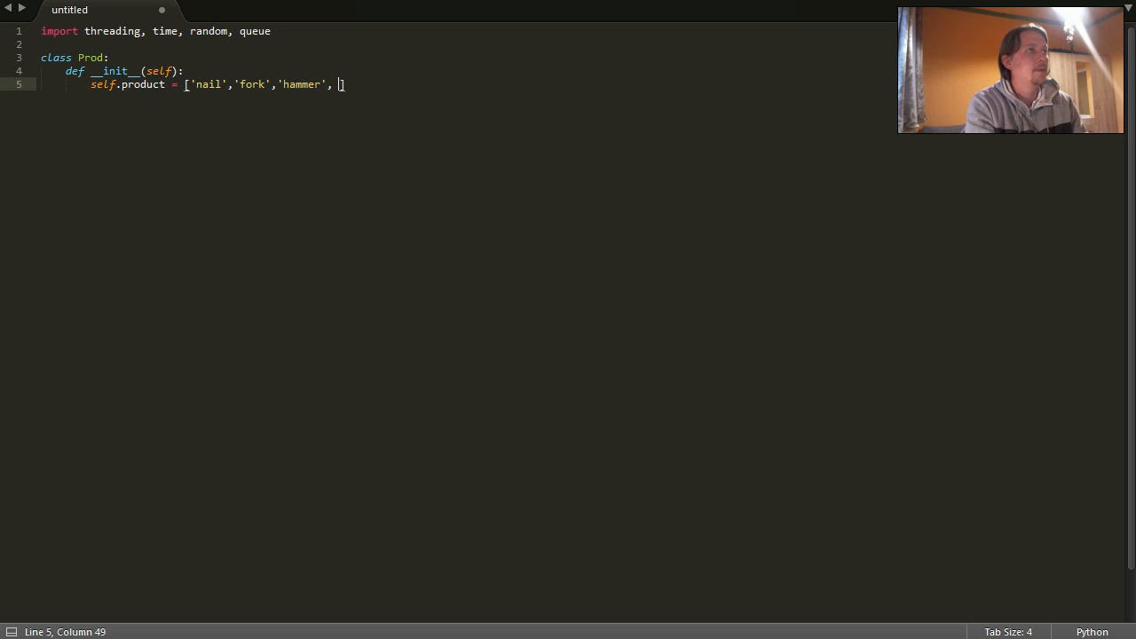
type("'")
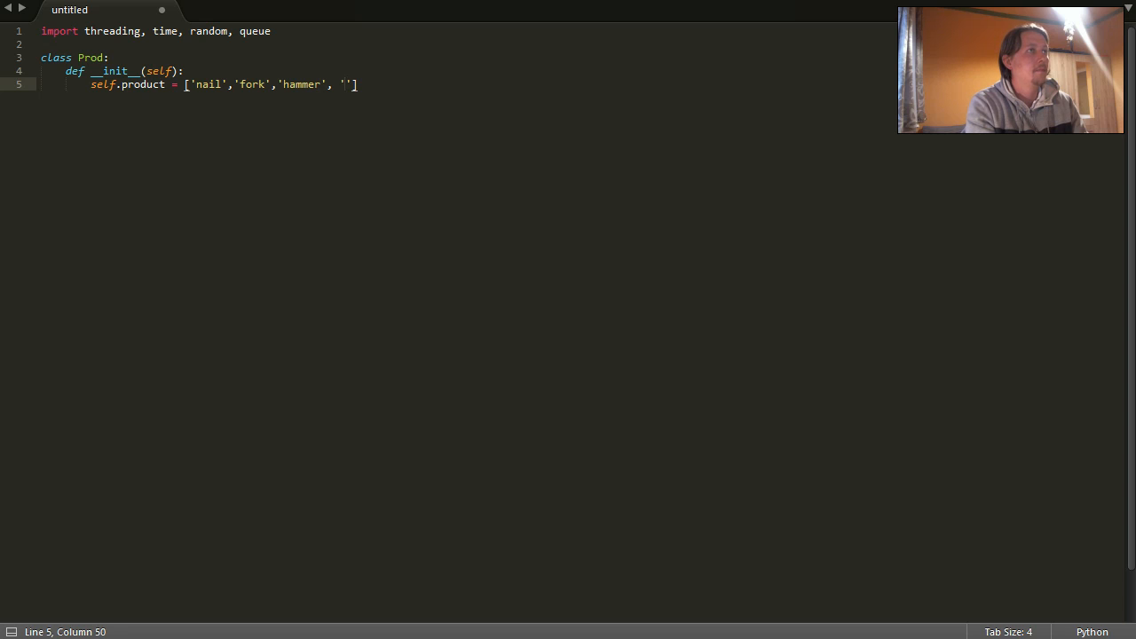
type("cabbage")
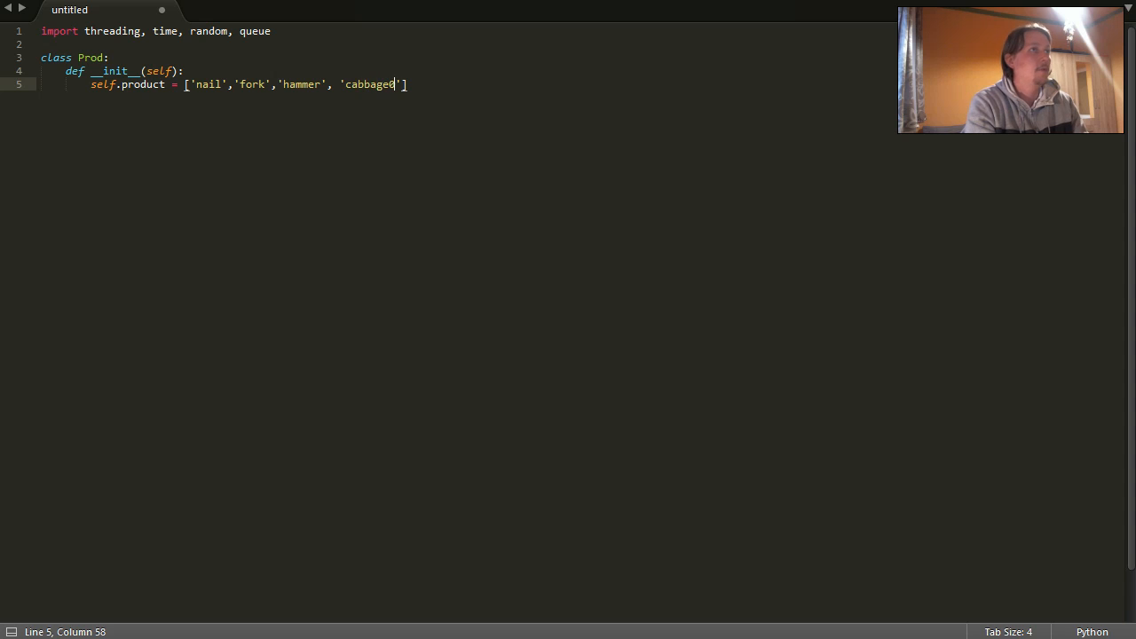
Step: Add self.next = 0 on a new line in __init__
key("backspace")
type("self.")
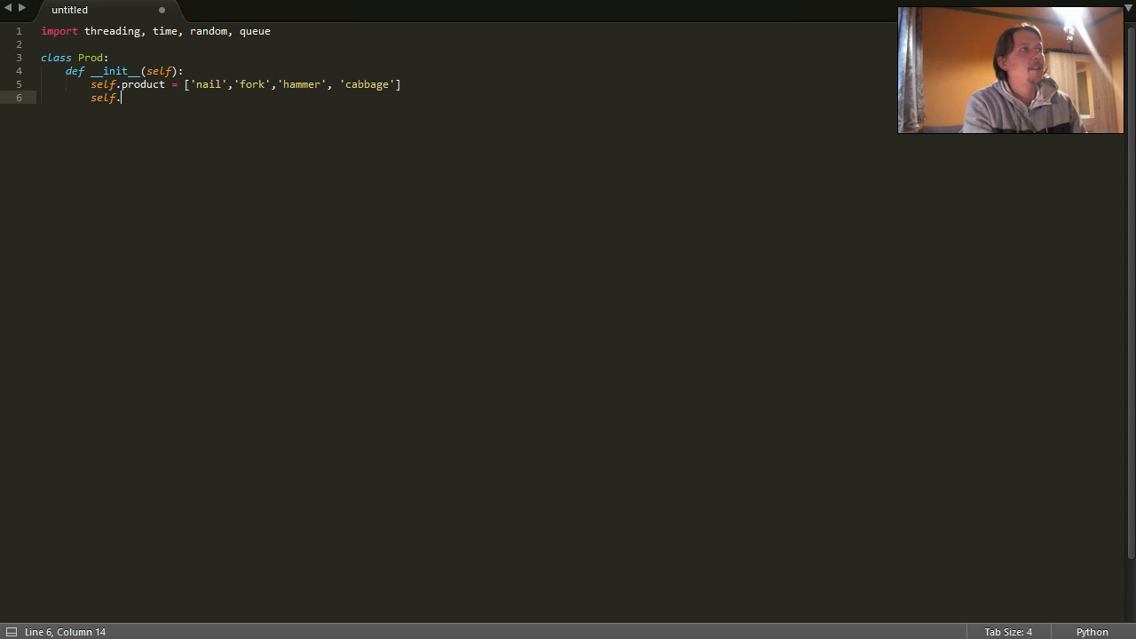
type("ne")
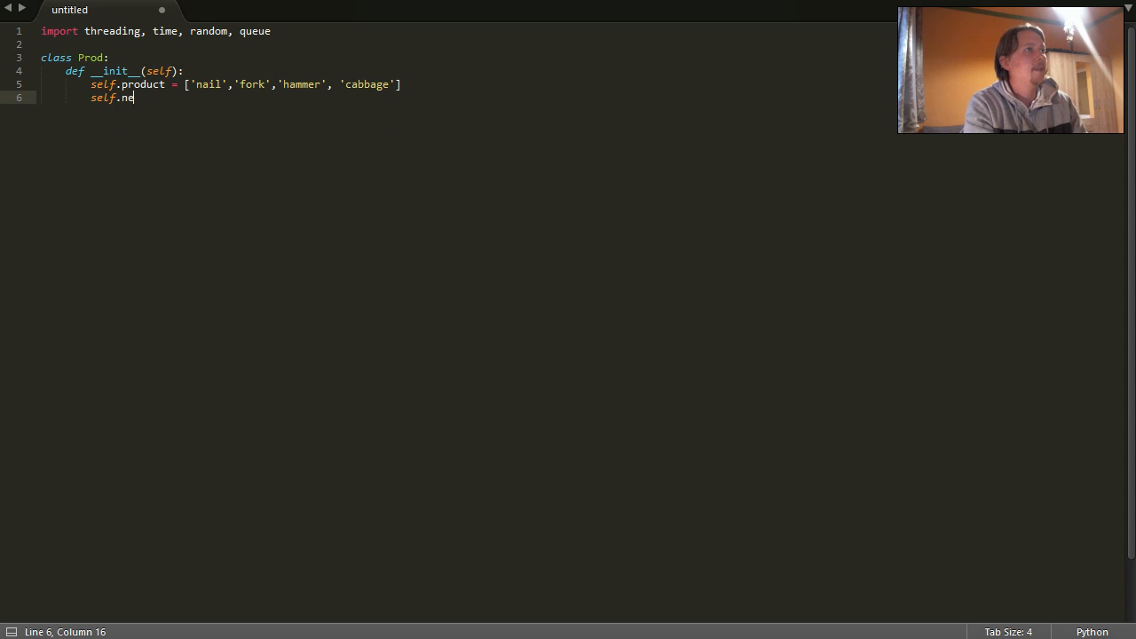
type("xt = 0")
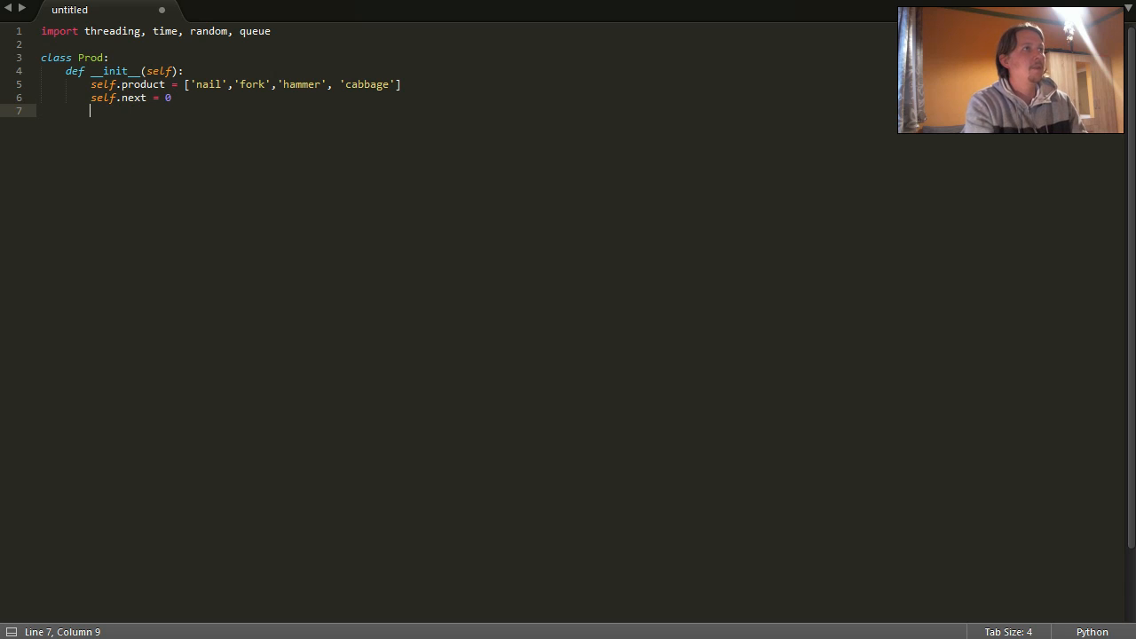
Step: Define Prod's run(self) method declaring the global queue variable
type("def")
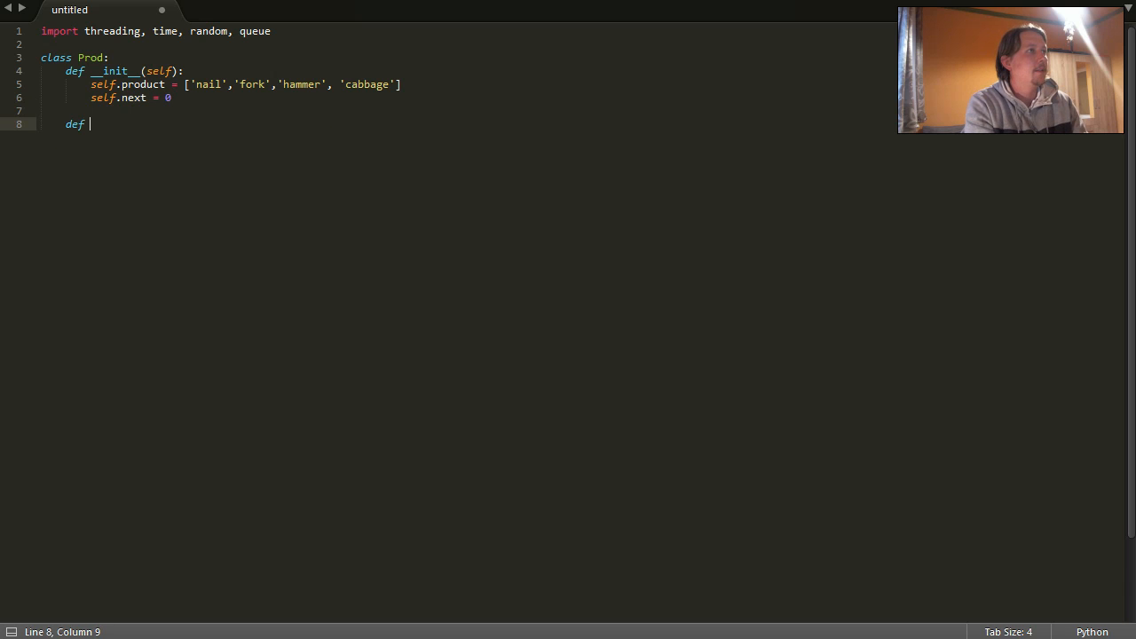
type("run()")
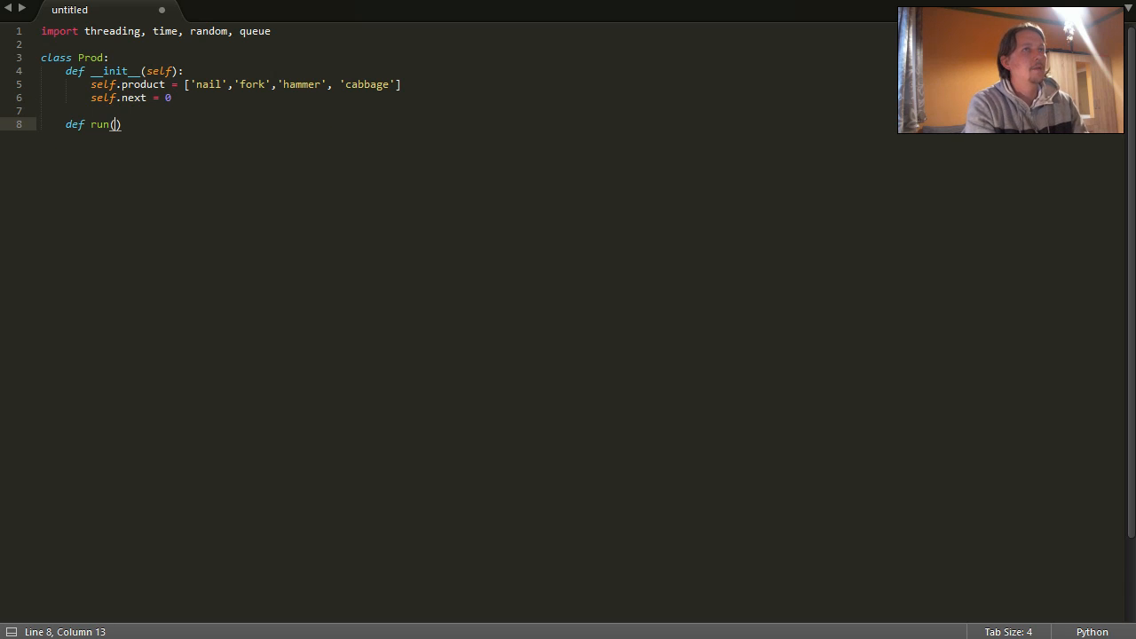
type("s")
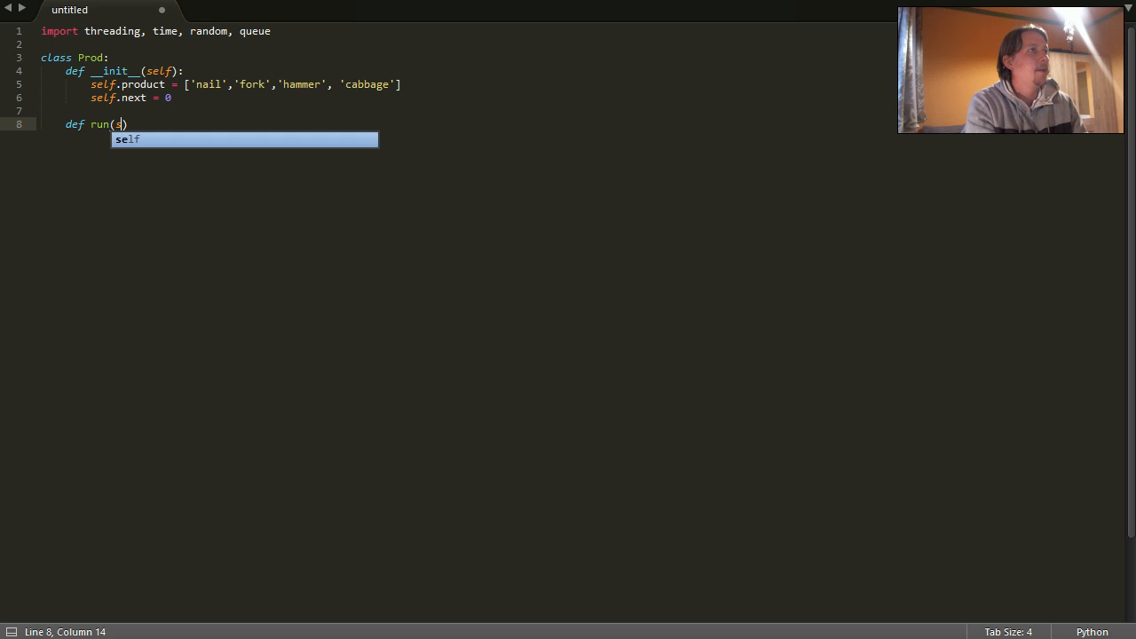
key("Return")
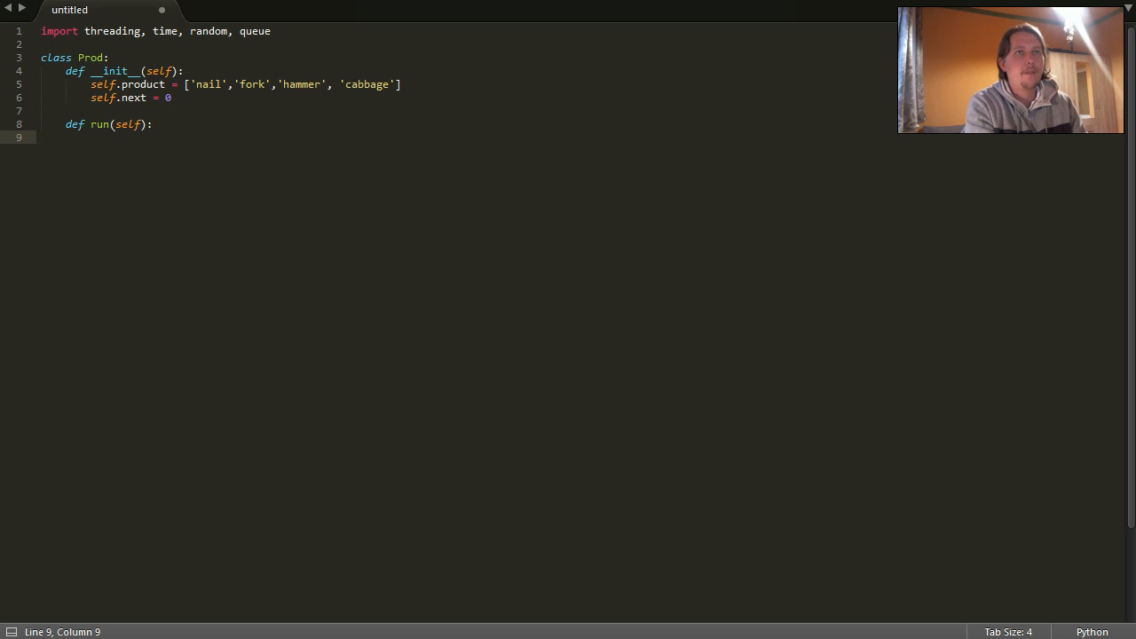
type("s")
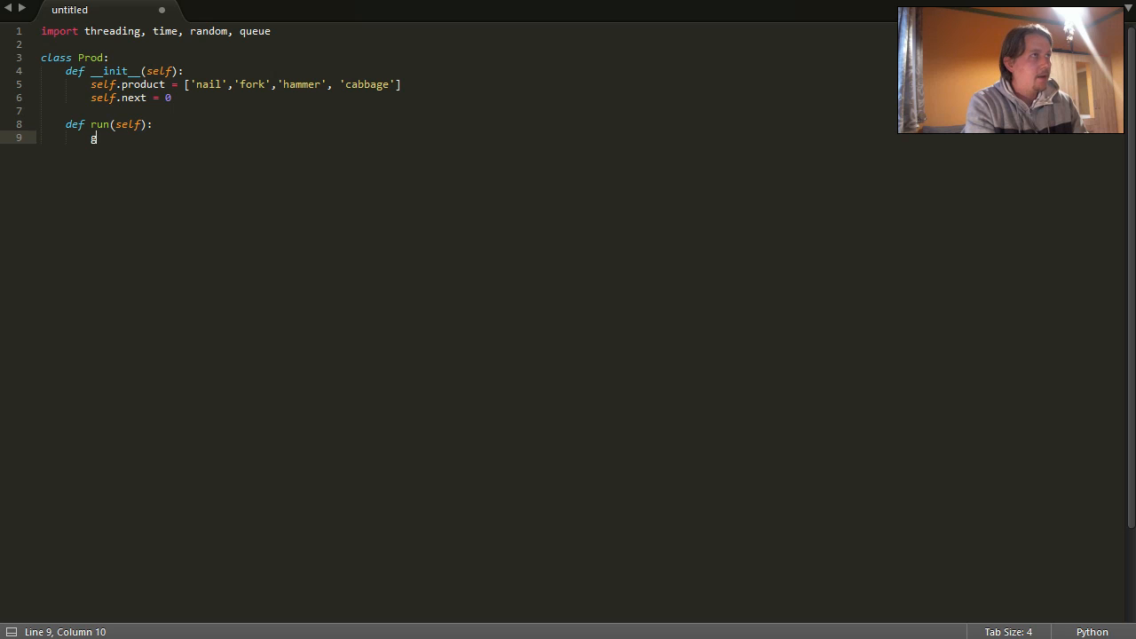
type("loal")
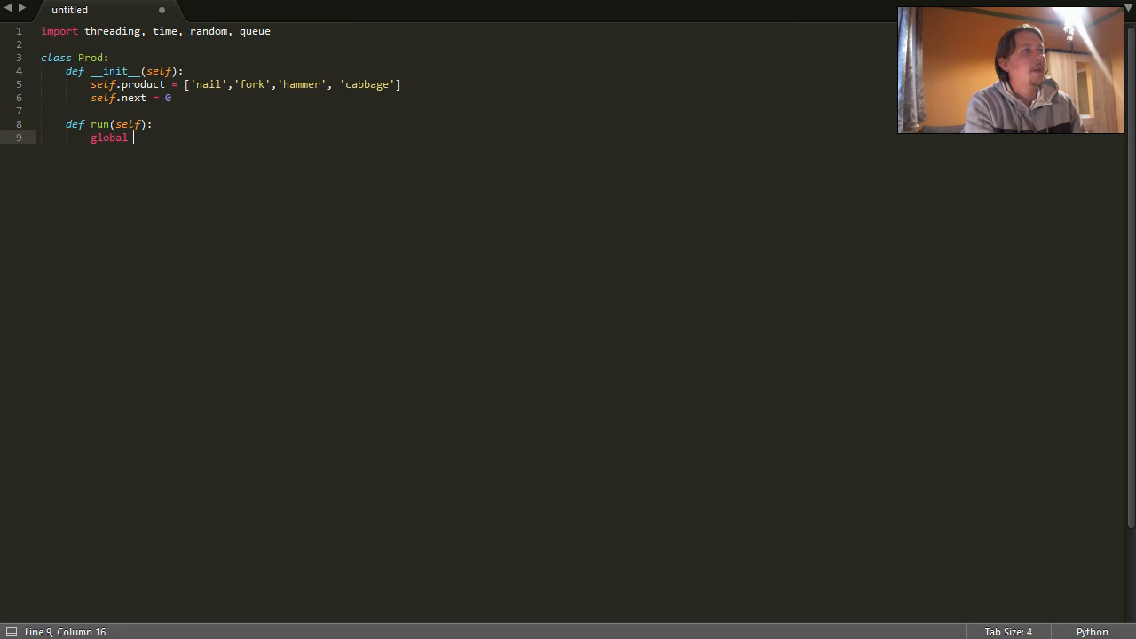
type("queue")
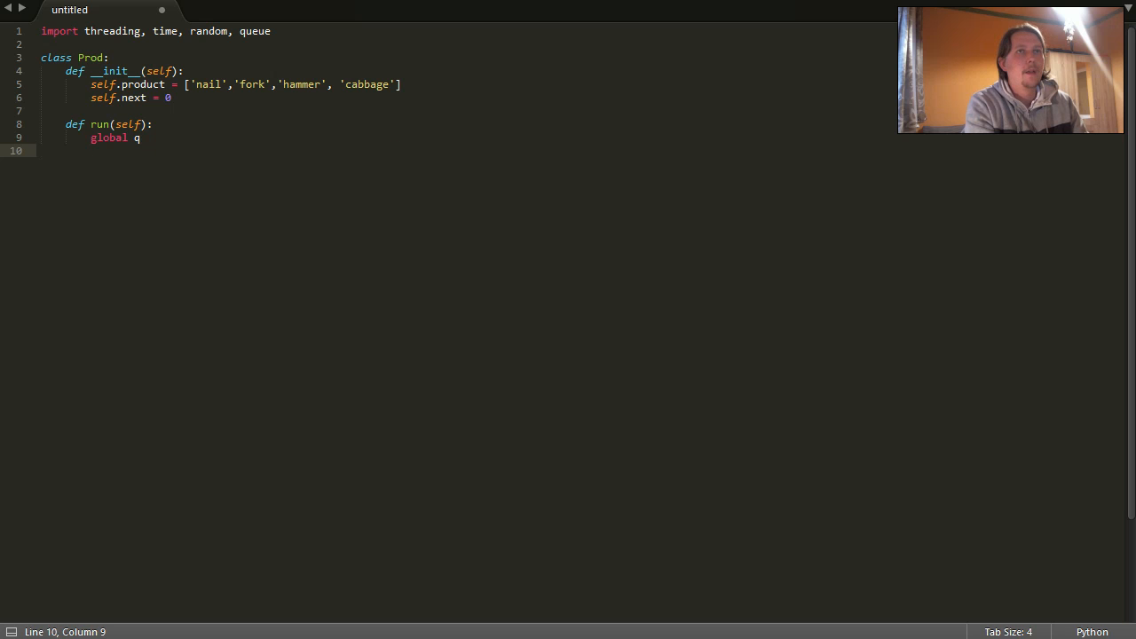
Step: Open the loop while(time.clock() < 10
type("while()")
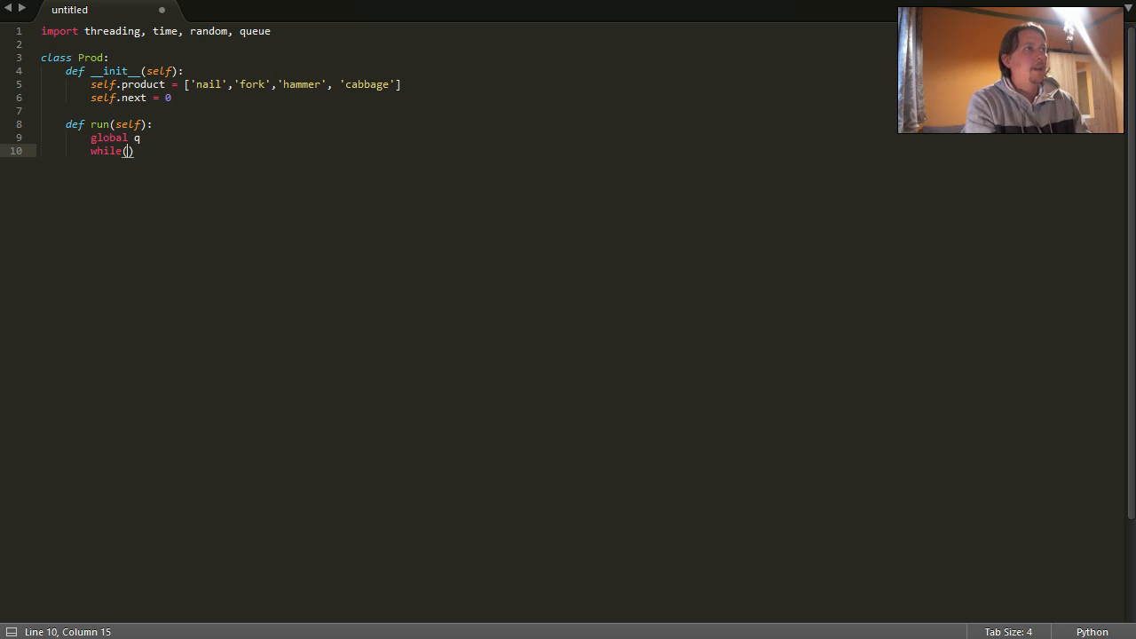
type("tim")
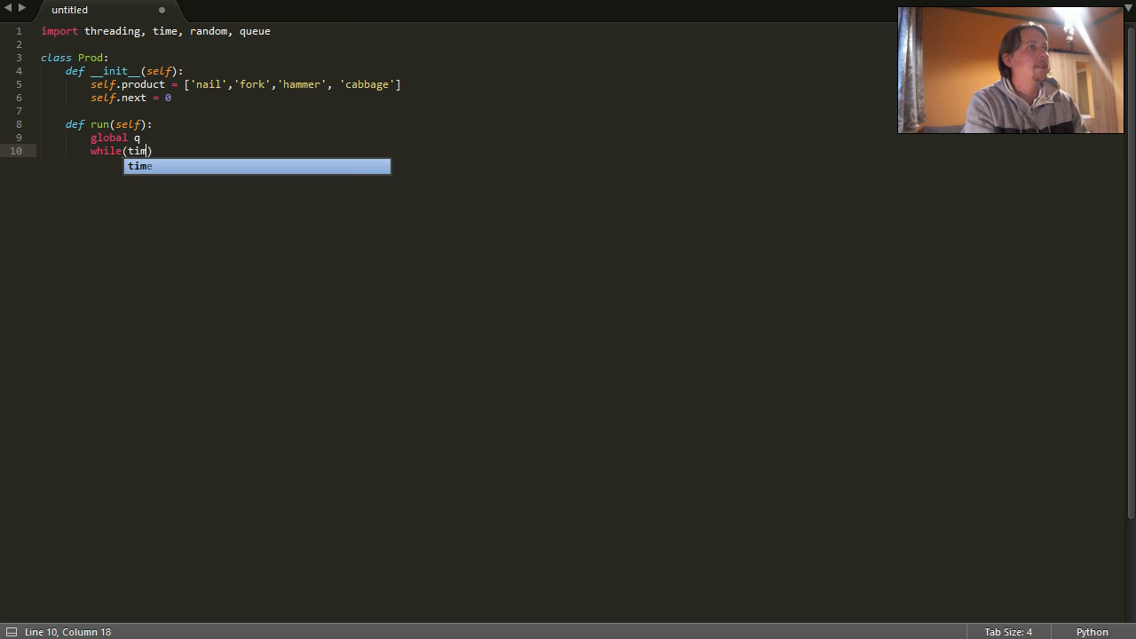
type("e.clok")
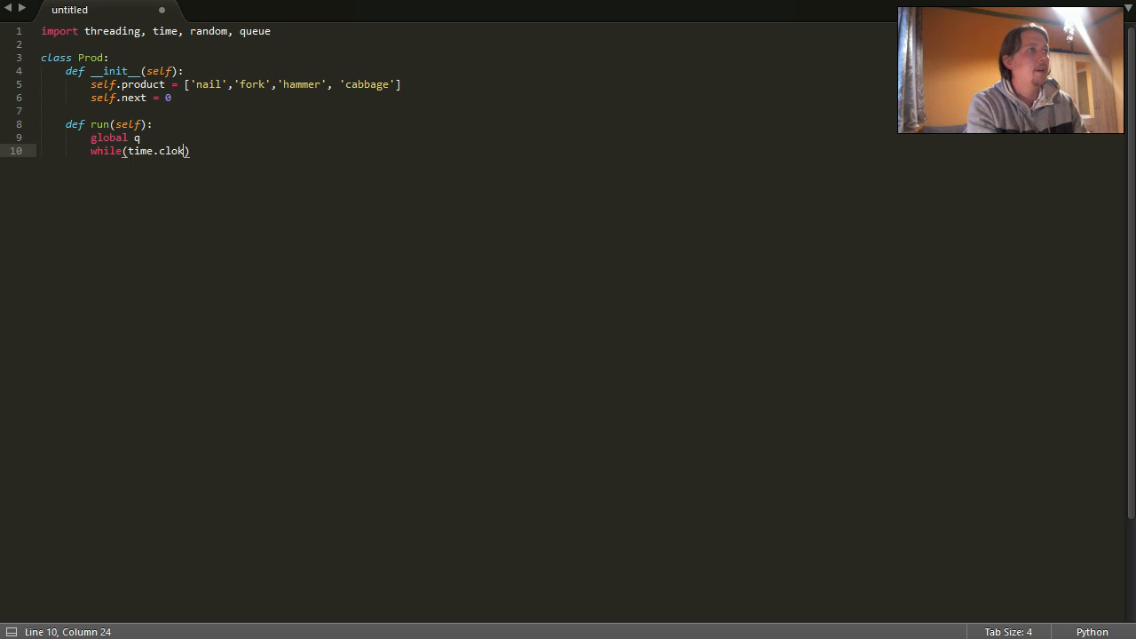
type("ck()")
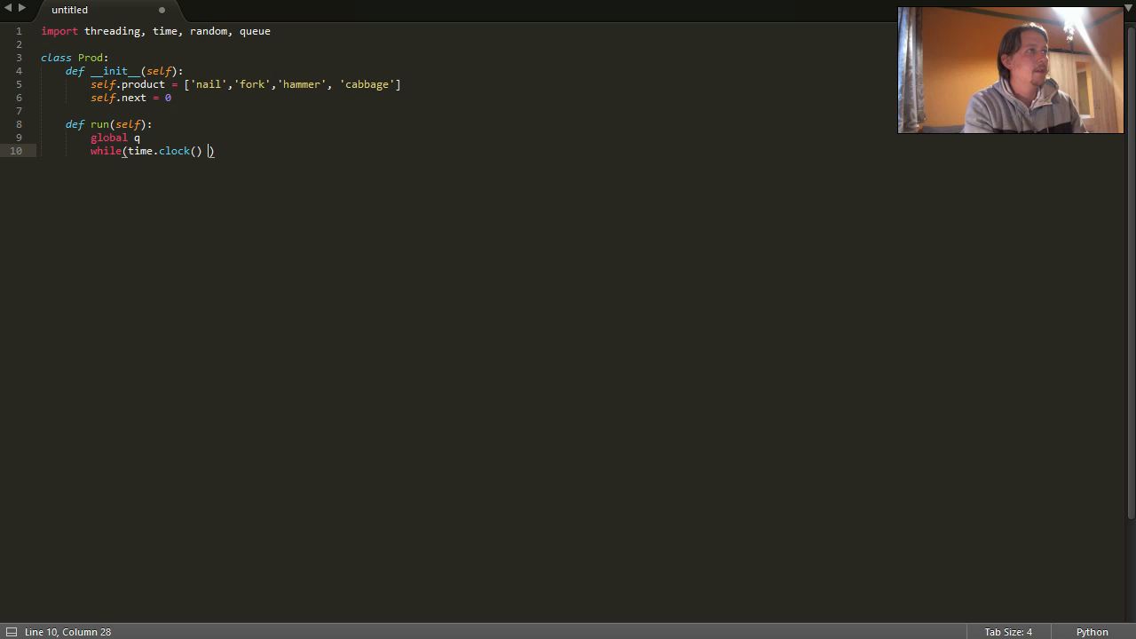
type("< 10")
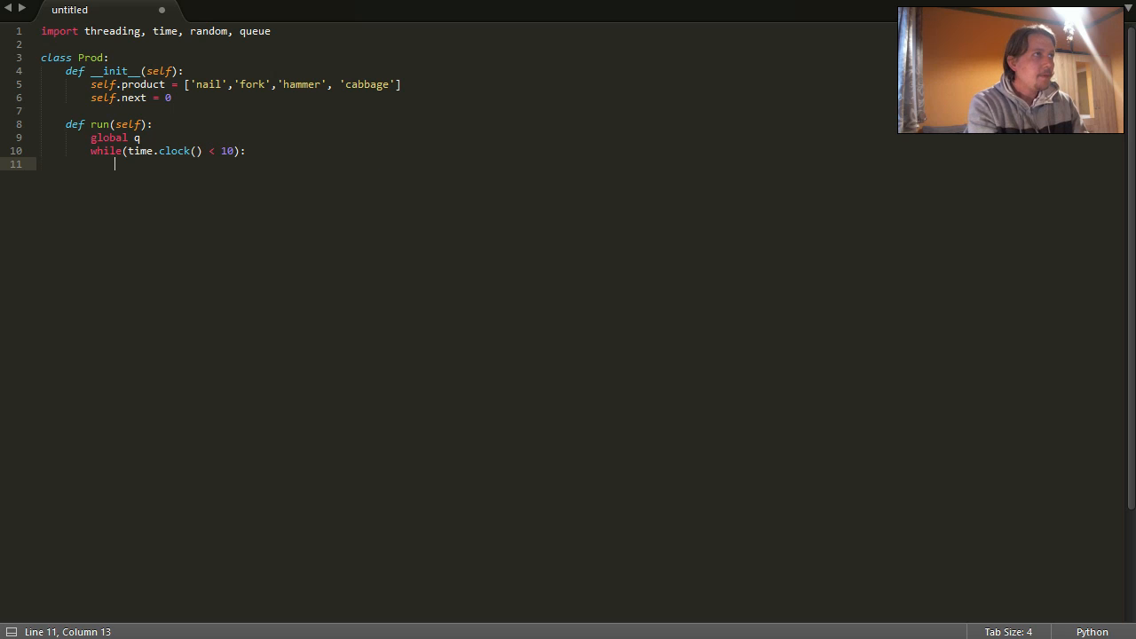
Step: Add the condition if (self.next < time.clock()): inside the loop
type("if (self.")
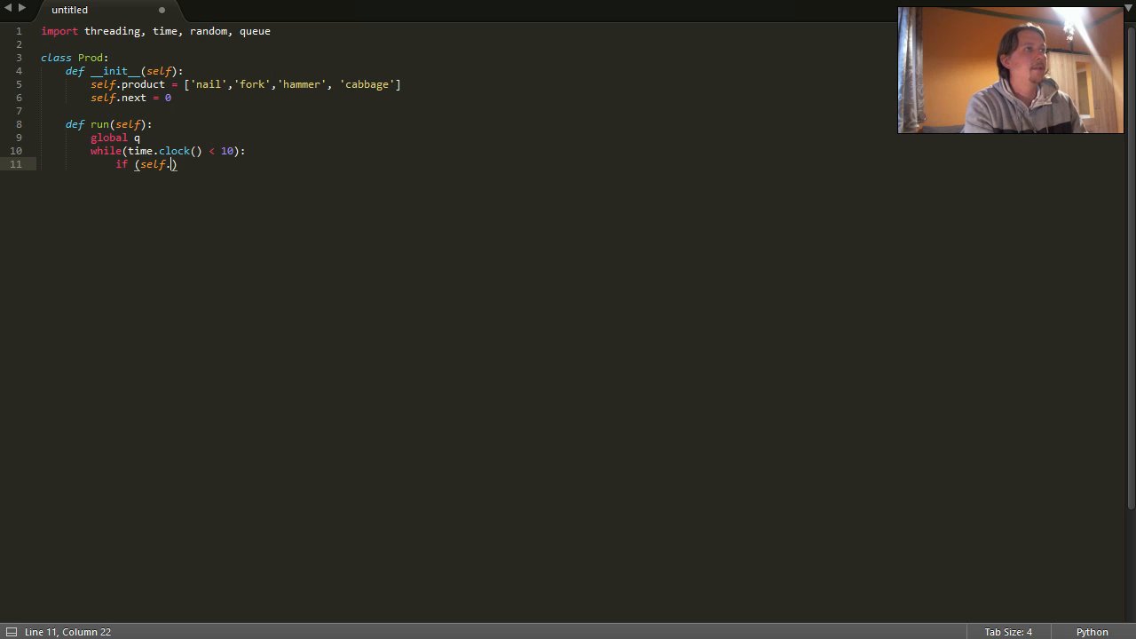
type("next")
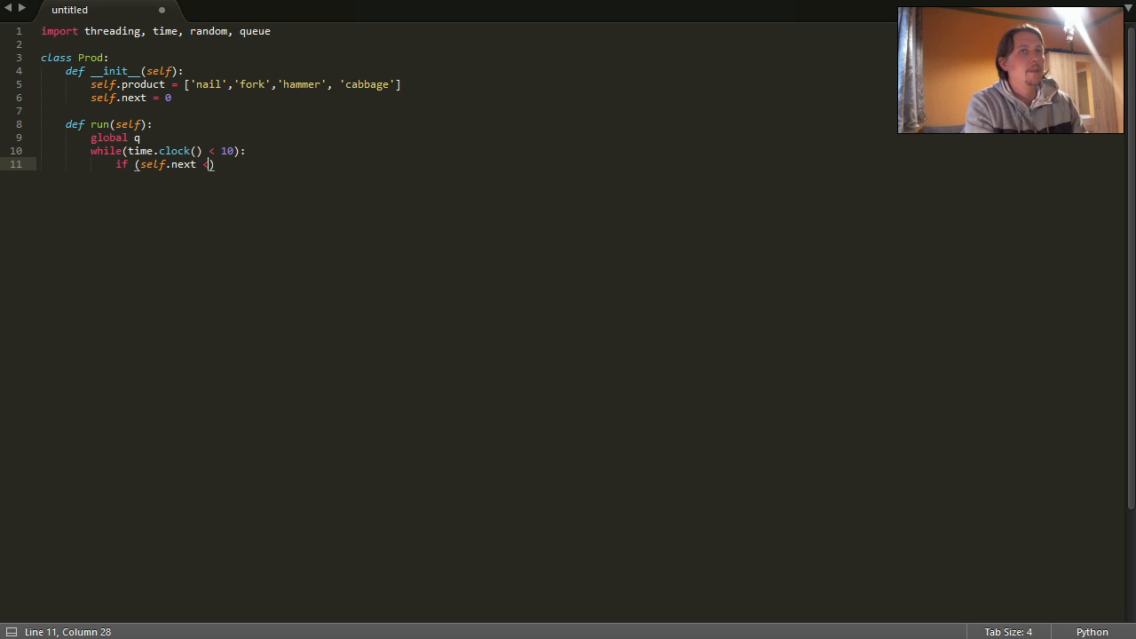
type("< time")
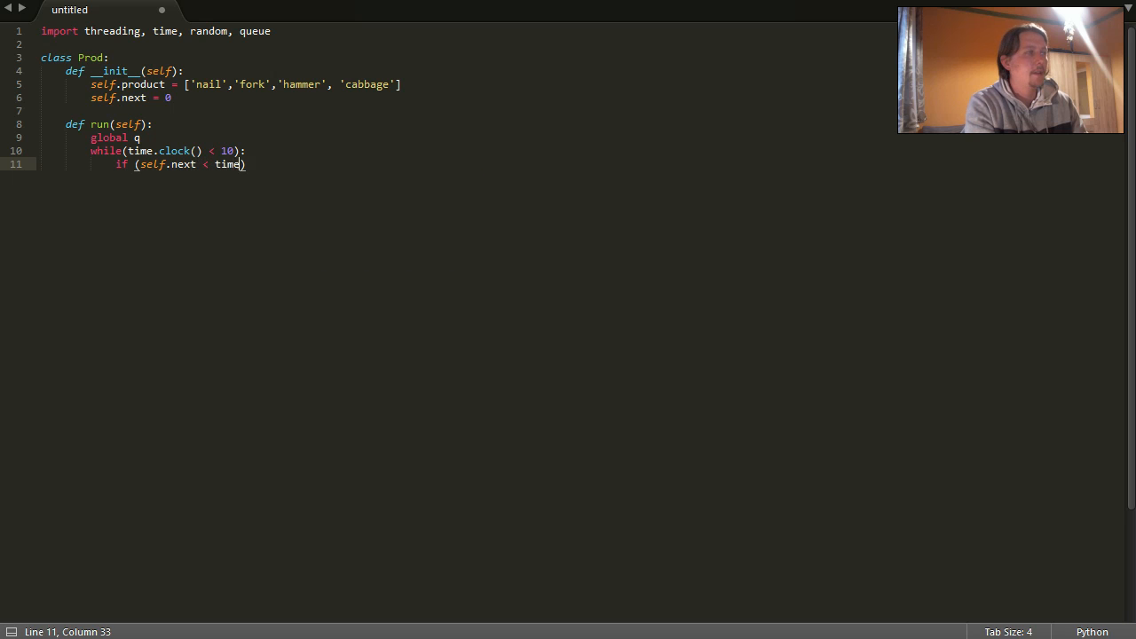
type(".clock")
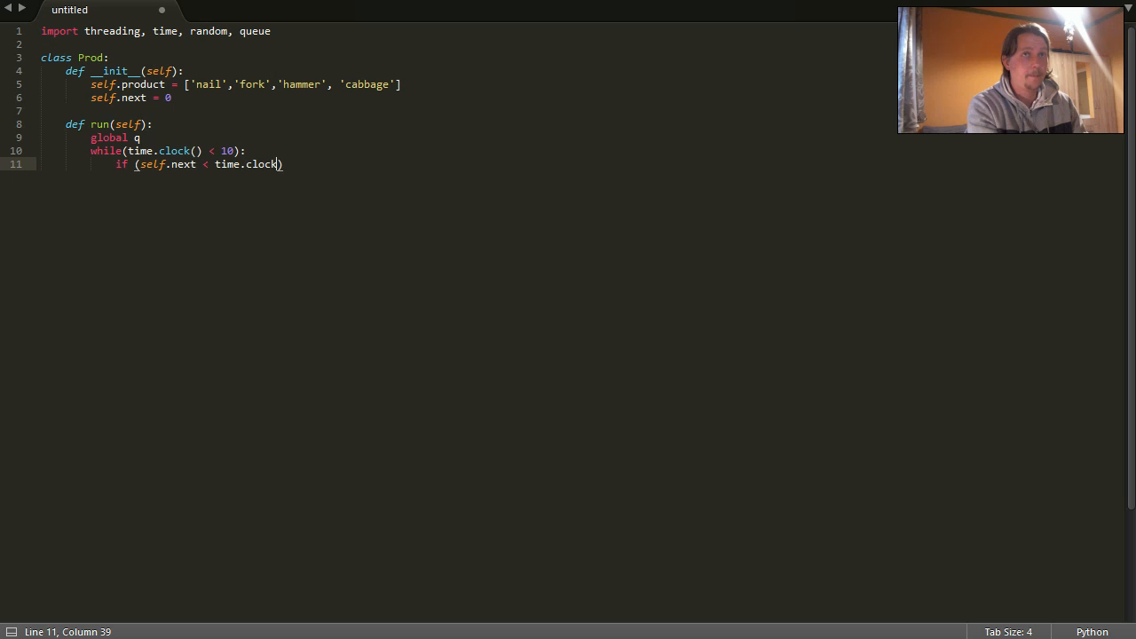
type("()")
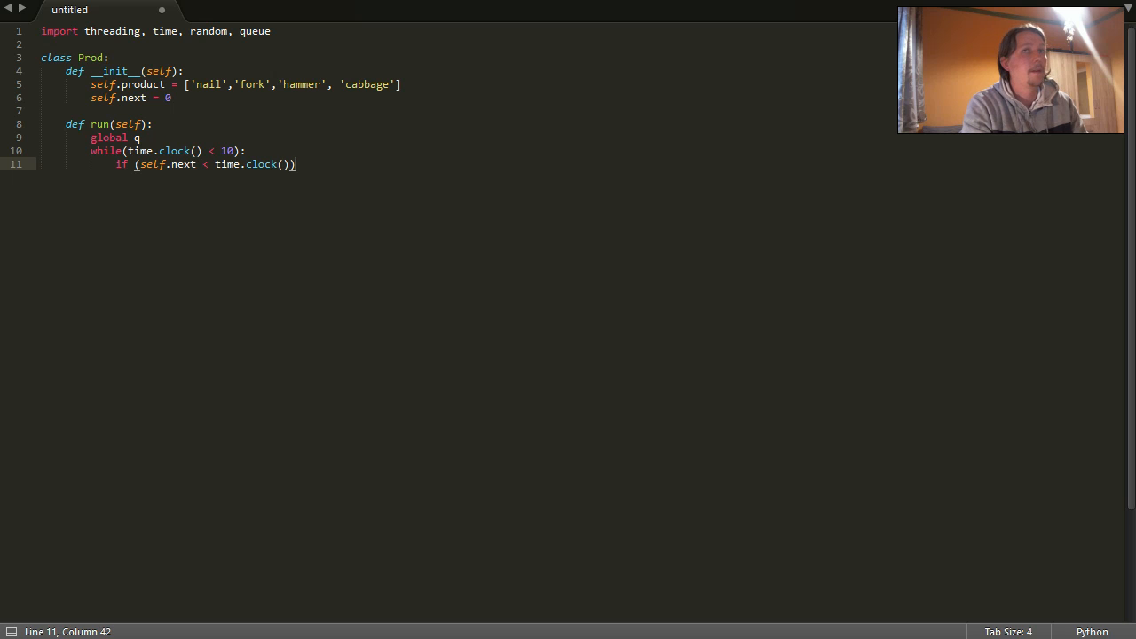
type(":")
type("f ")
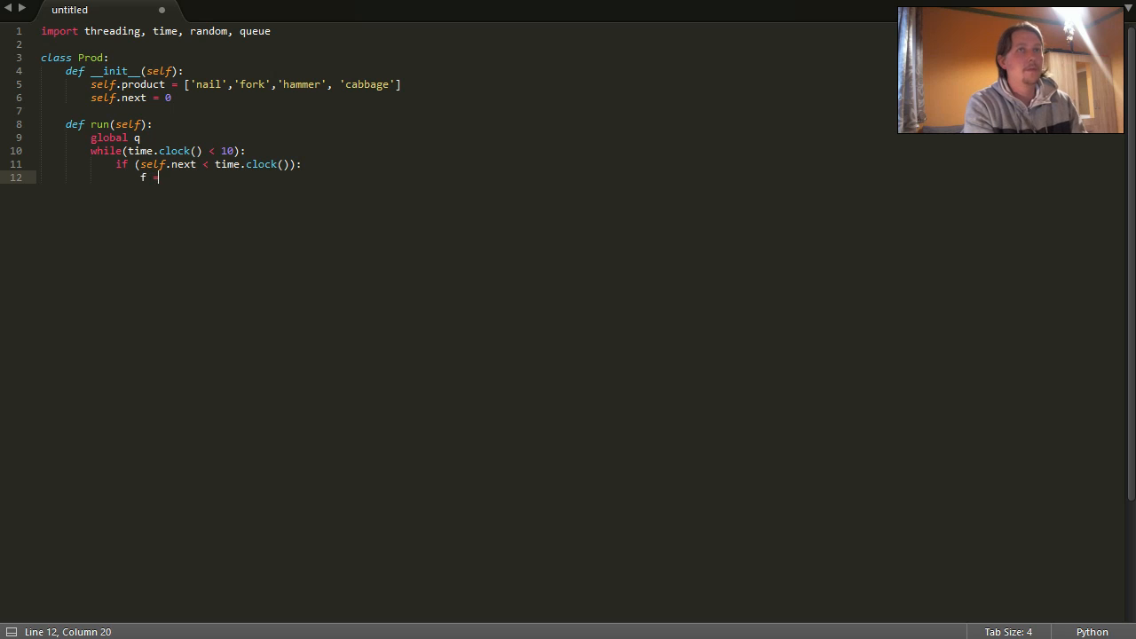
Step: Pick a random product f, put it on the queue, and print an Added message
type("= self.")
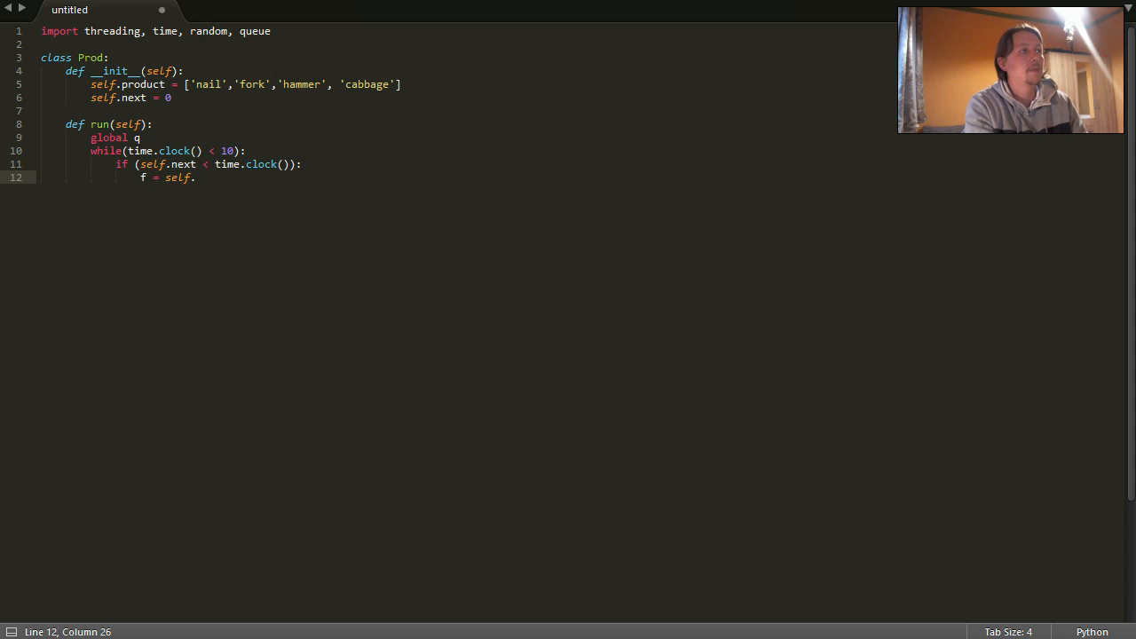
type("product")
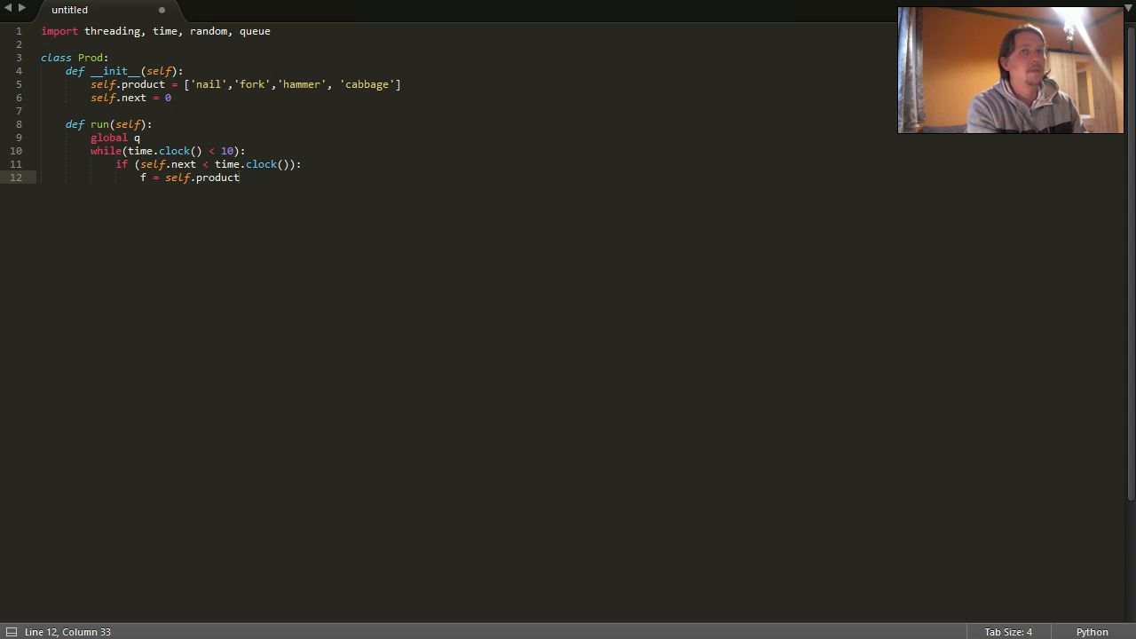
type(".randrange")
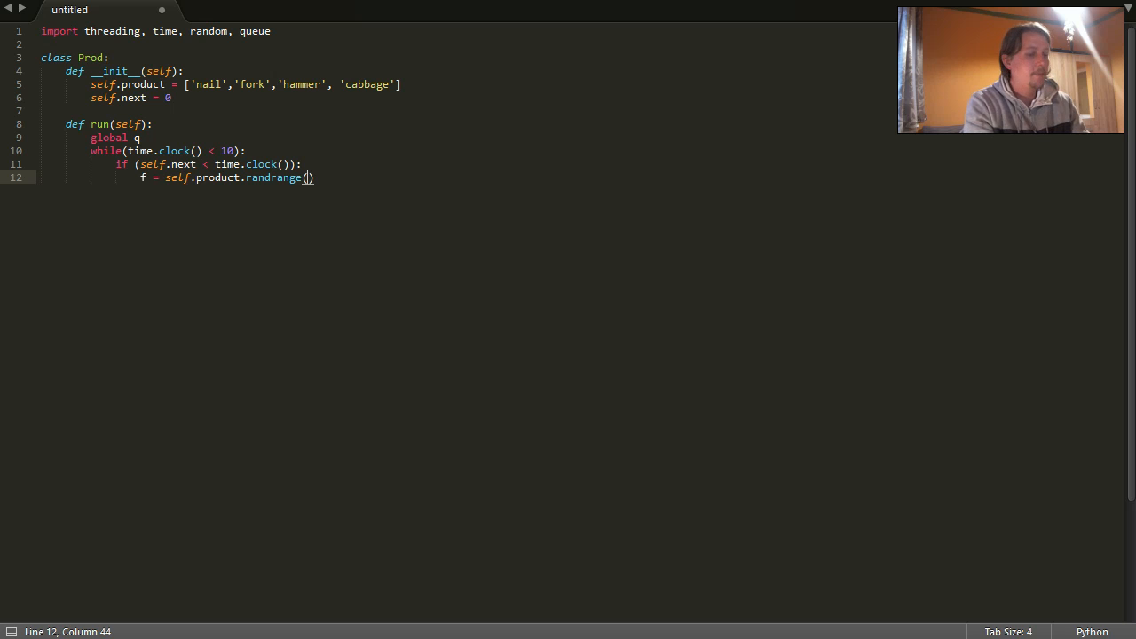
type("()")
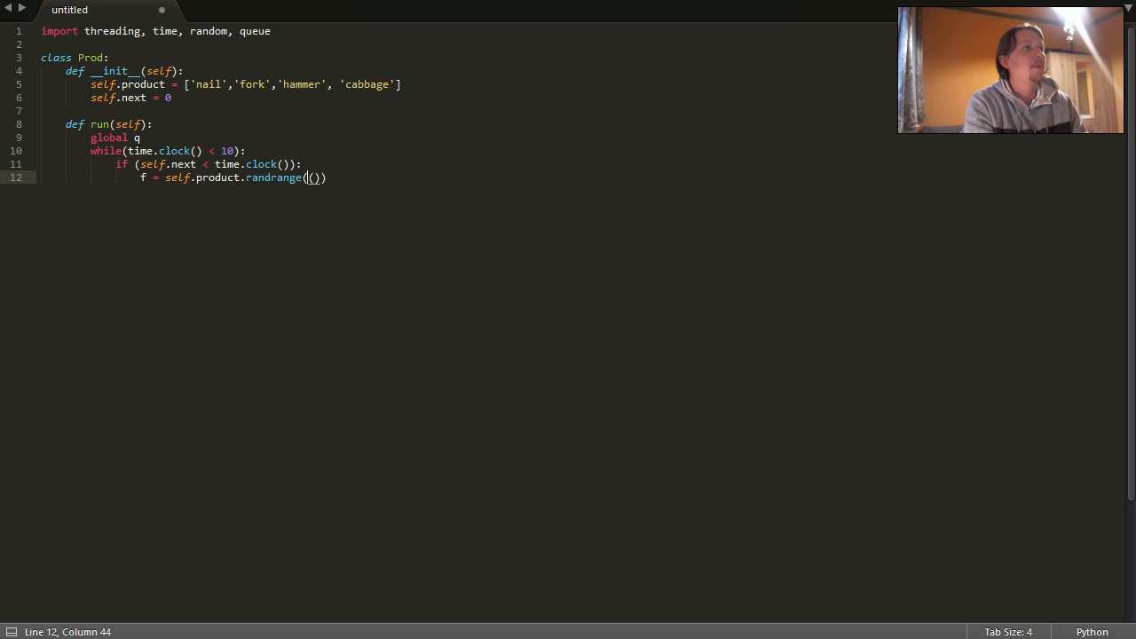
type("len")
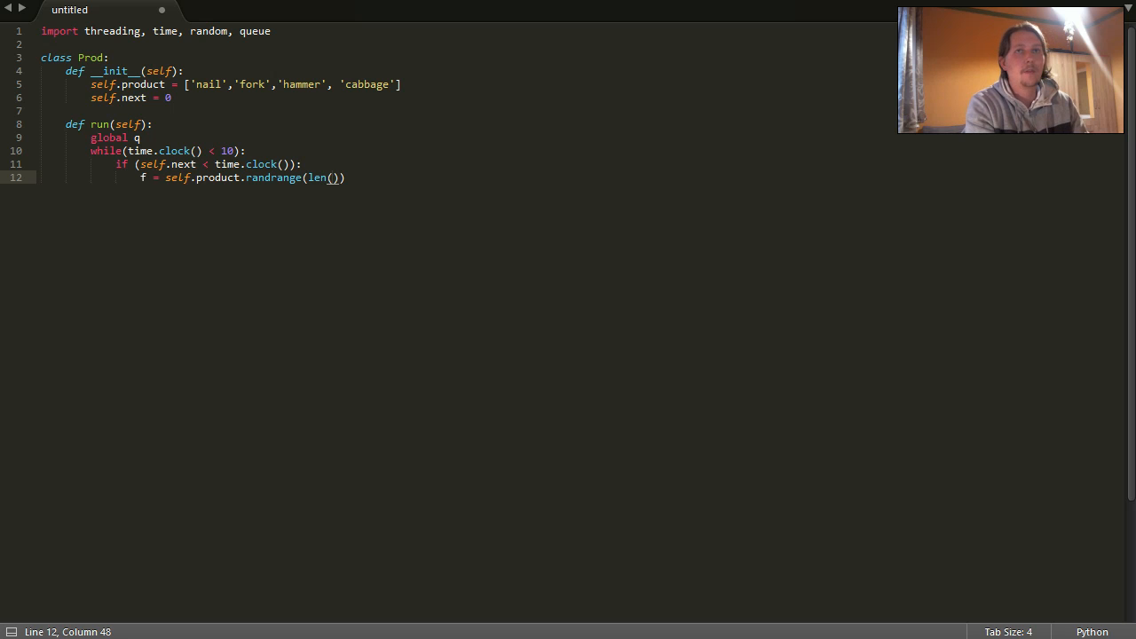
type("self.")
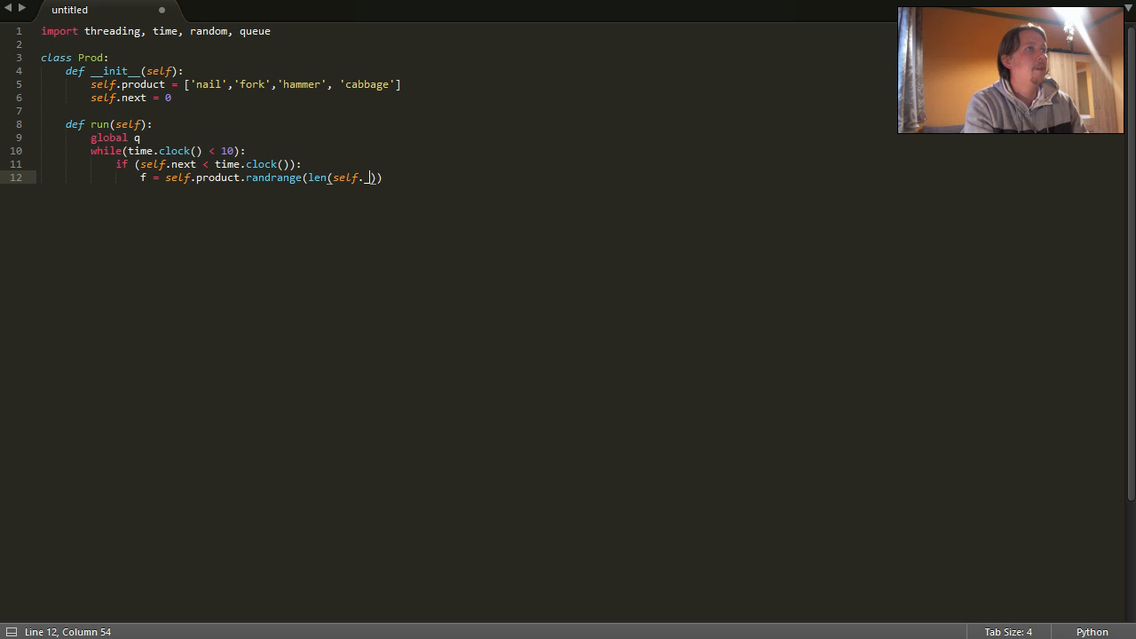
type("roduct")
type("q.")
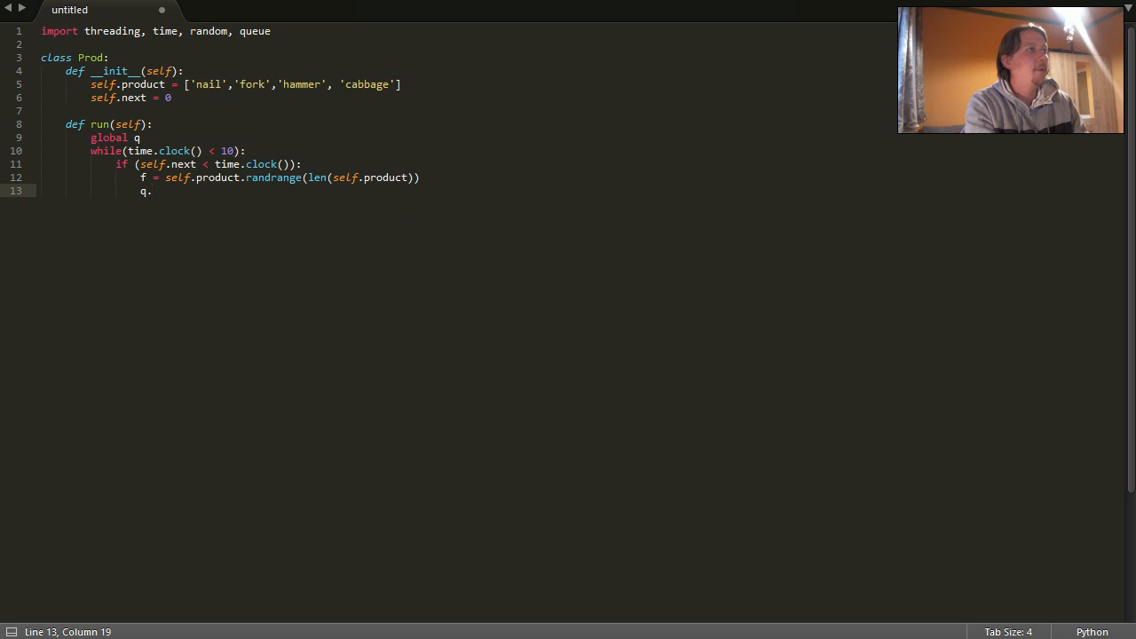
type("put()")
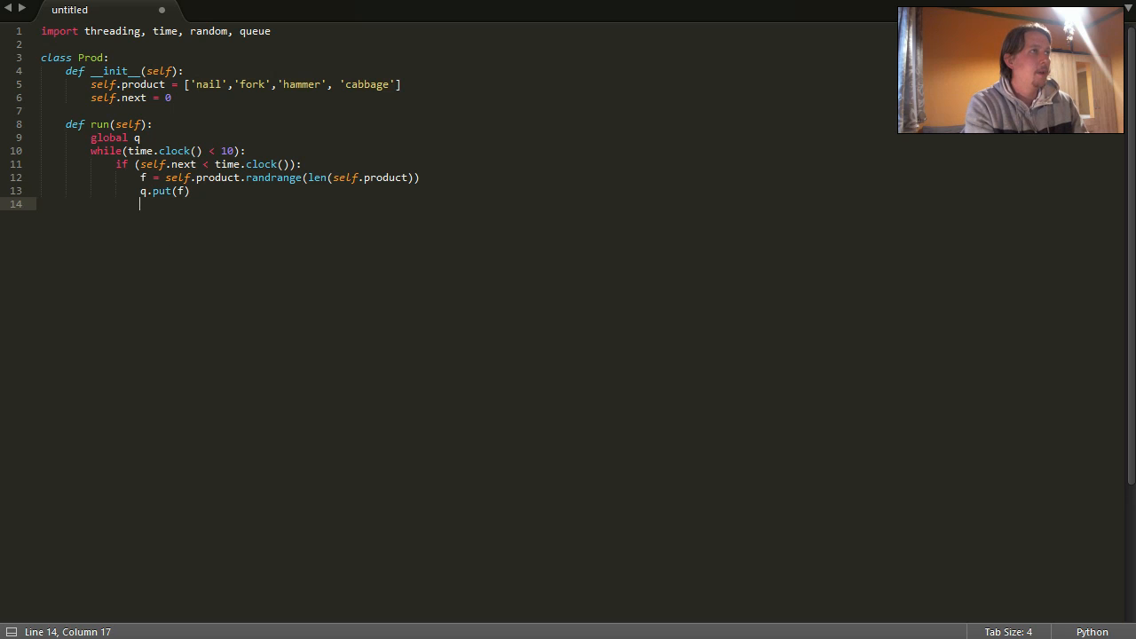
type("print(\"\")")
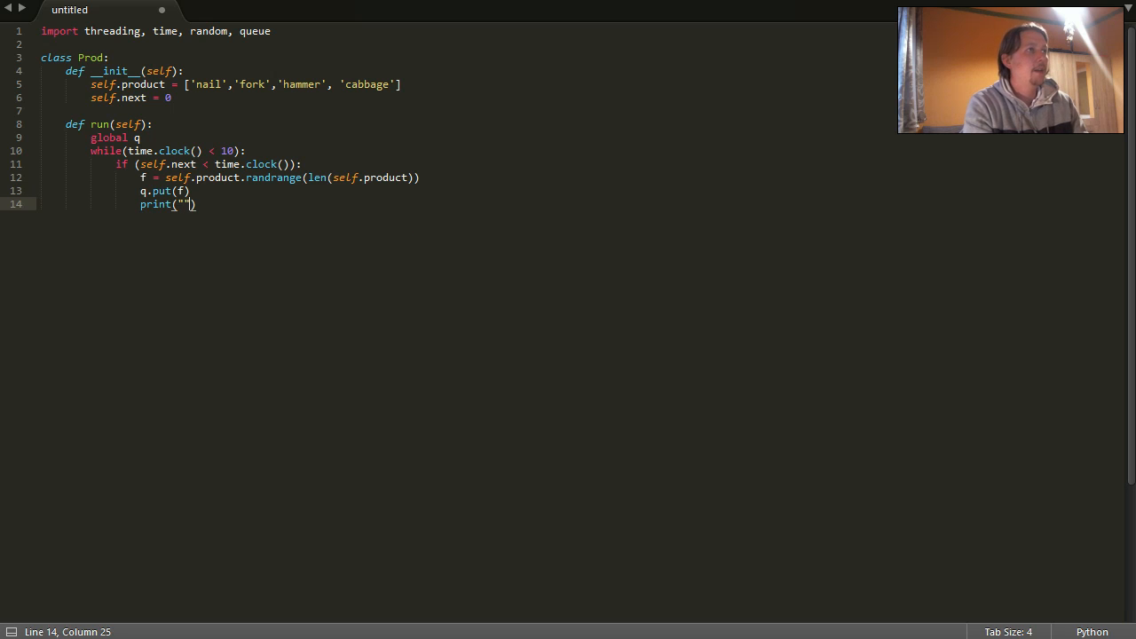
type("Added:")
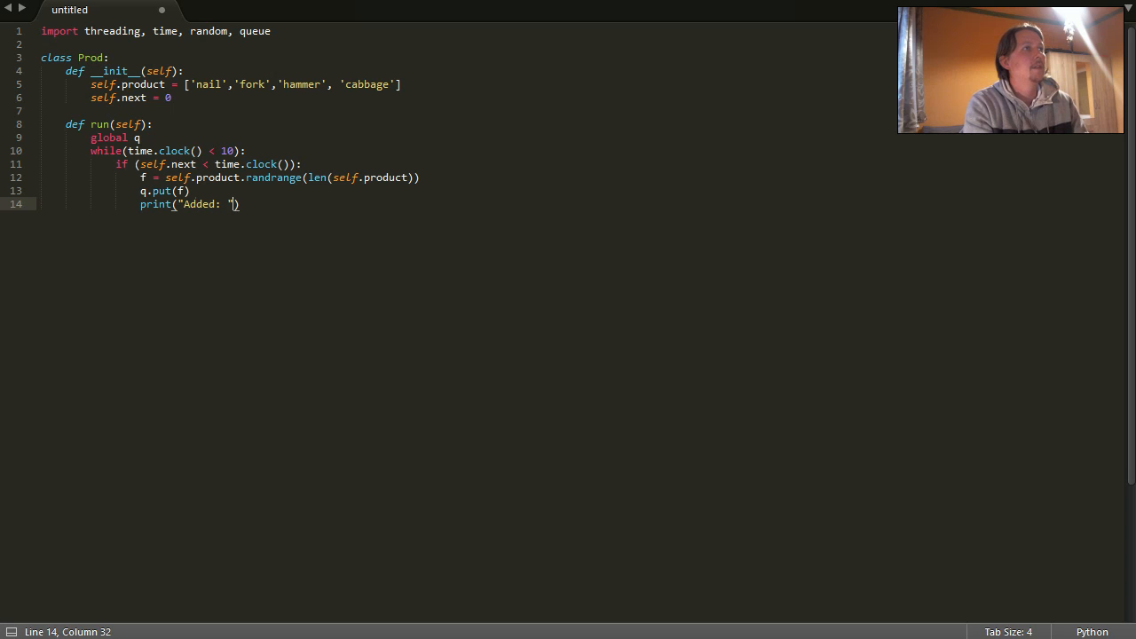
type(".format(f)")
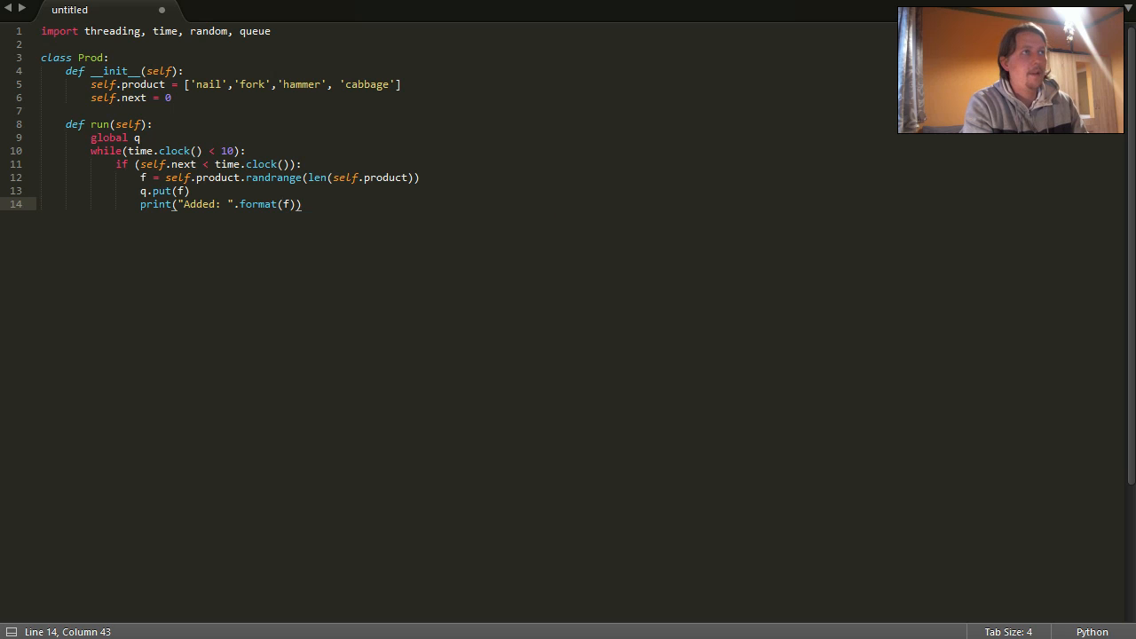
Step: Increase self.next by random.random(), then begin a new class line
type("self.next")
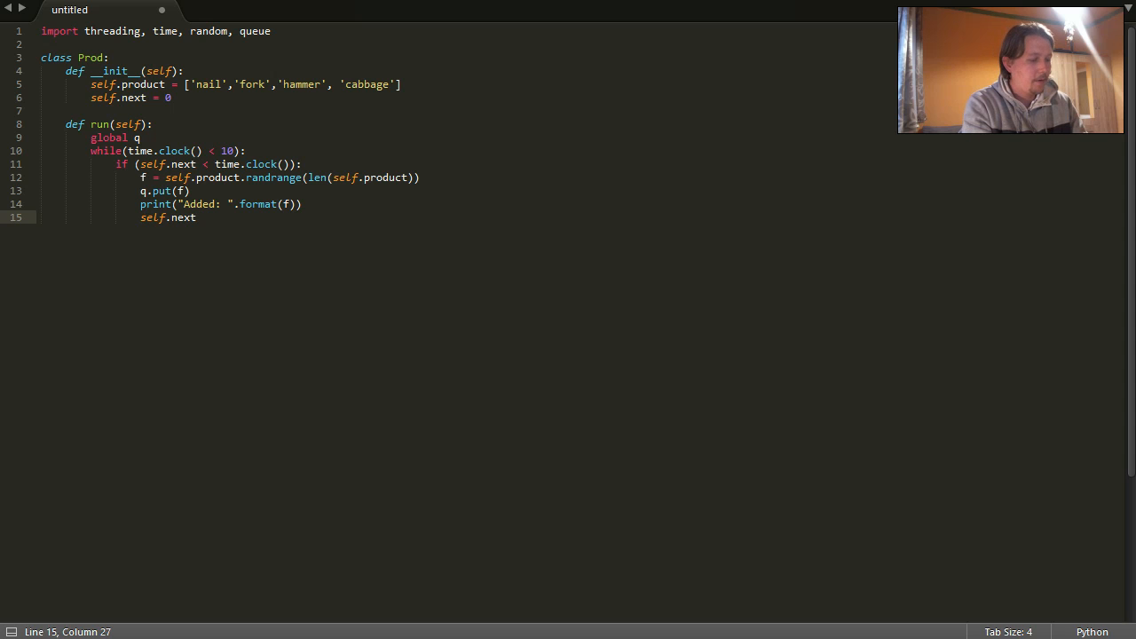
type("+= random")
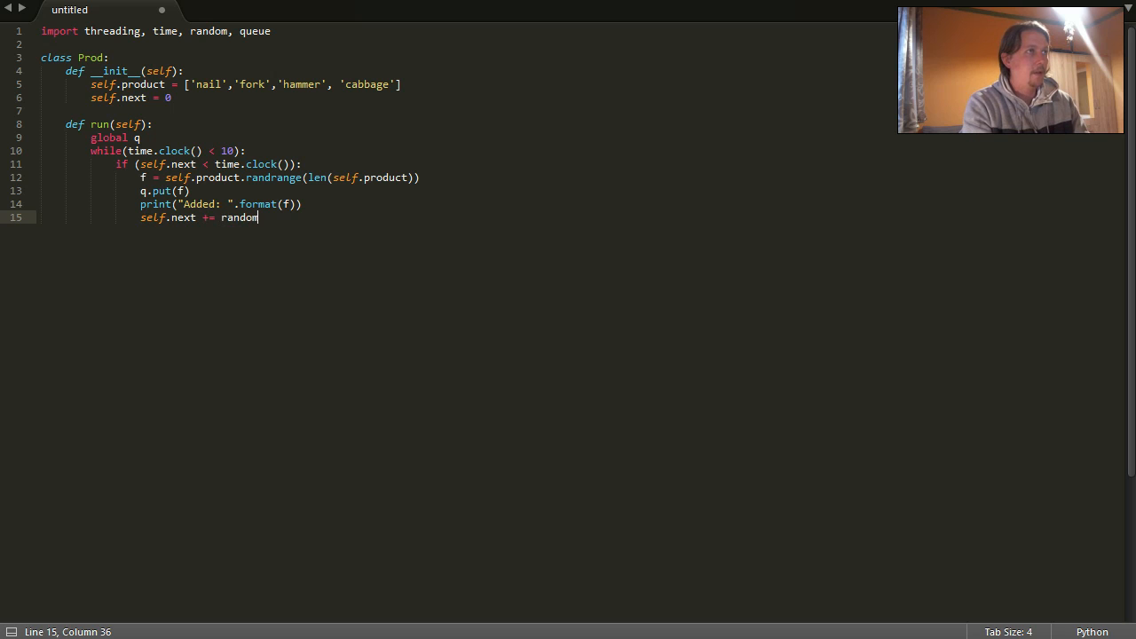
type(".random()")
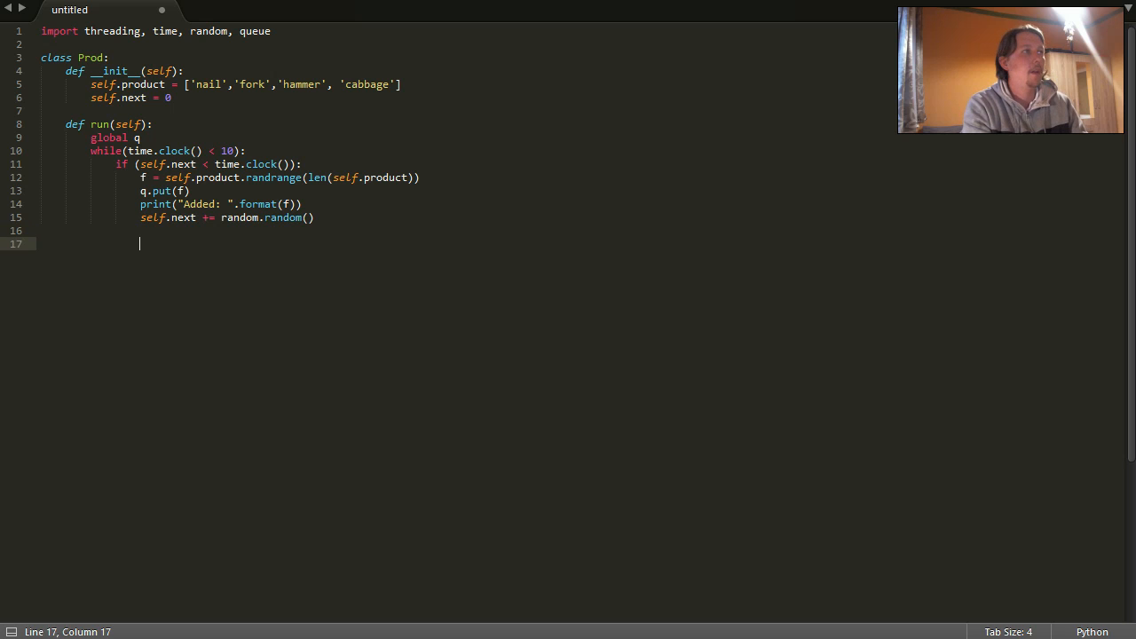
type("clas")
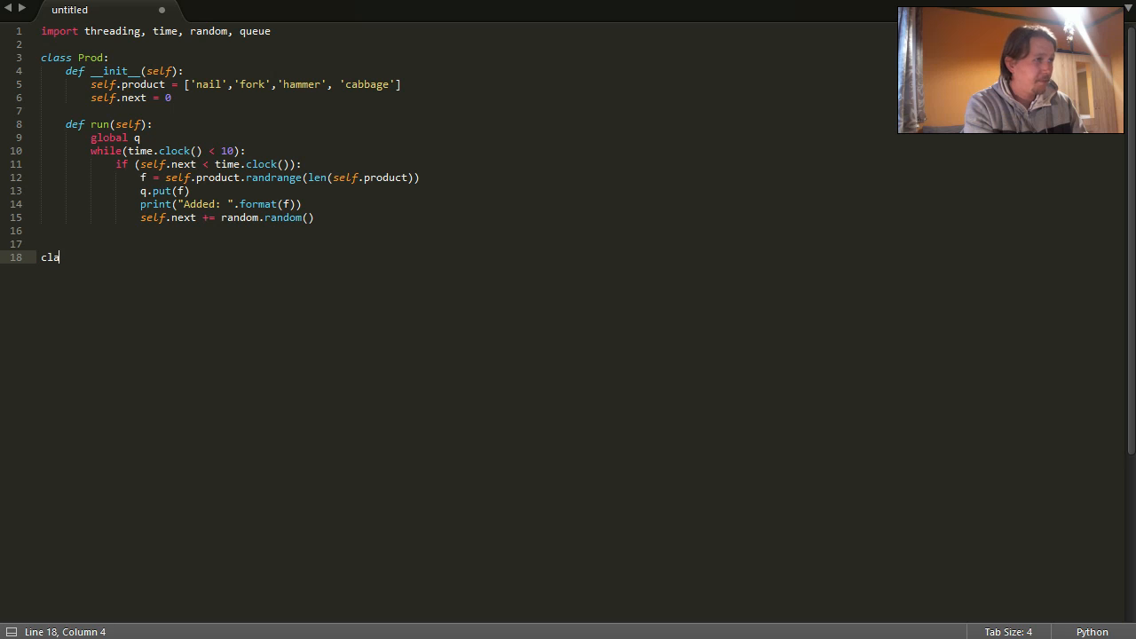
Step: Declare class Comnsumer with an __init__ setting self.next
type("ss Com")
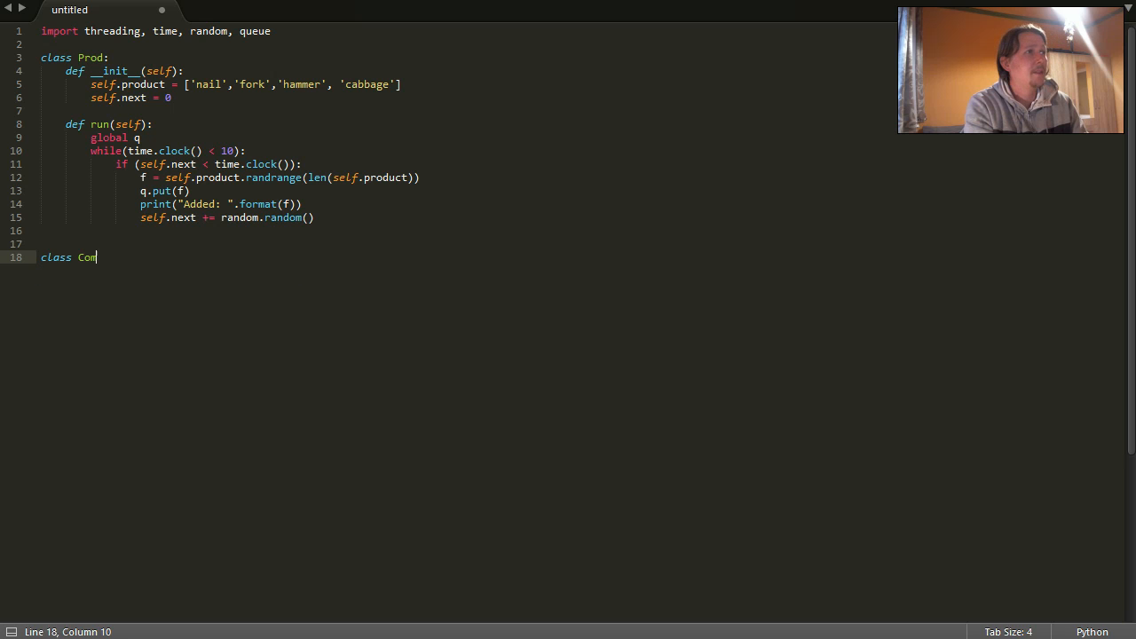
type("nsu")
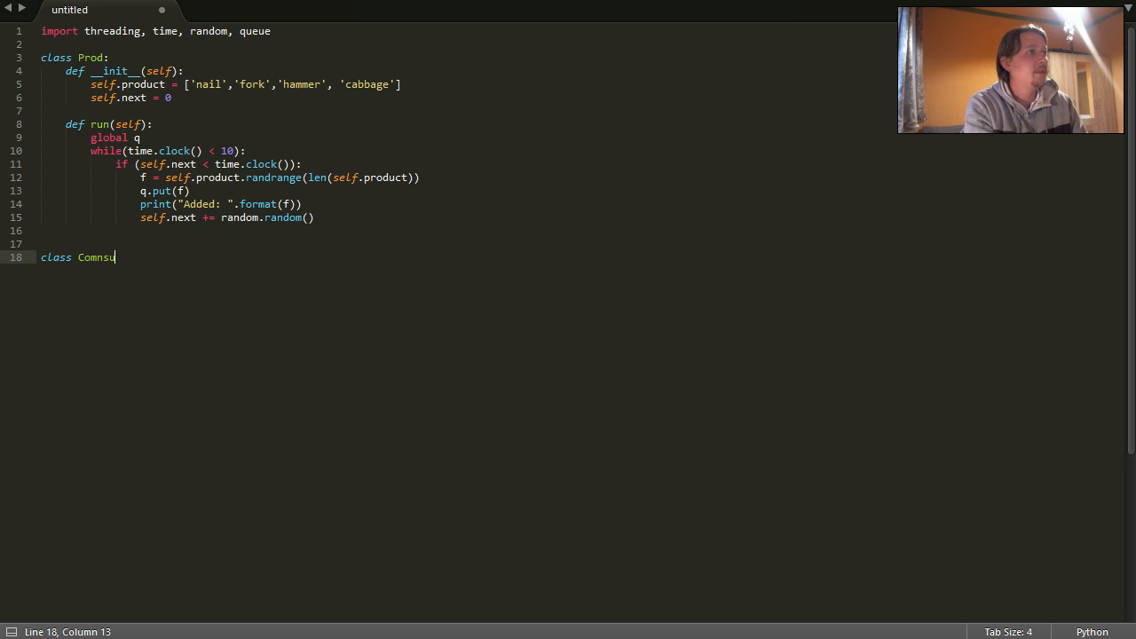
type("mer:")
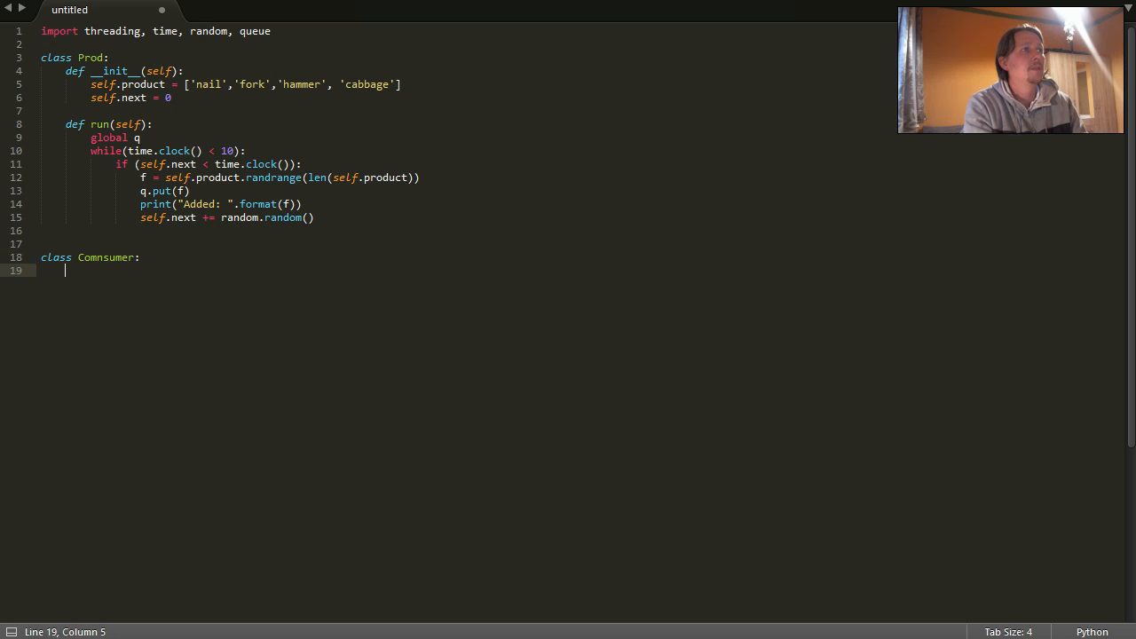
type("def")
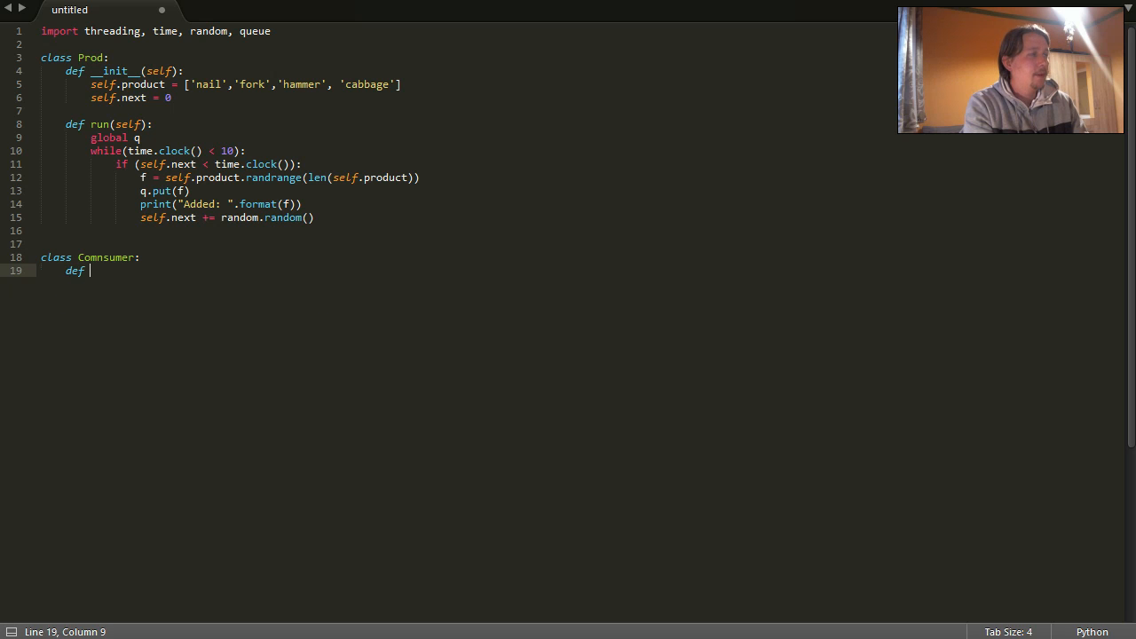
type("__inint")
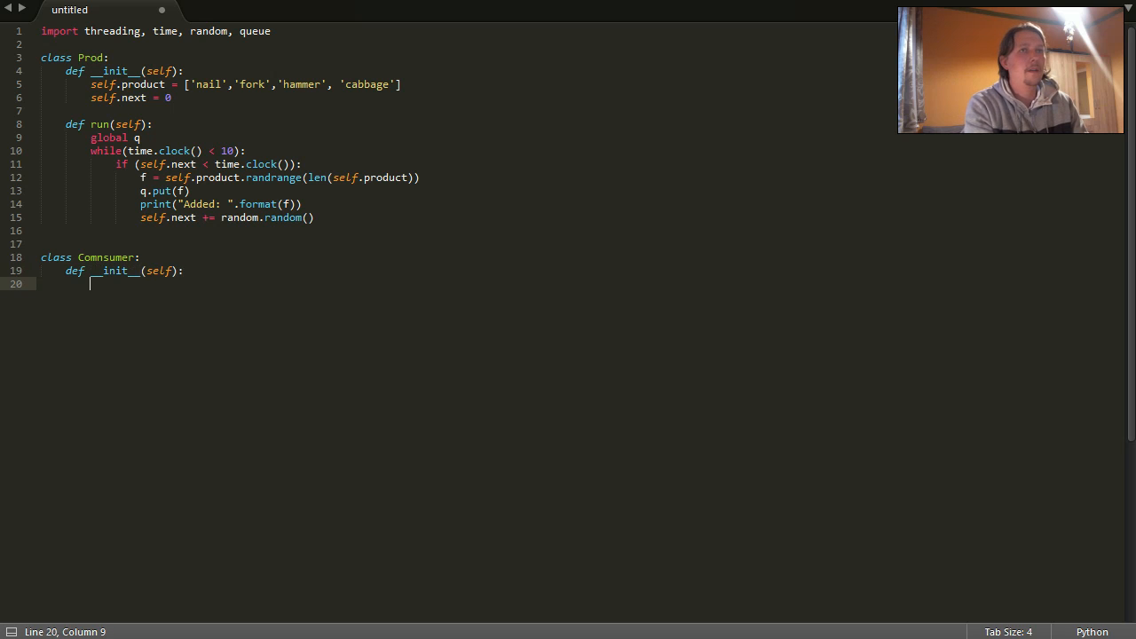
type("self.next = 0")
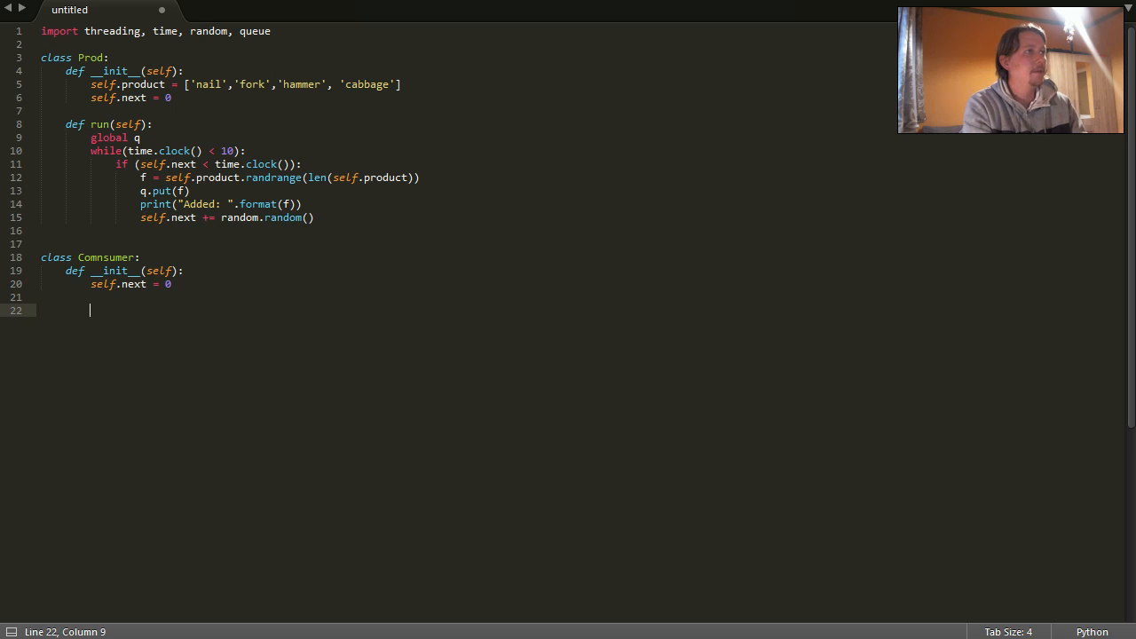
Step: Add run(self) declaring global q and start a while statement
type("def")
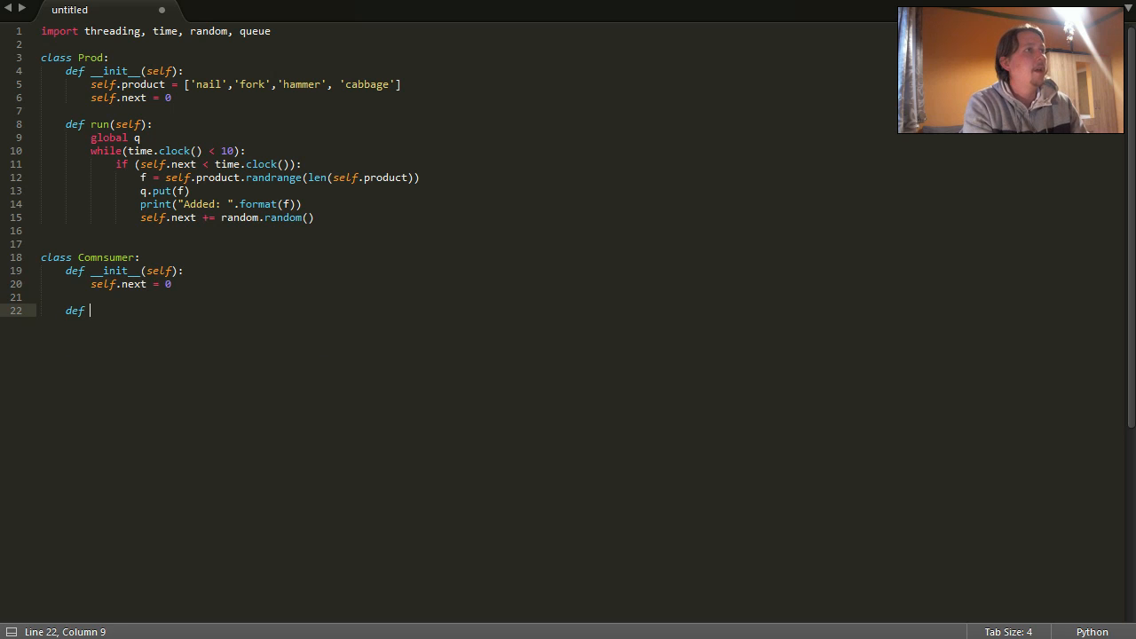
type("ru")
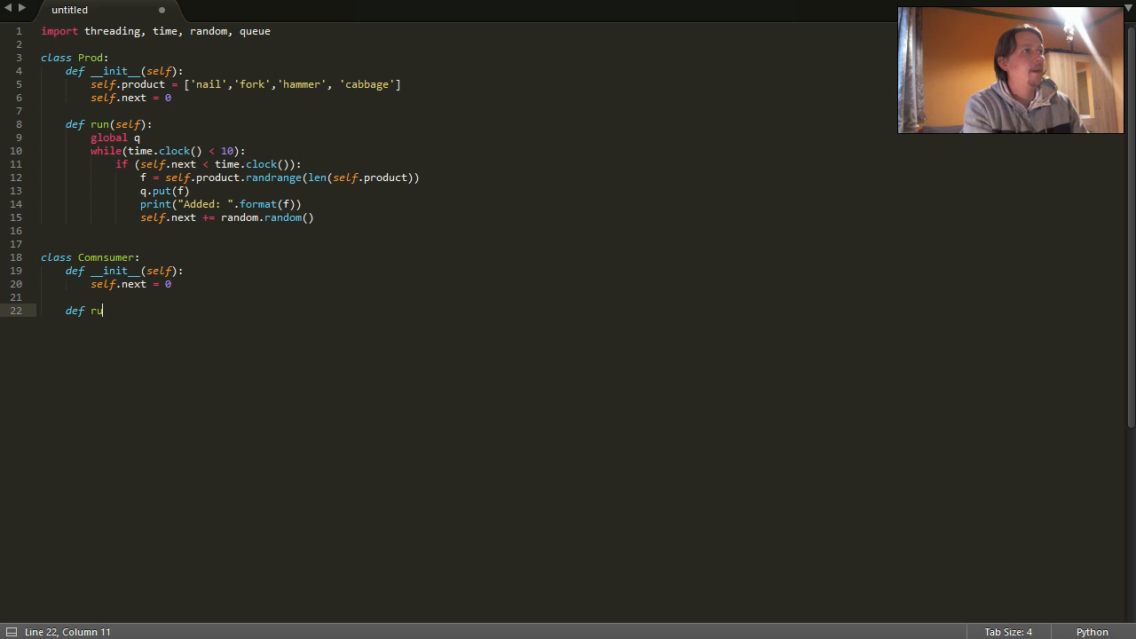
type("n(self):")
type("global")
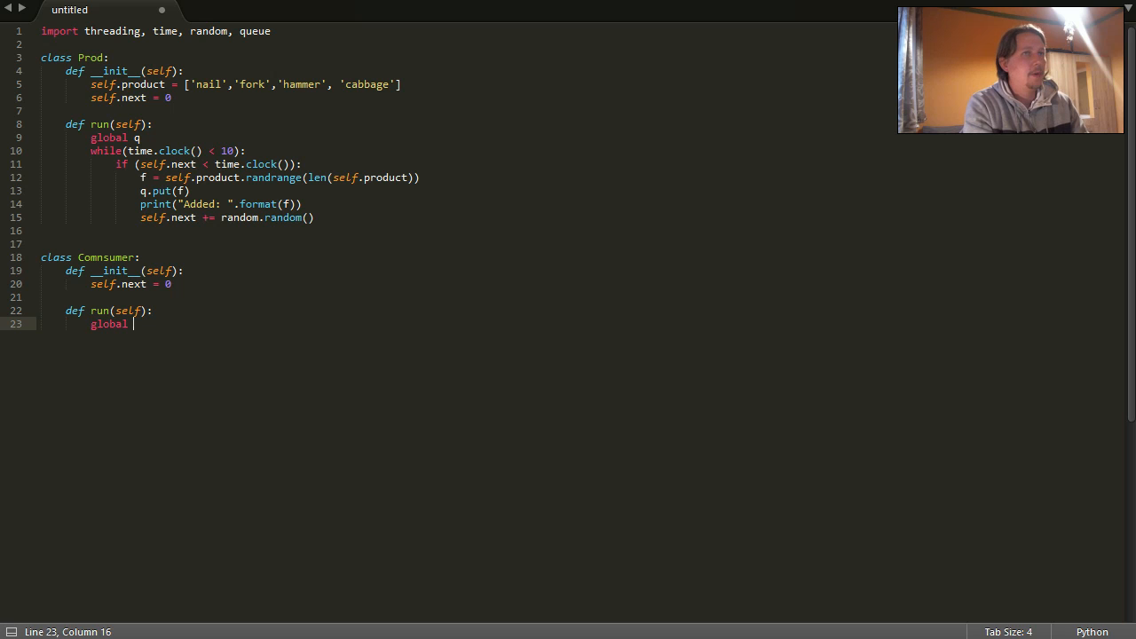
type("q")
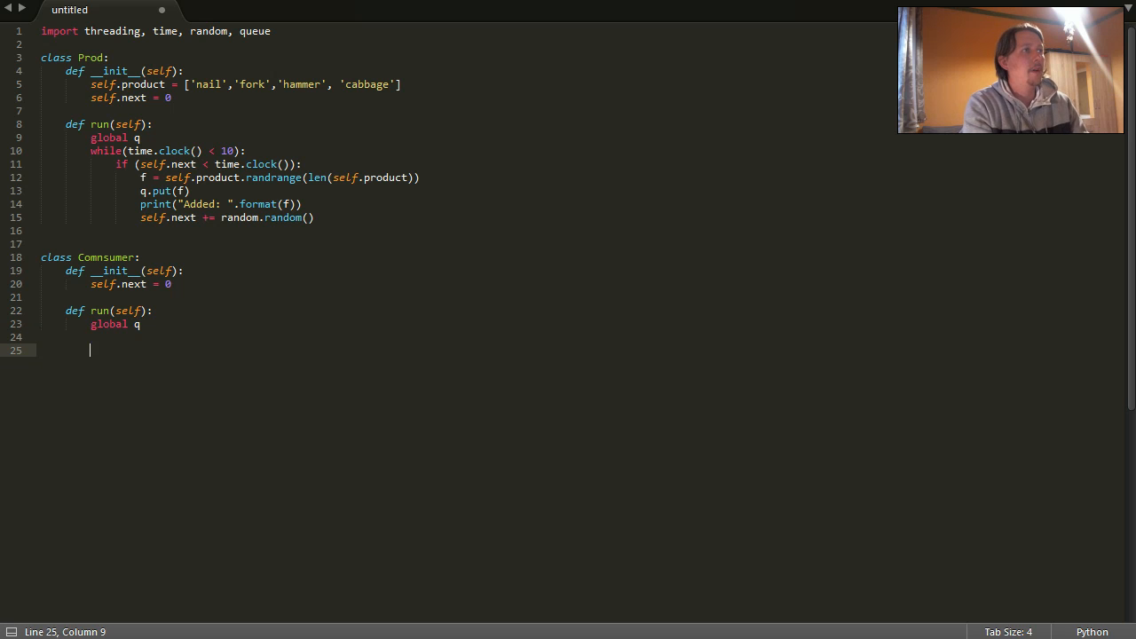
key("backspace")
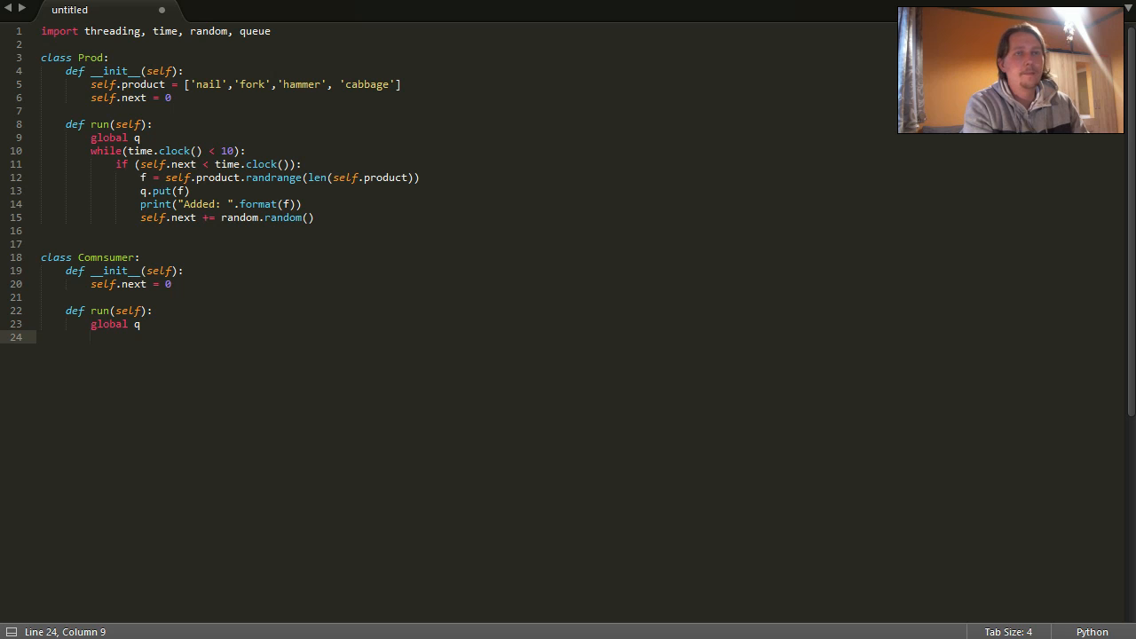
type("while")
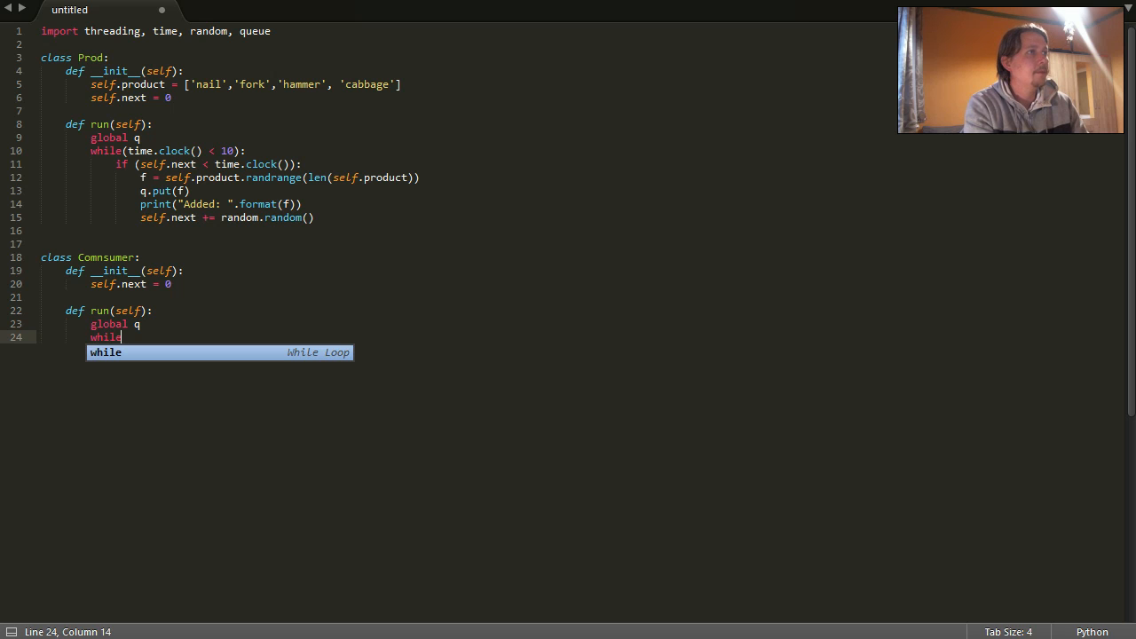
type("()")
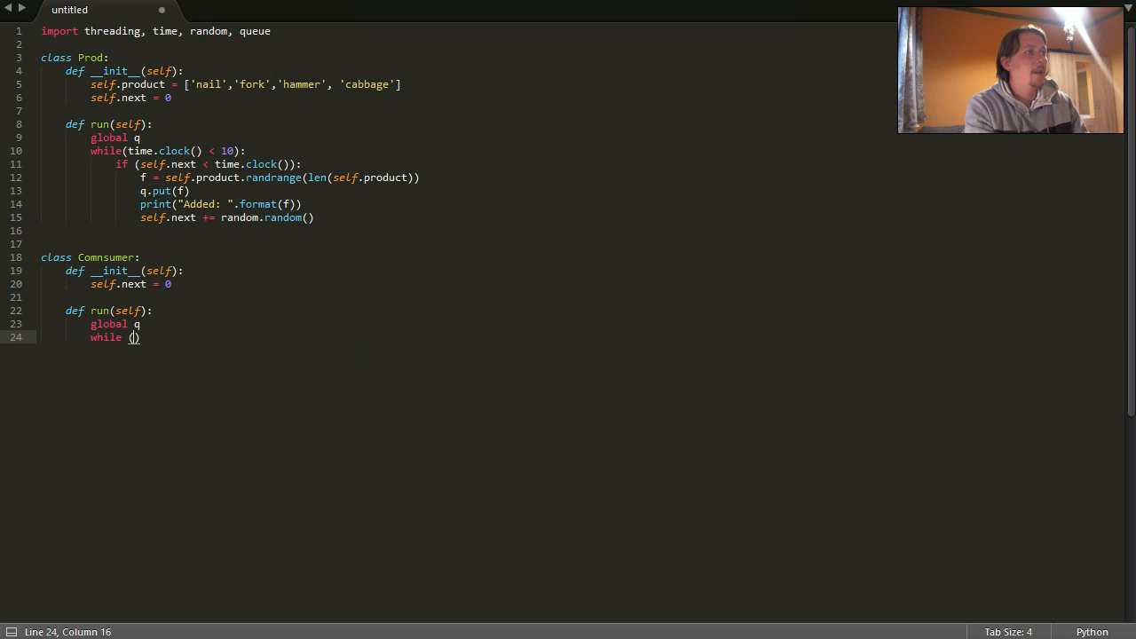
key("BackSpace")
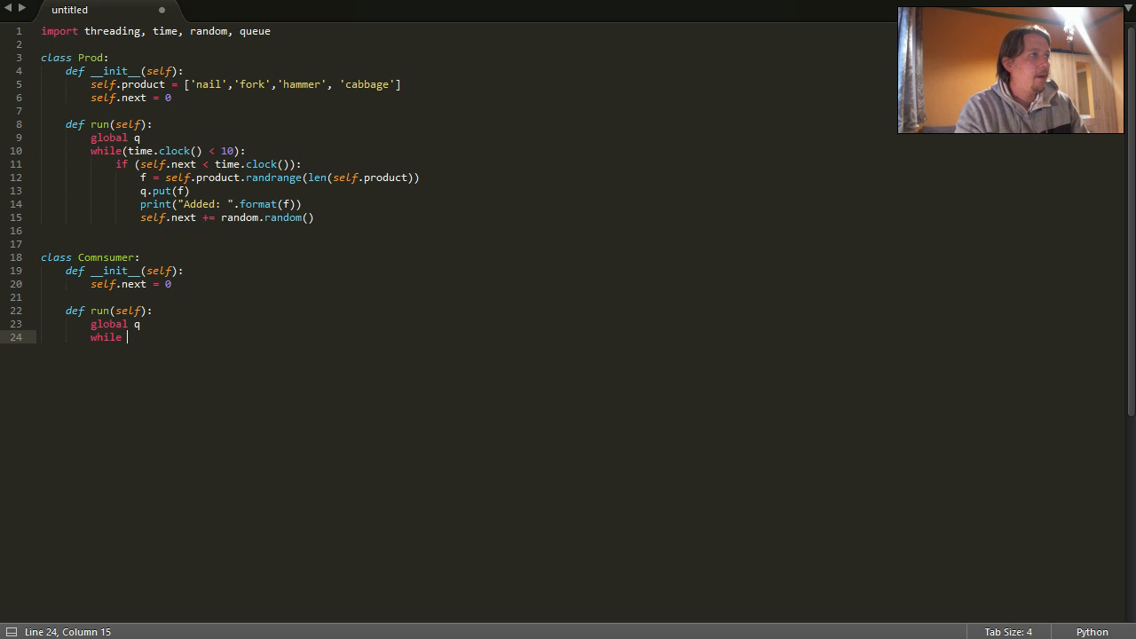
key("ctrl+z")
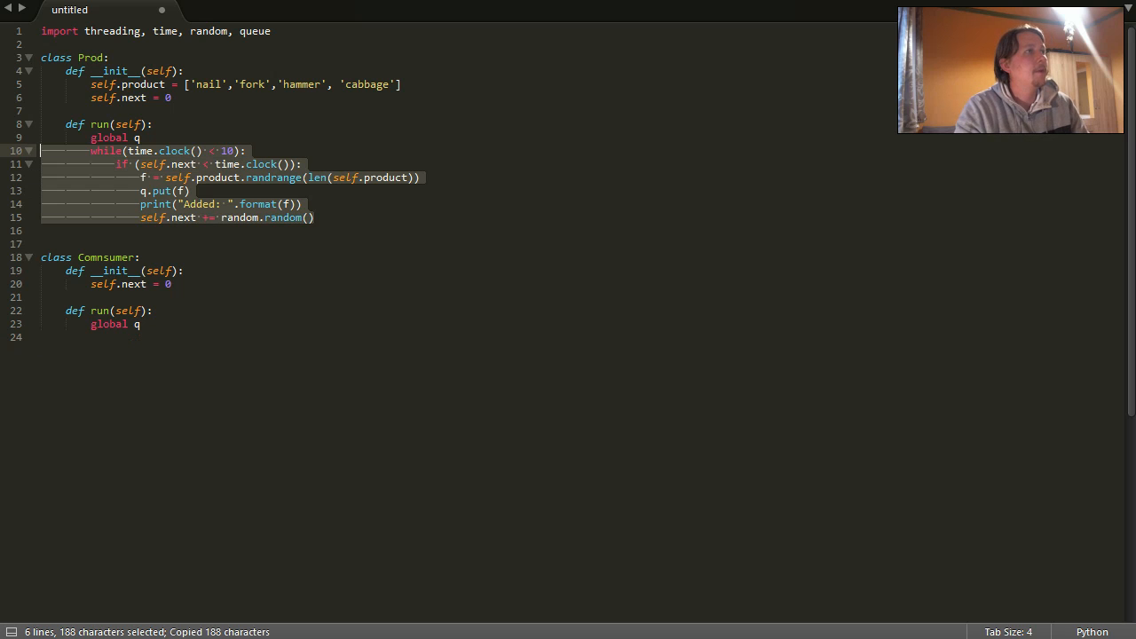
Step: Paste the producer's timed loop into Comnsumer's run method
key("ctrl+v")
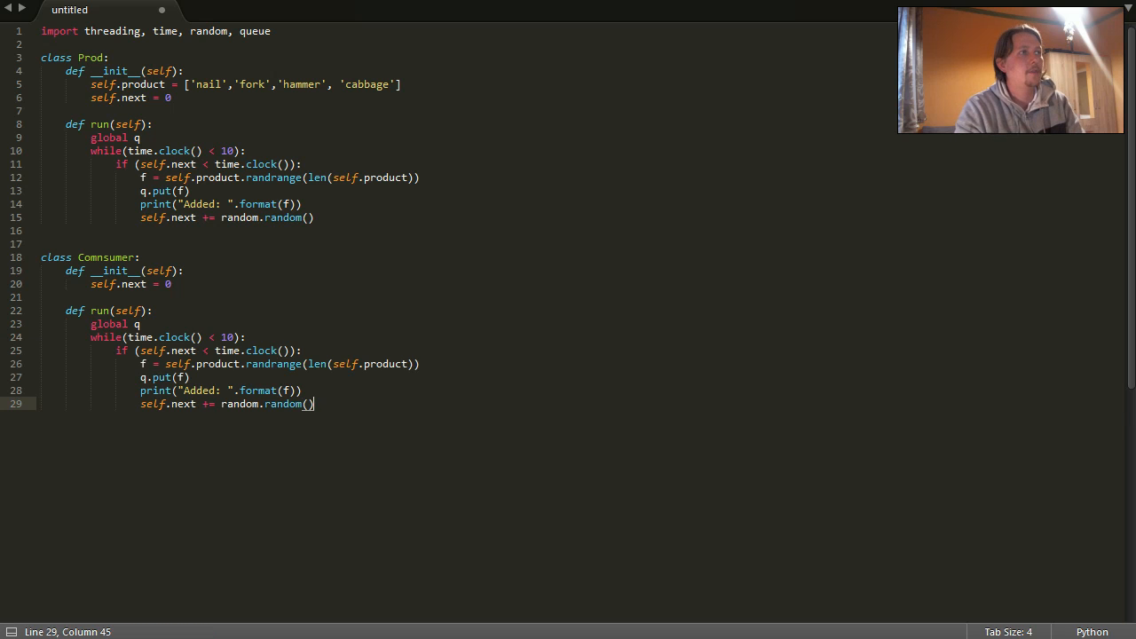
left_click(127, 338)
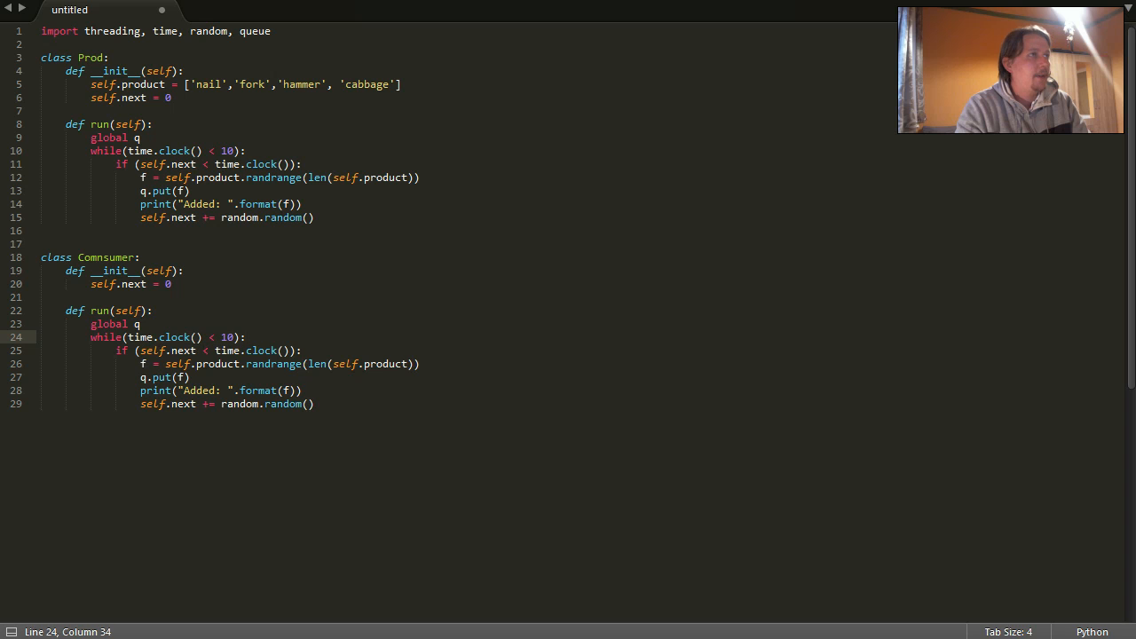
left_click_drag(135, 350, 301, 350)
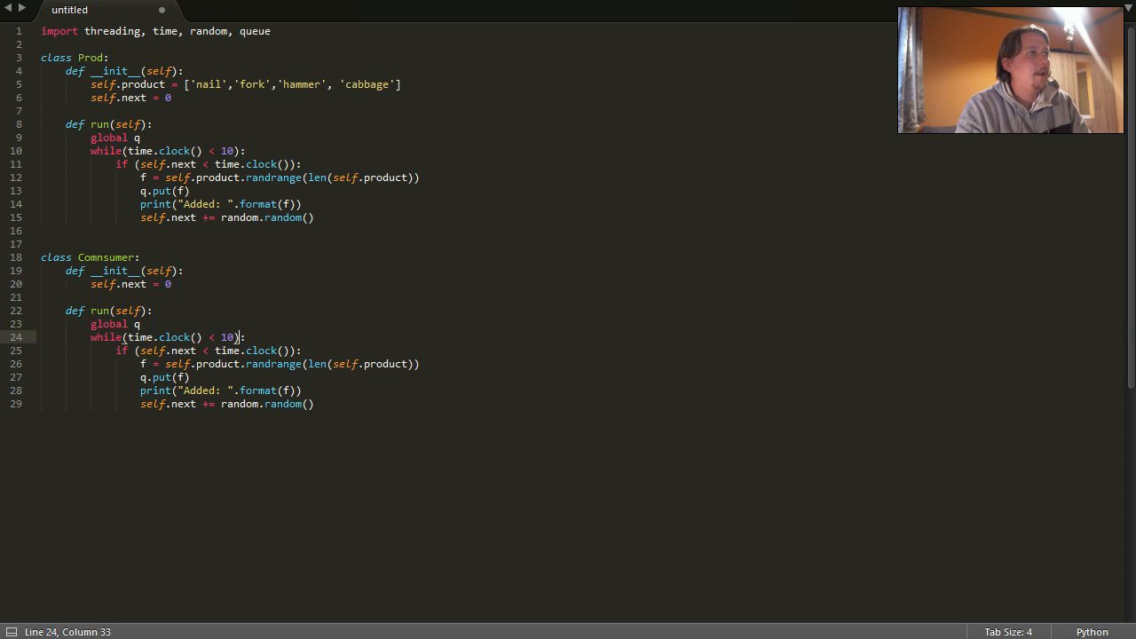
left_click_drag(246, 336, 195, 350)
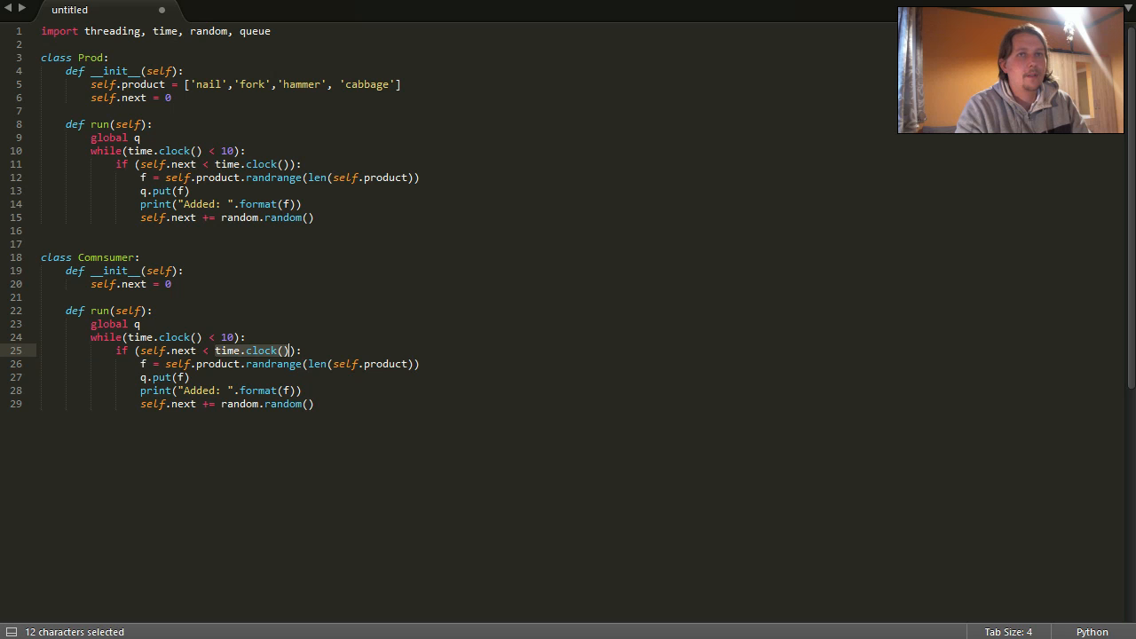
Step: Add 'and not q.empty()' to the if, use f = q.get(), and print Remove
left_click(286, 350)
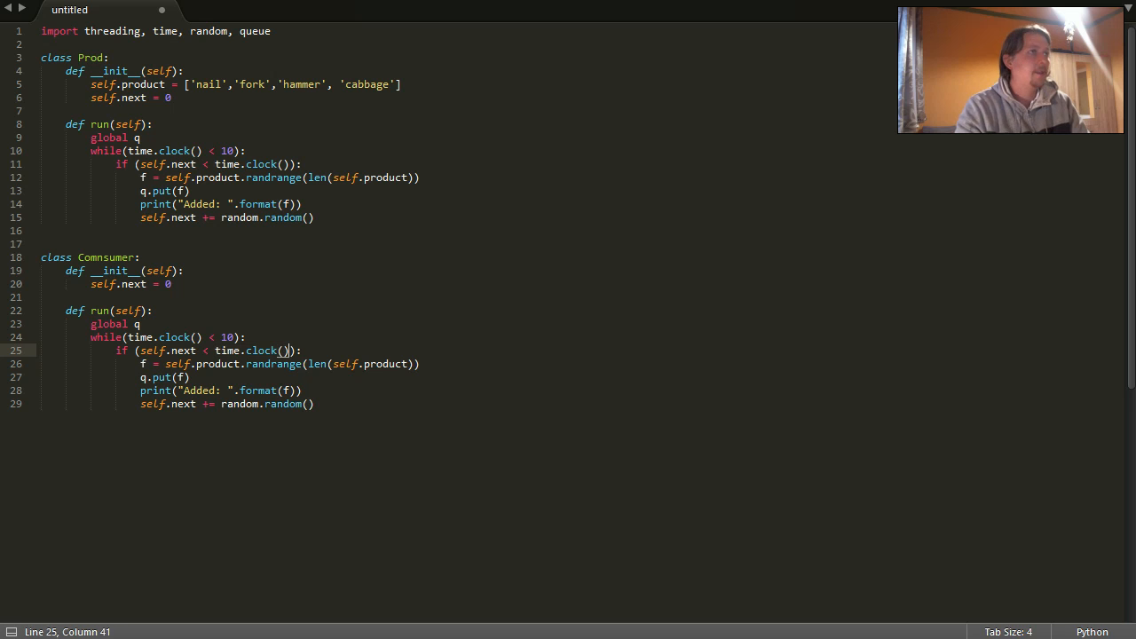
type("and not")
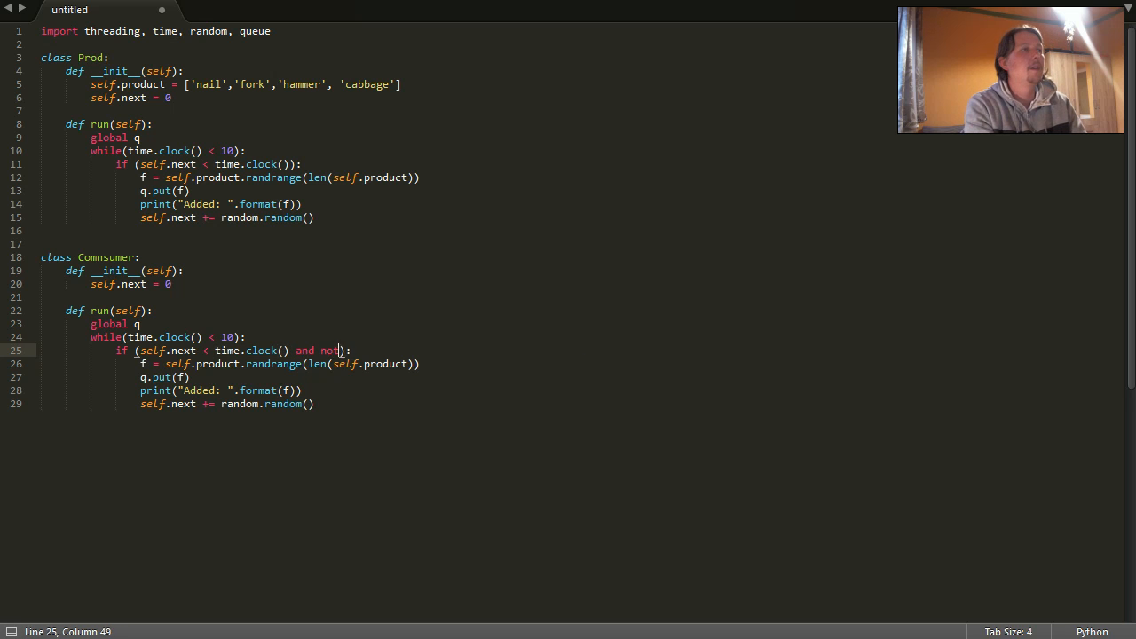
type("q.empty(")
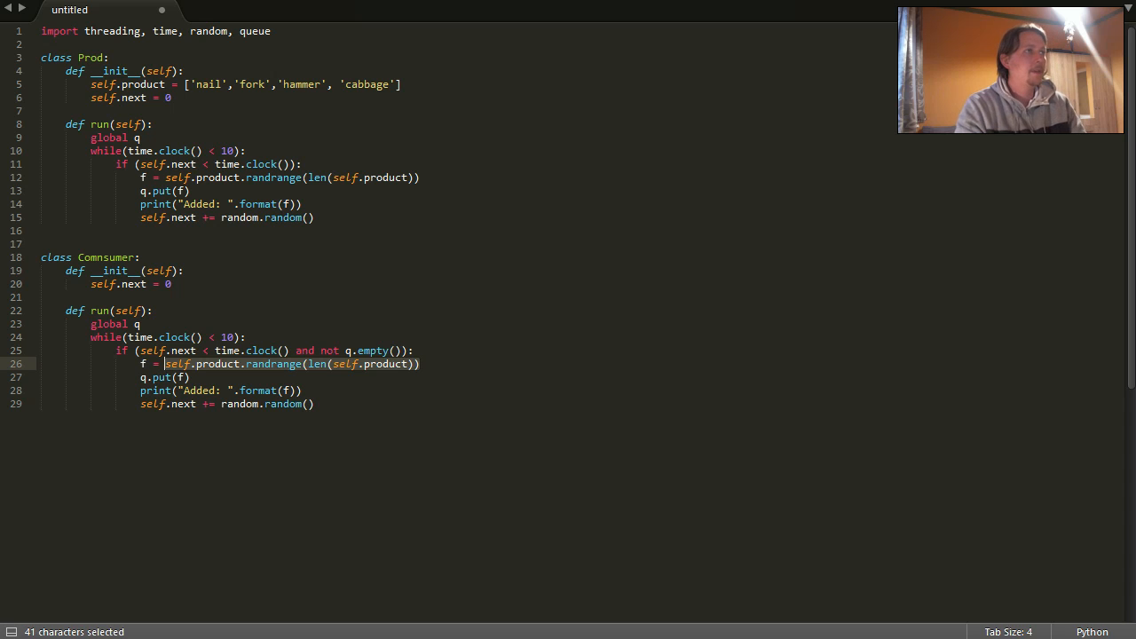
key("Delete")
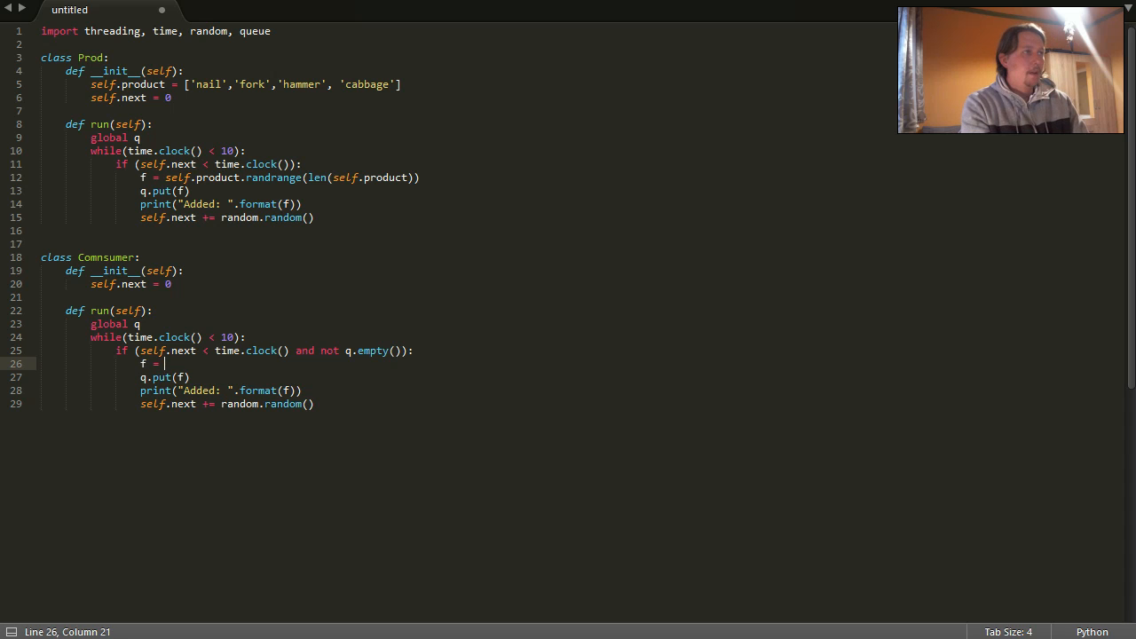
type("q.get")
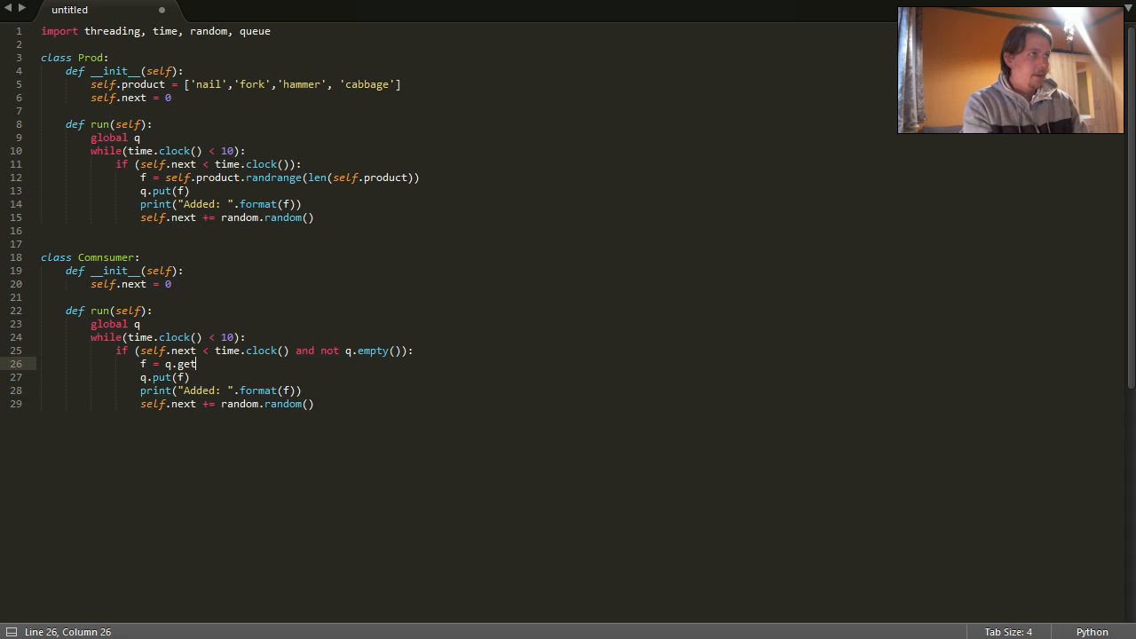
type("()")
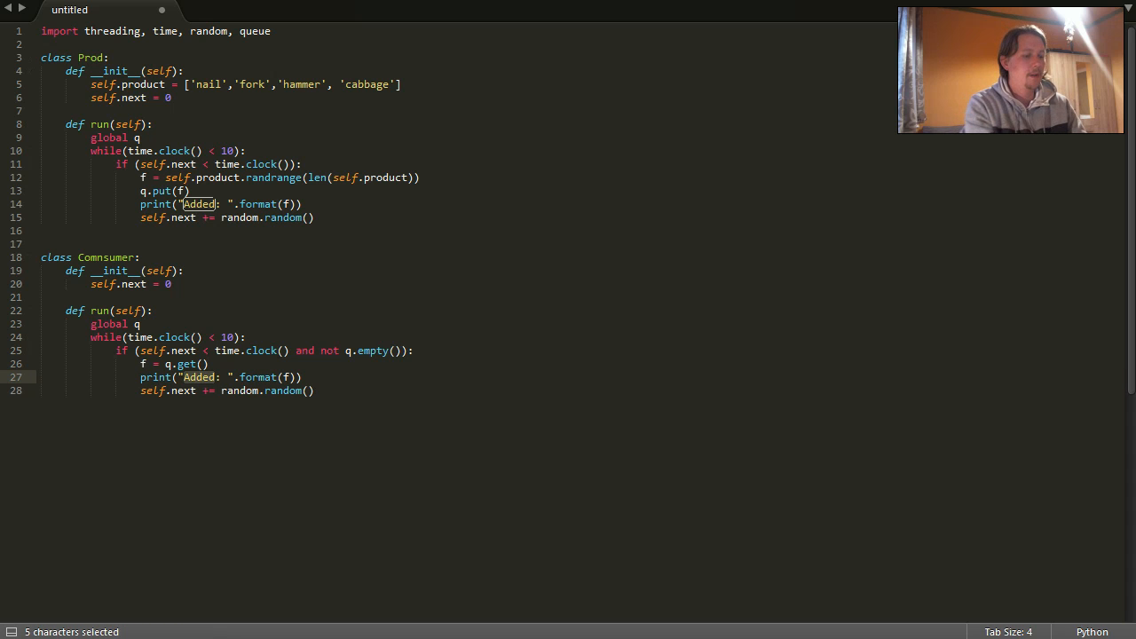
type("Remove")
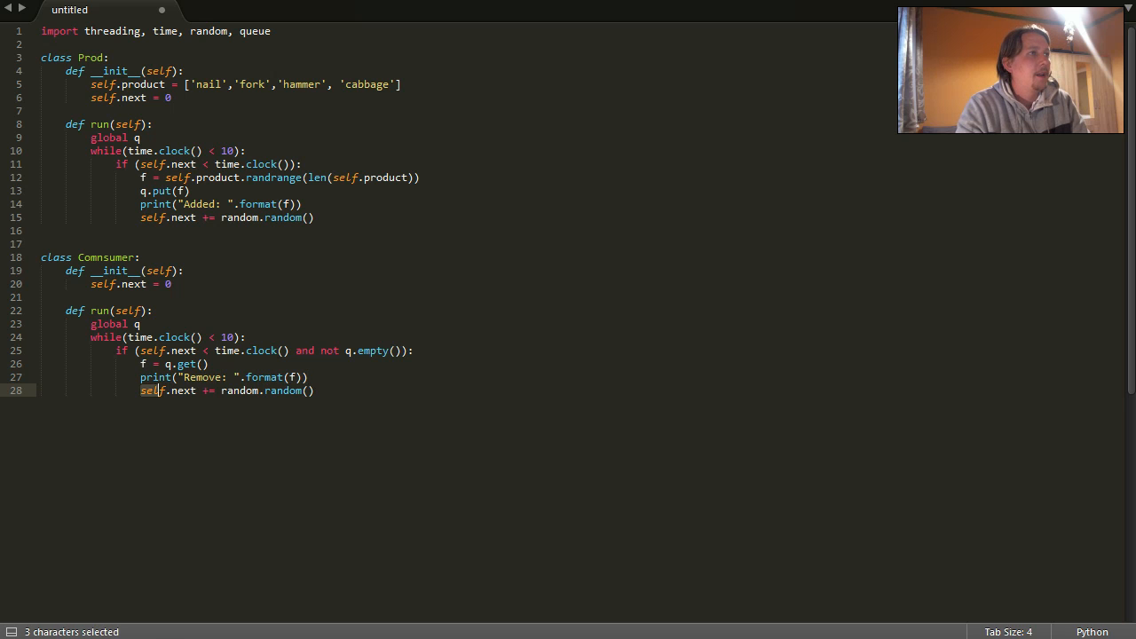
left_click(312, 390)
type("if")
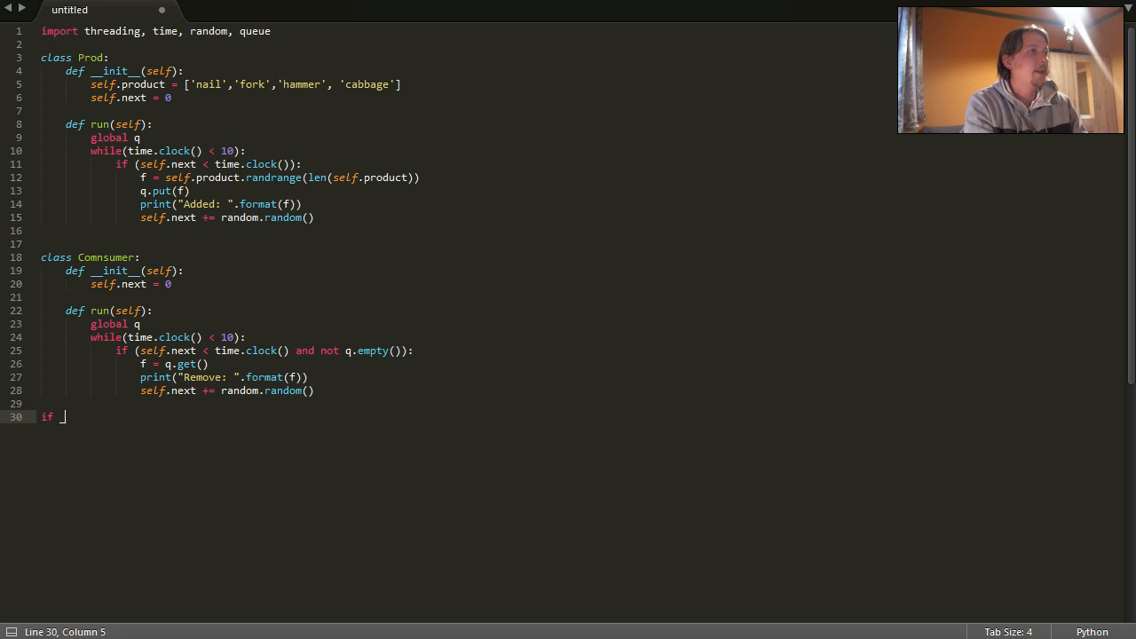
Step: Write the __main__ block creating the queue, p = Prod() and c = Comnsumer()
type("__name__ == '")
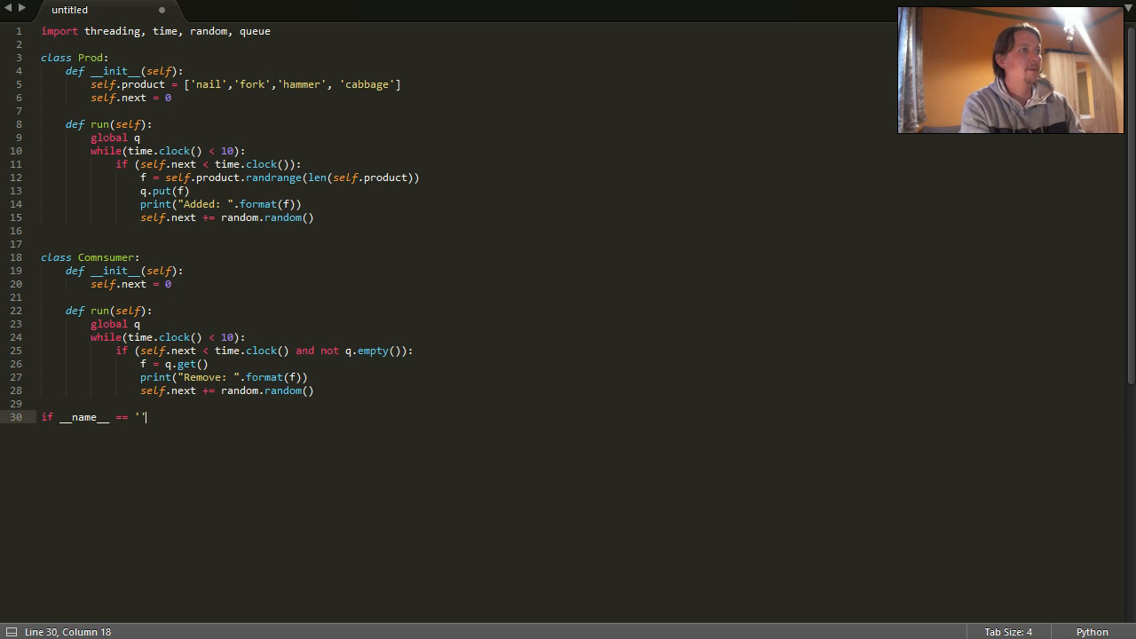
type("__main__")
type("q =")
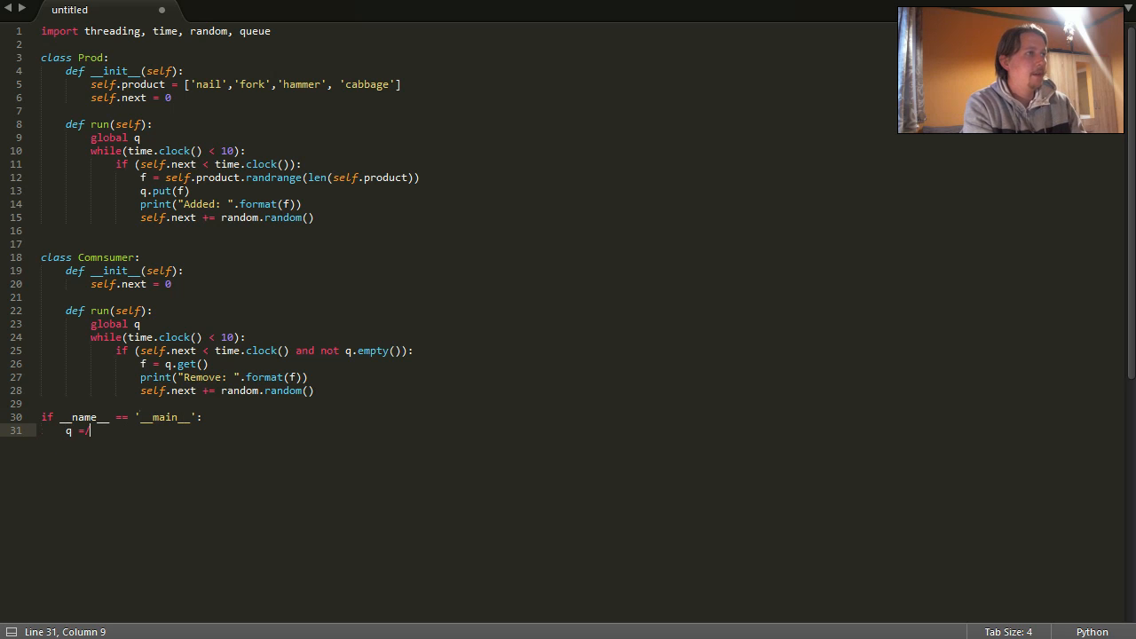
type("queue.queue(10")
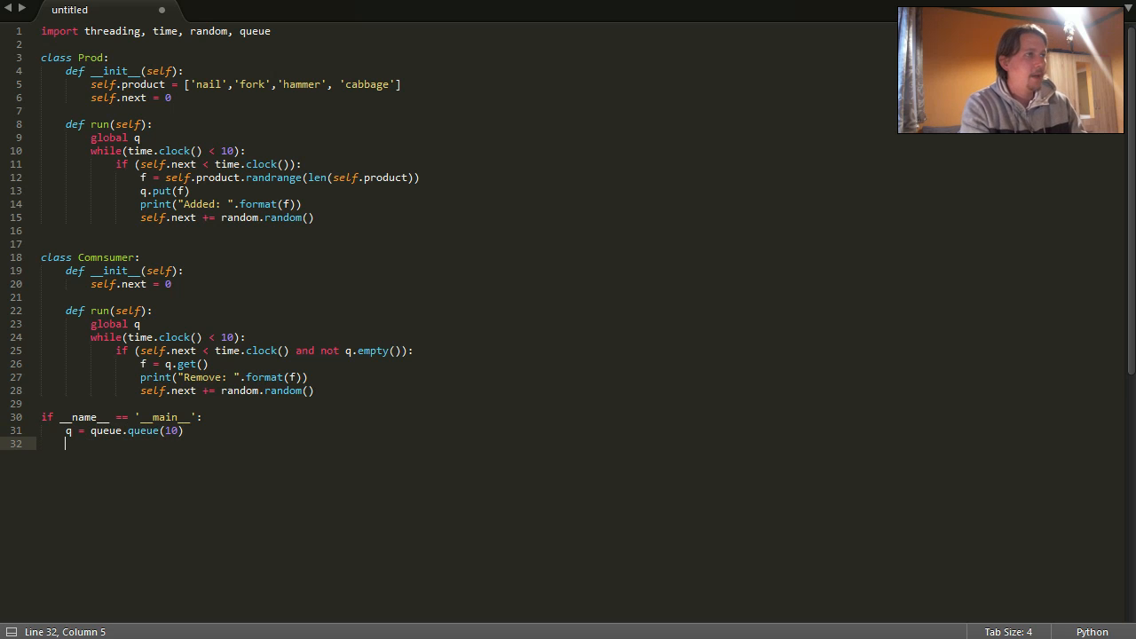
type("p")
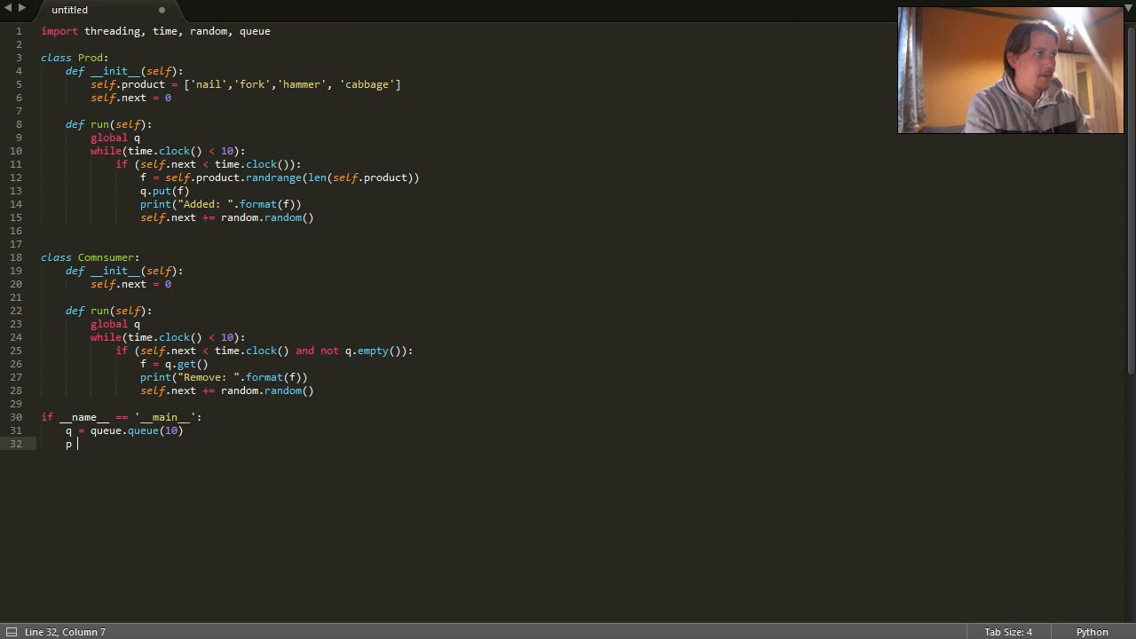
type("= Prod(")
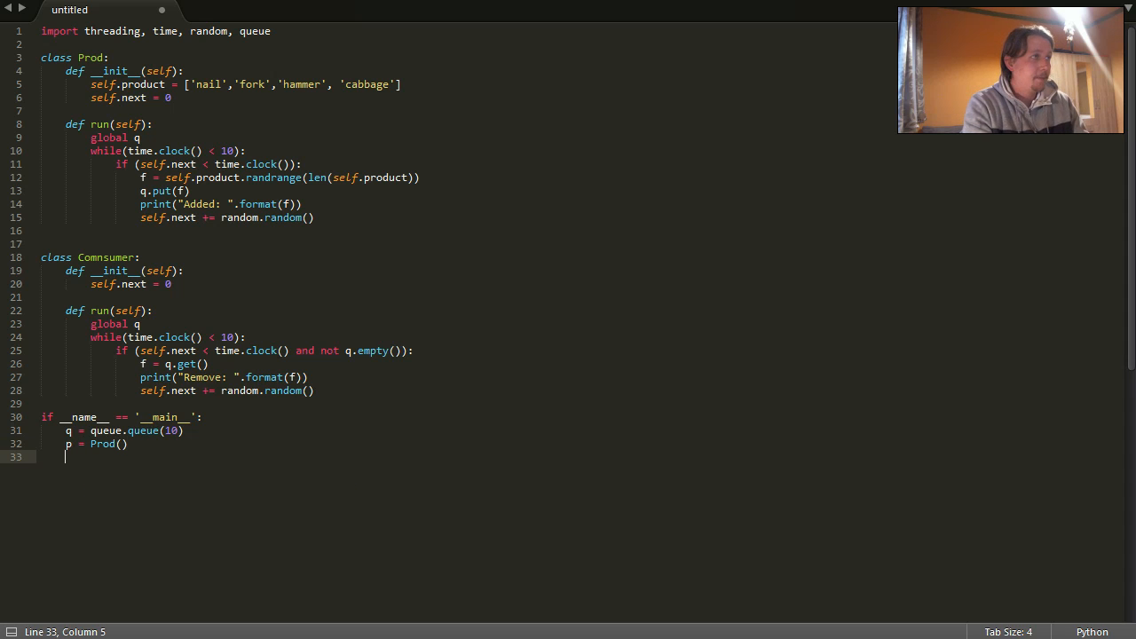
type("c = Comnsumer(")
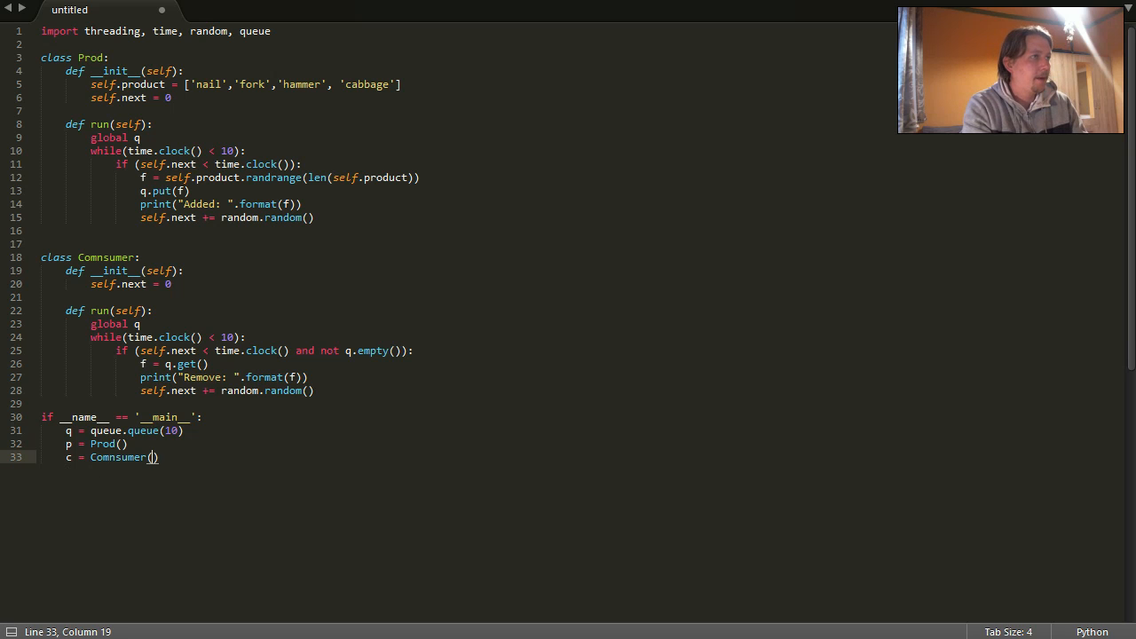
key("Return")
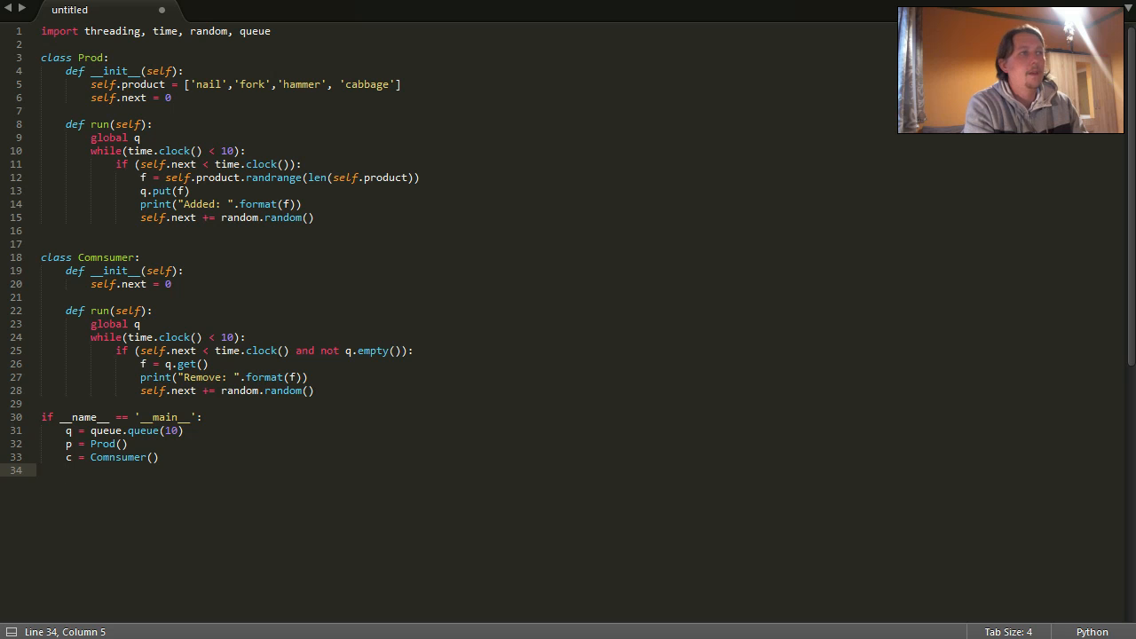
Step: Create pt = threading.Thread(target=p.run, args=())
type("pt =")
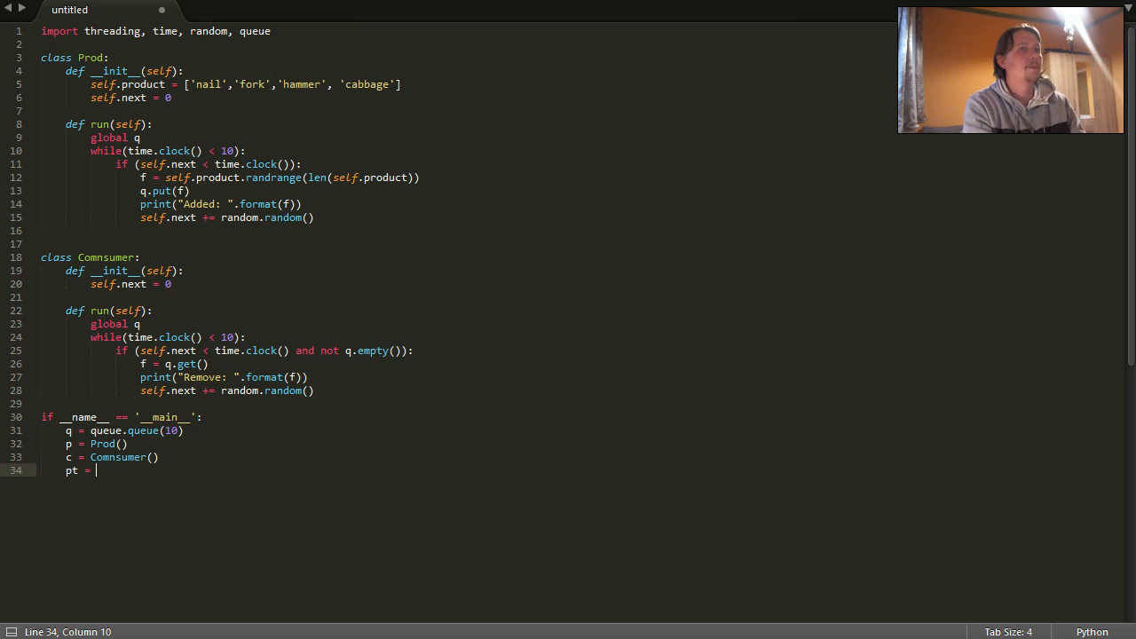
type("threading.")
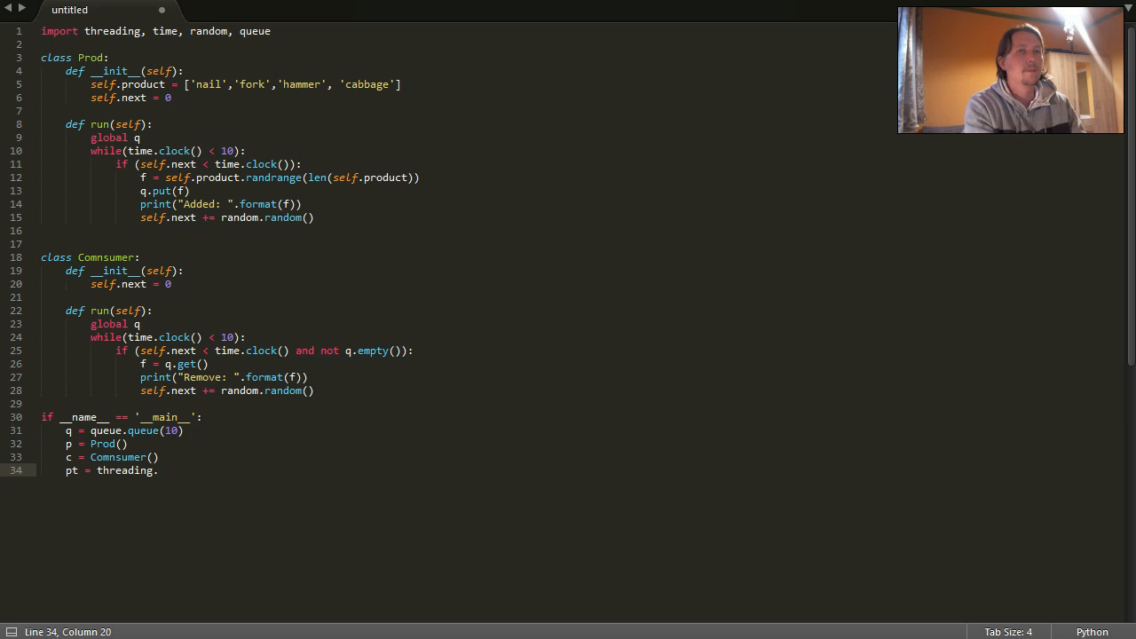
type("Thread()")
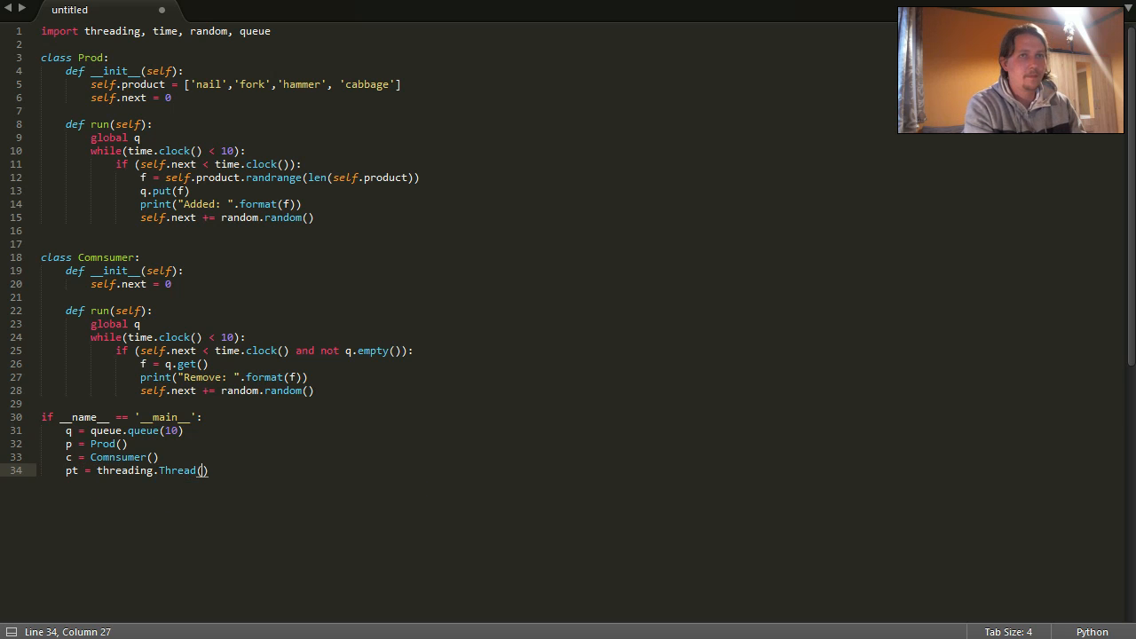
type("target")
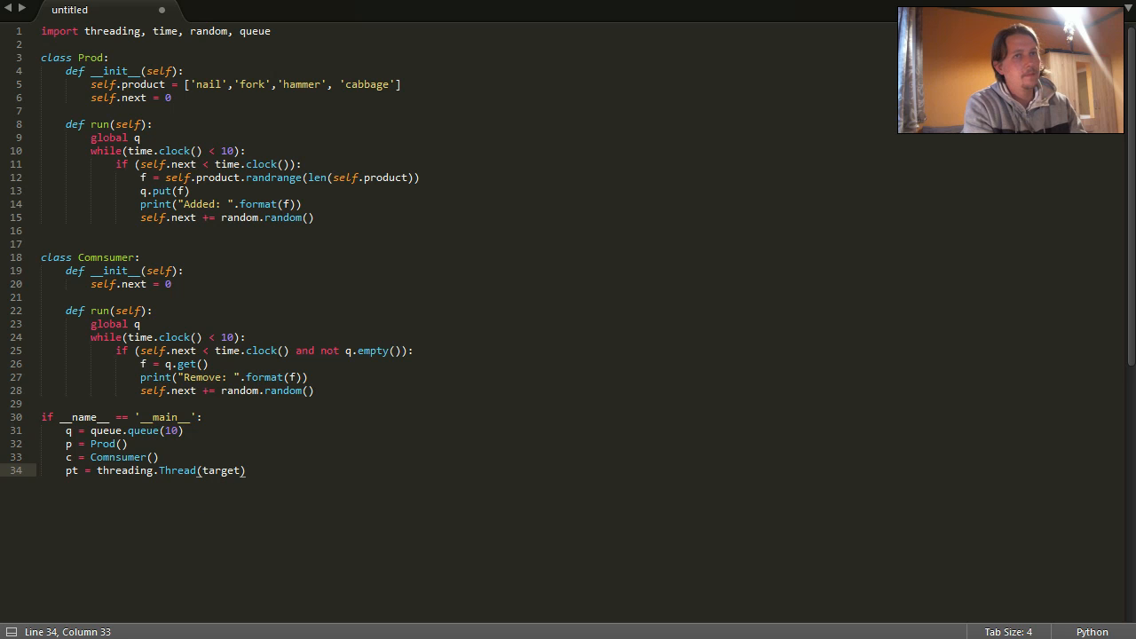
type("=")
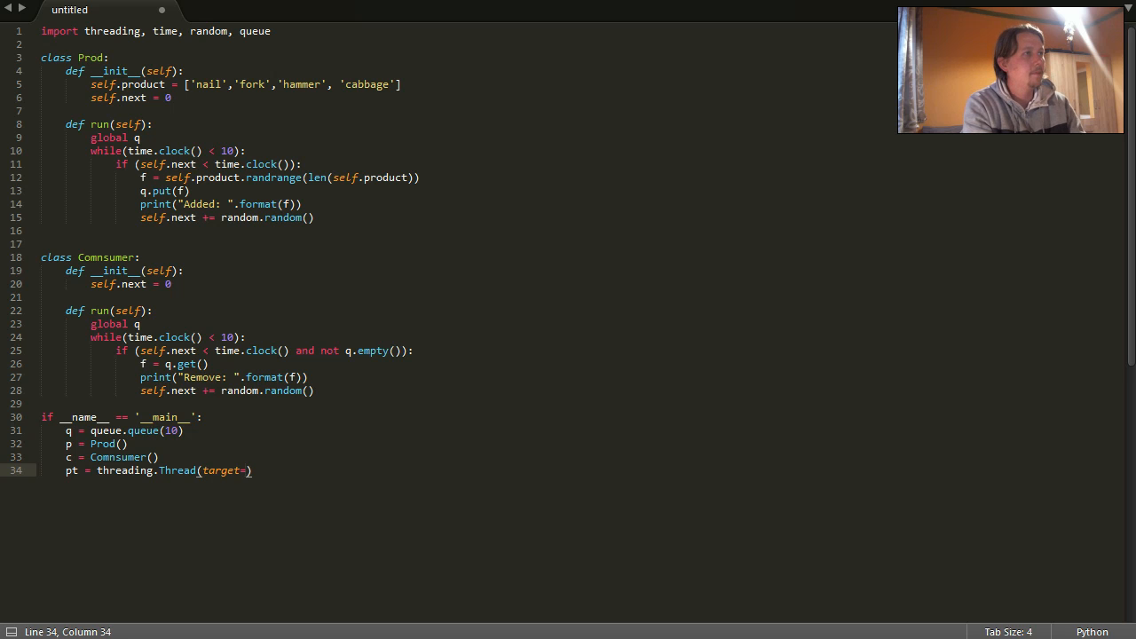
type("p")
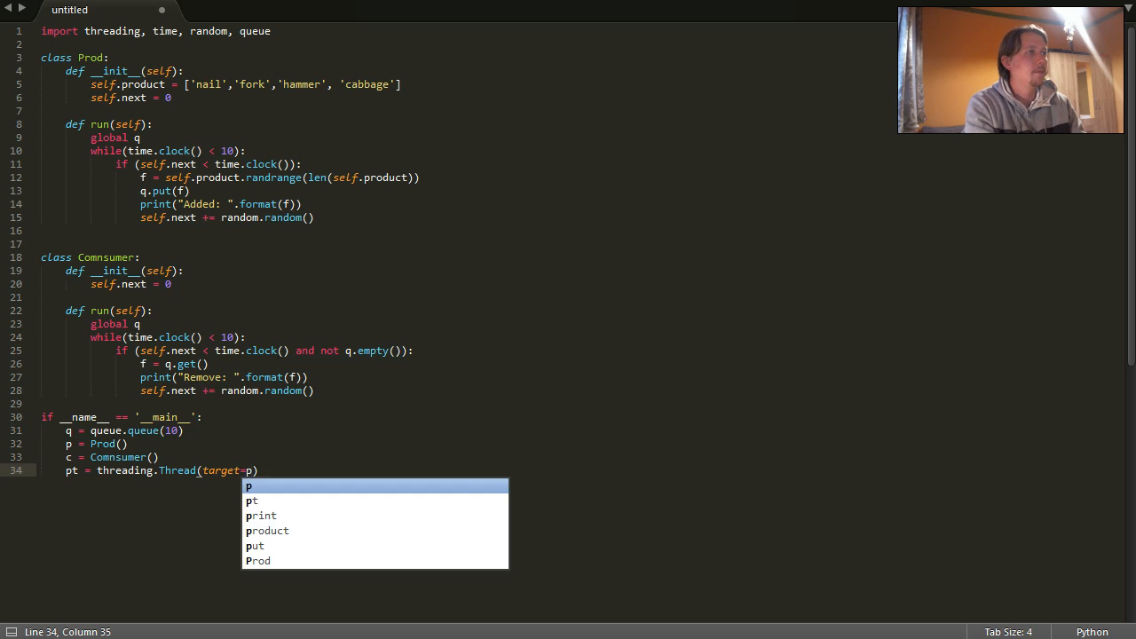
type(".run")
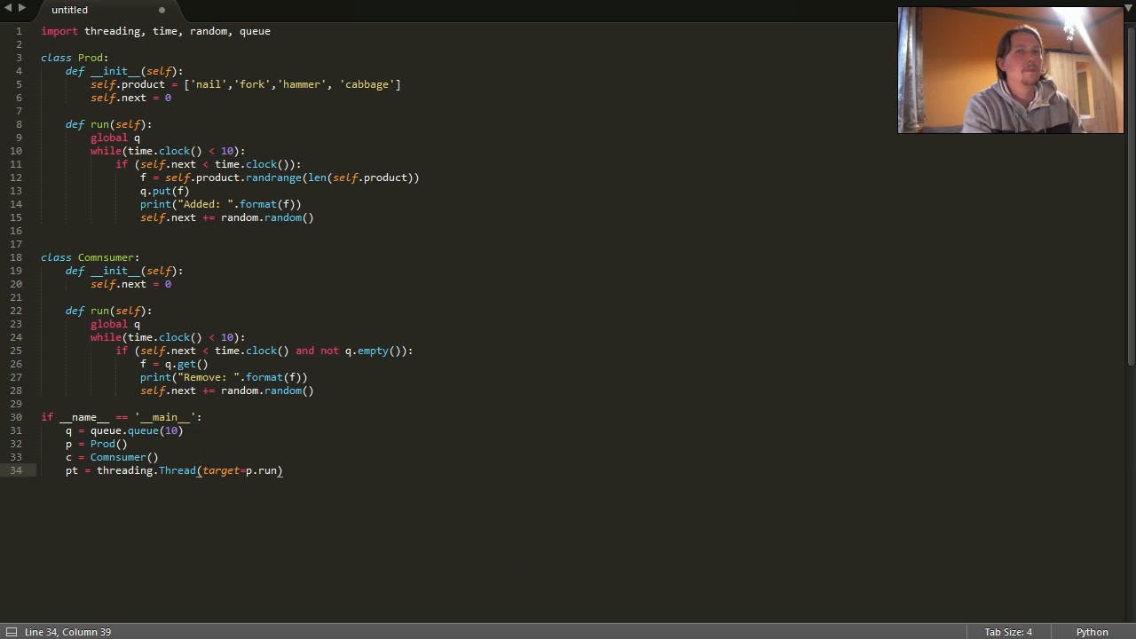
type(", args")
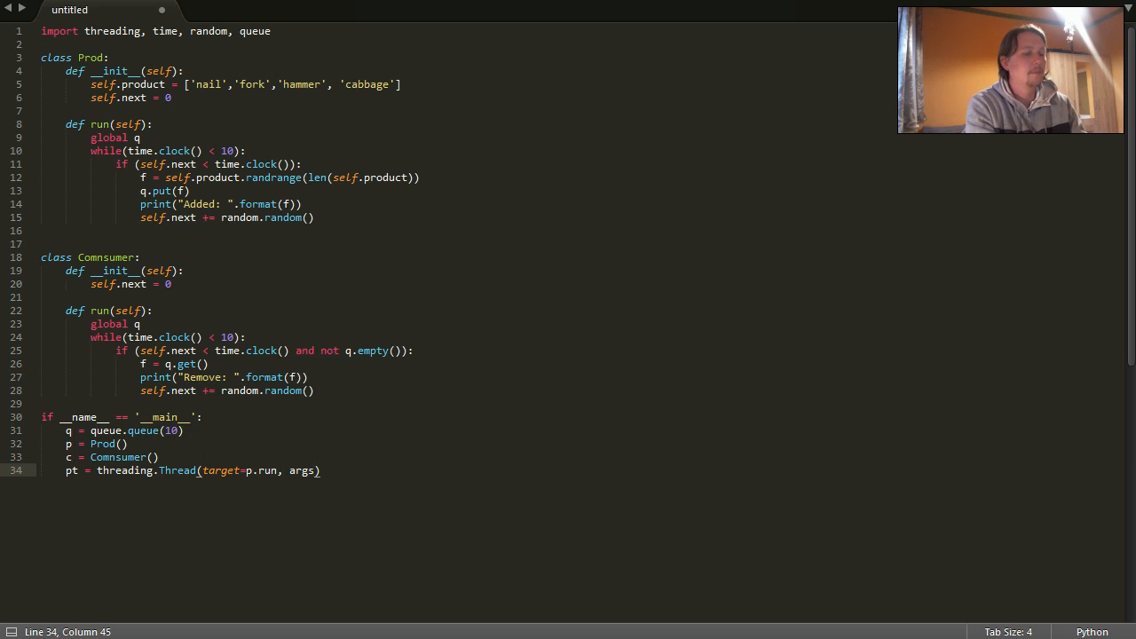
type("=()")
type("ct = threading.")
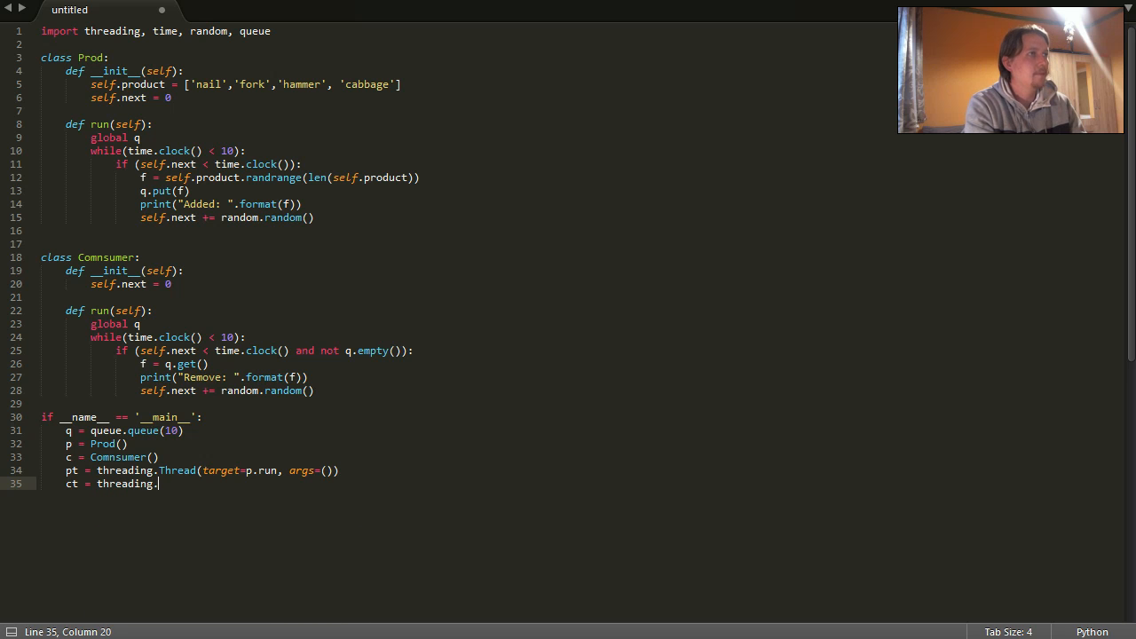
Step: Create the ct thread targeting c.run with args=(), and call pt.start()
type("Thread(tr")
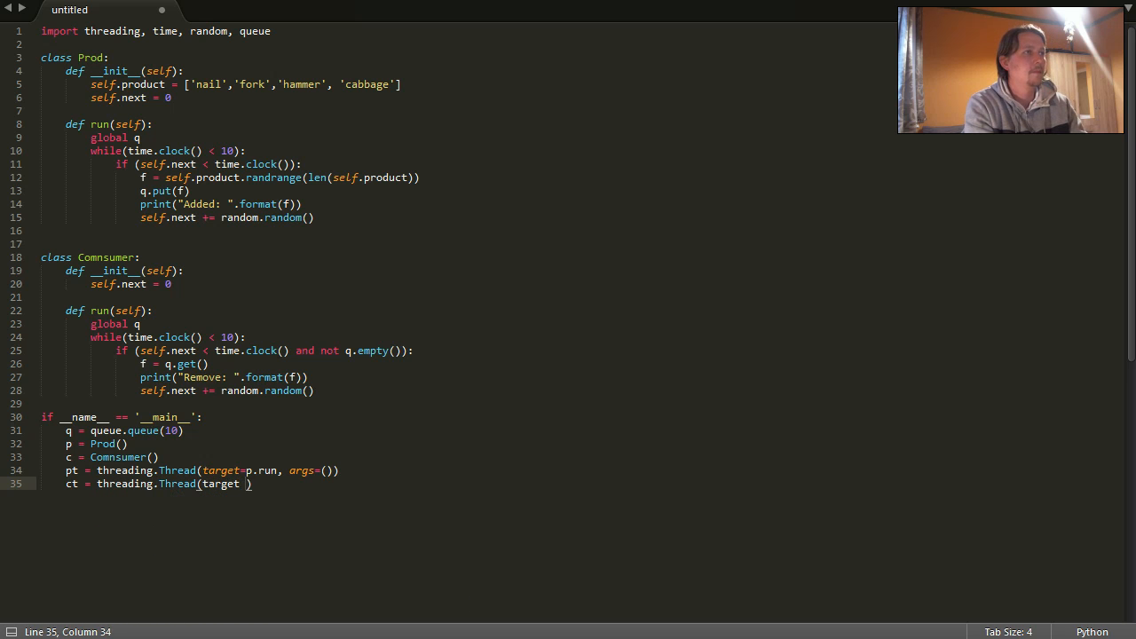
type("=c.")
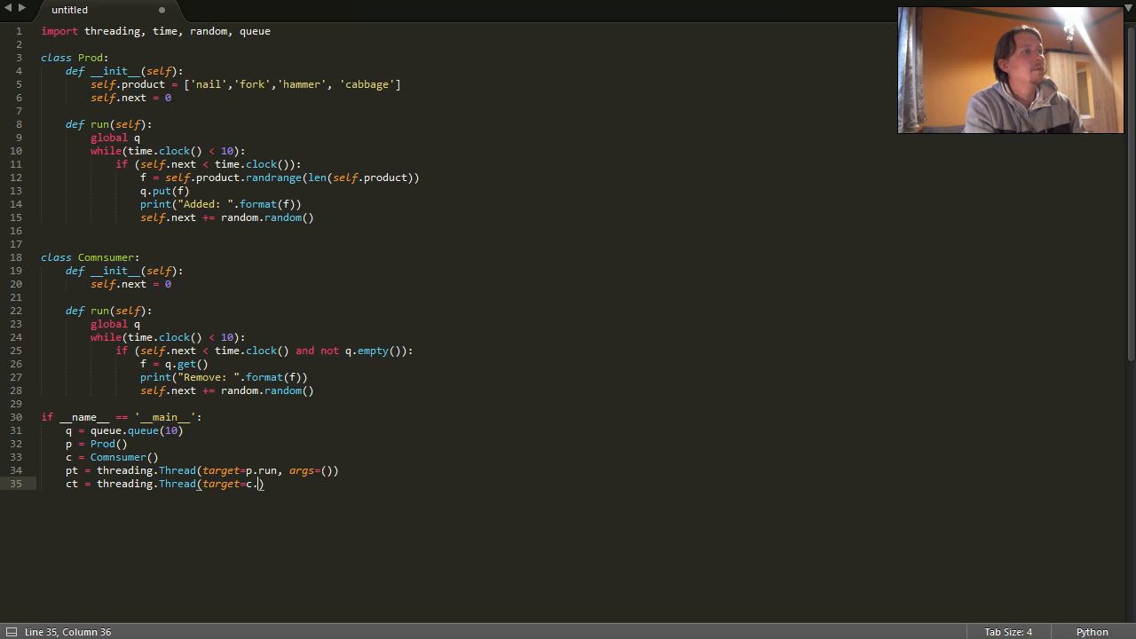
type("run)")
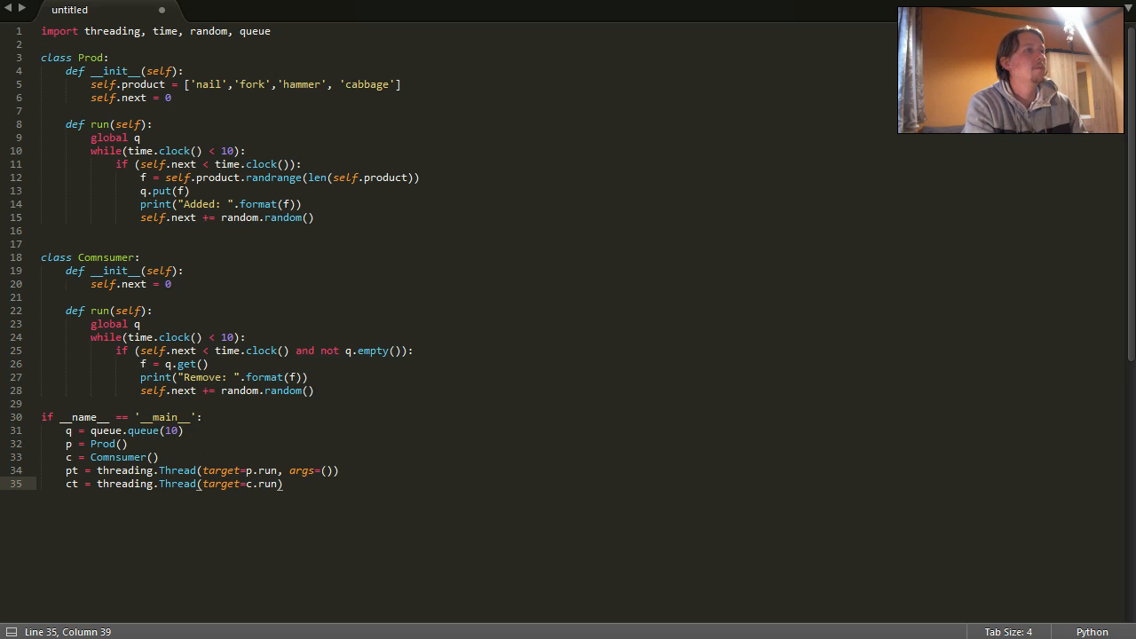
type(", args")
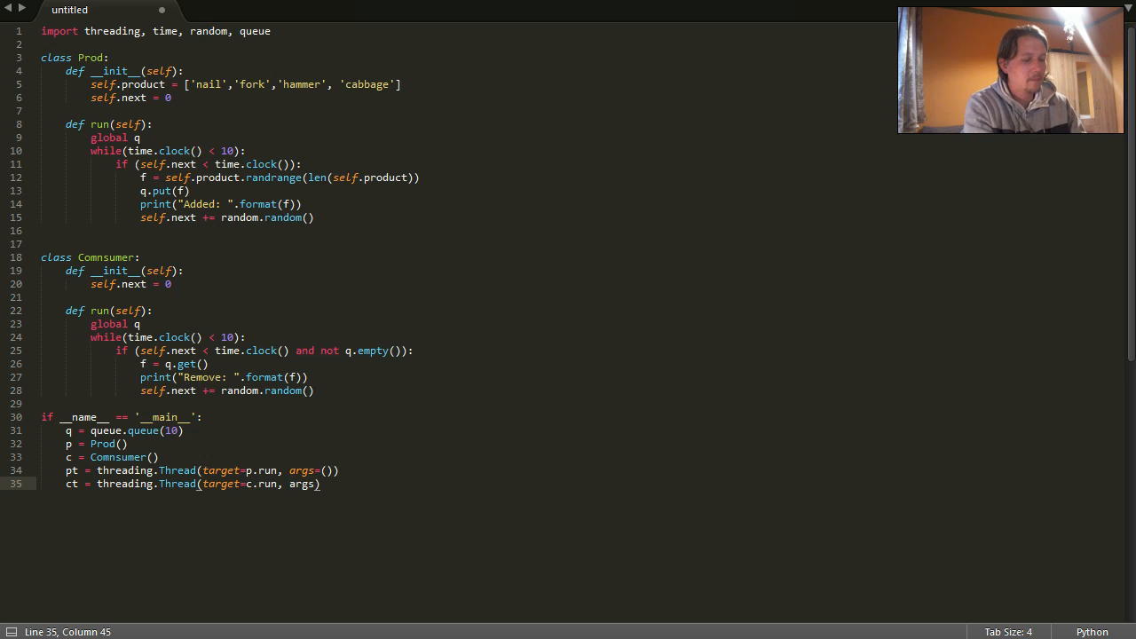
type("=(")
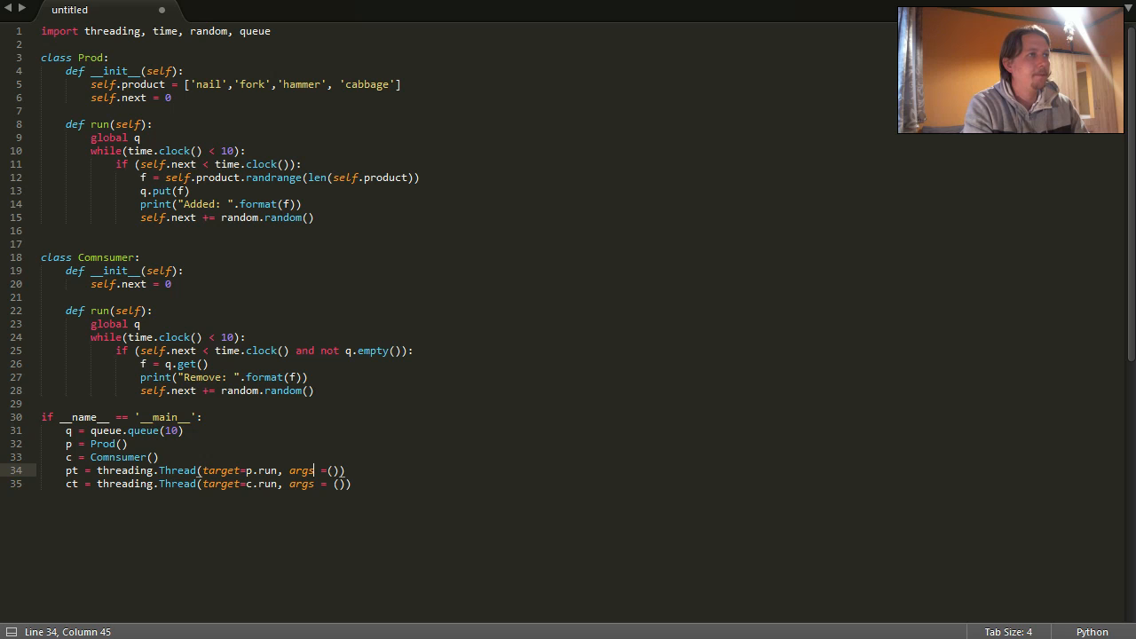
key("enter")
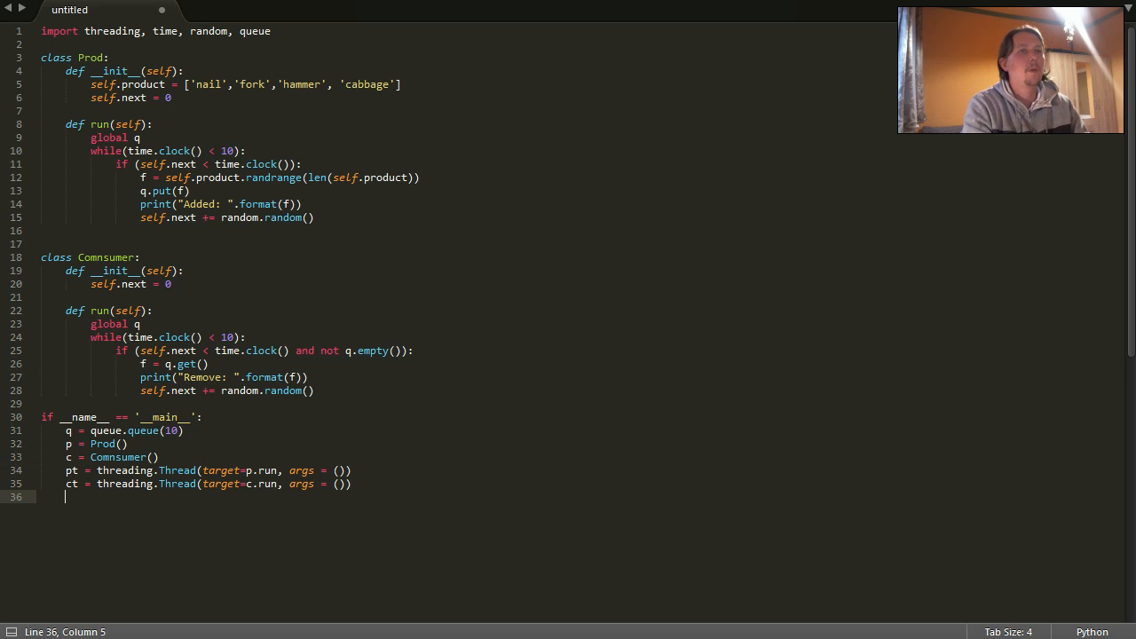
type("p")
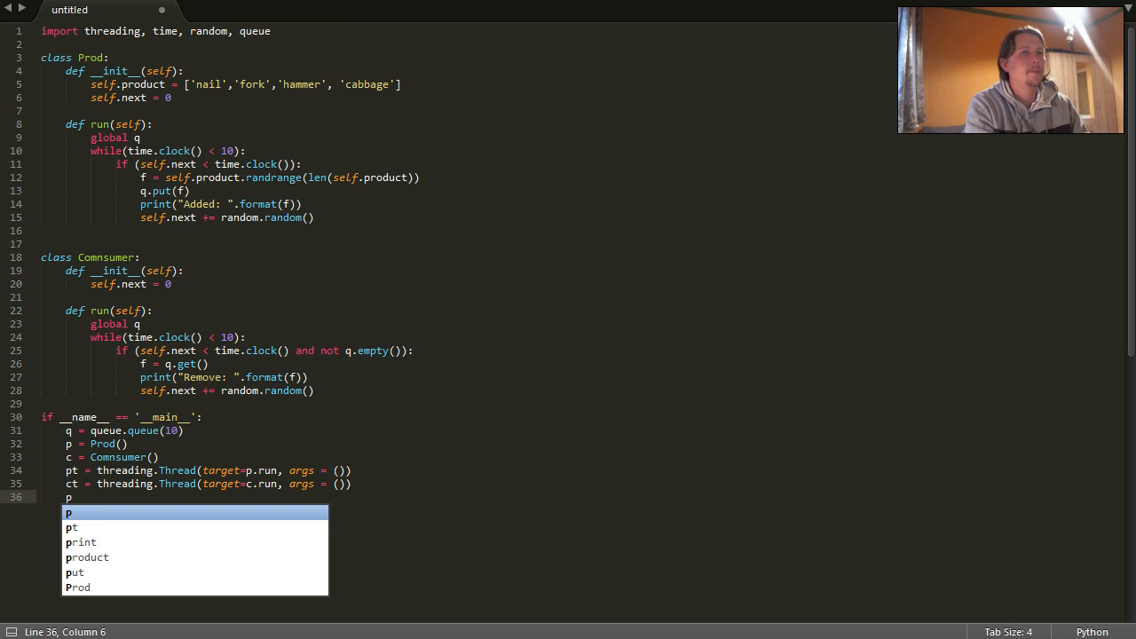
type("t.sta")
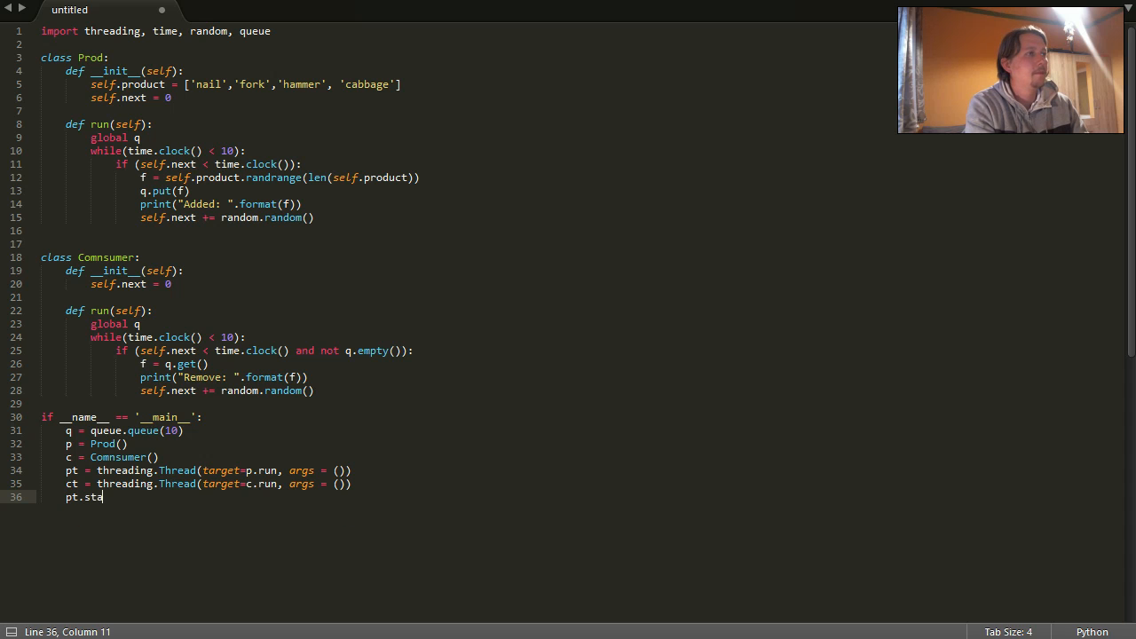
type("rt()")
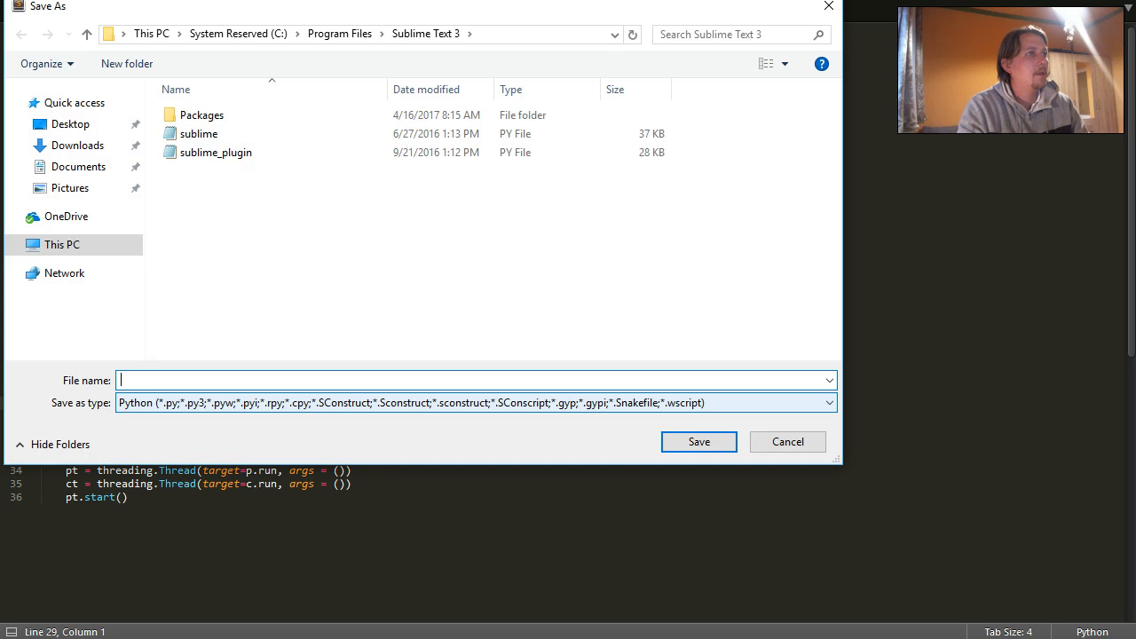
Step: Save the script to the Desktop as Prod_Cons.py
left_click(70, 124)
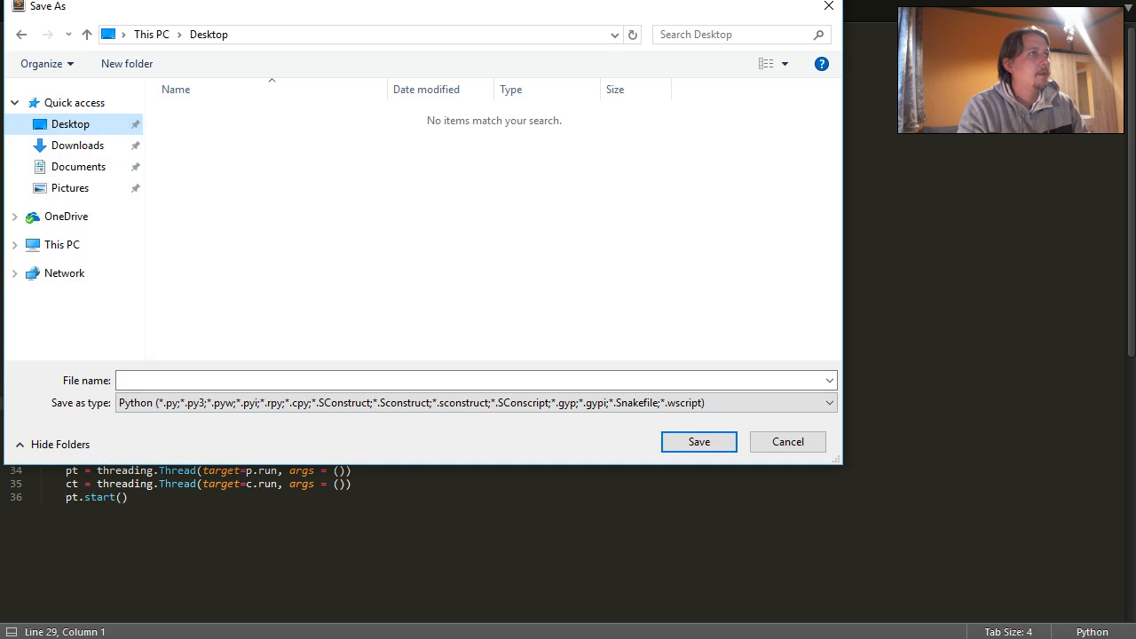
type("Pt")
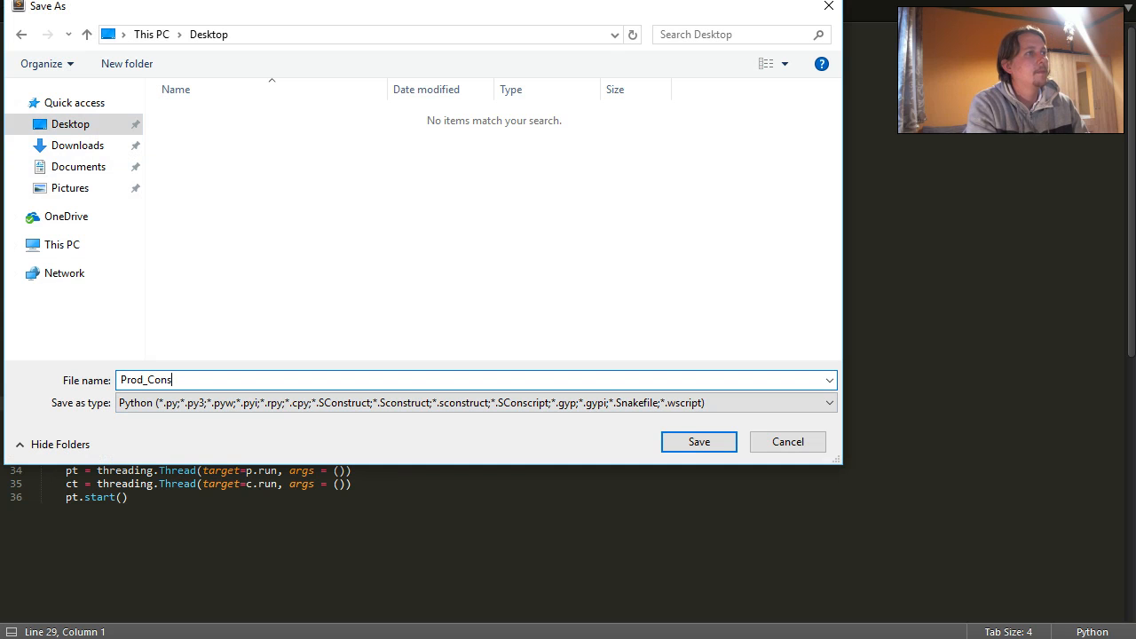
left_click(699, 441)
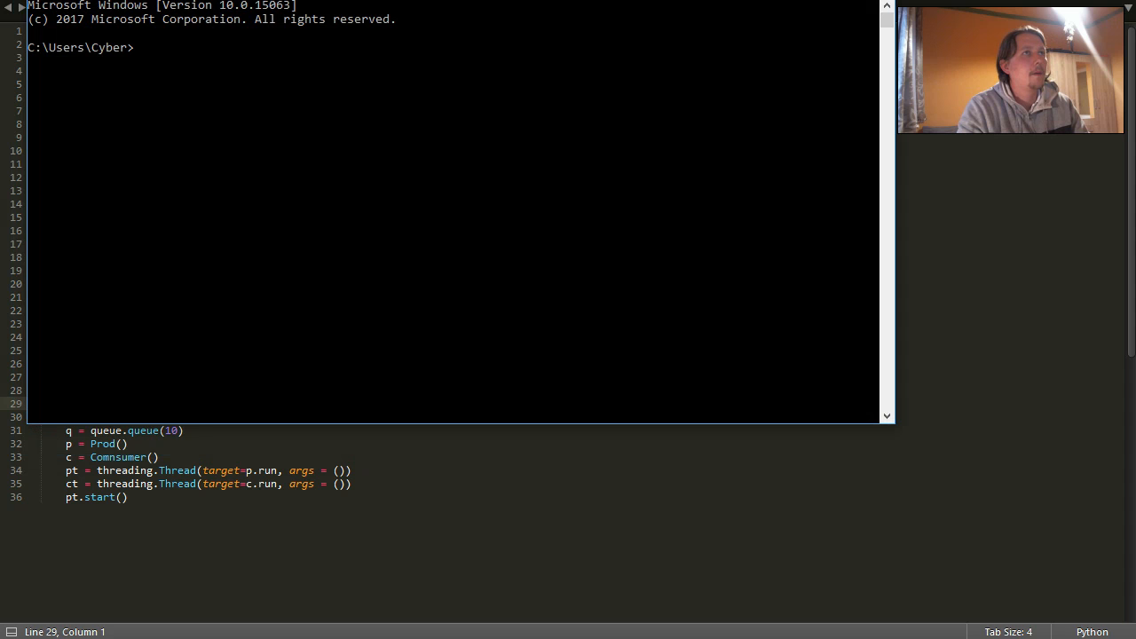
Step: From the Desktop folder, run python Prod_Cons.py, then return to Sublime to fix queue.Queue
type("cd")
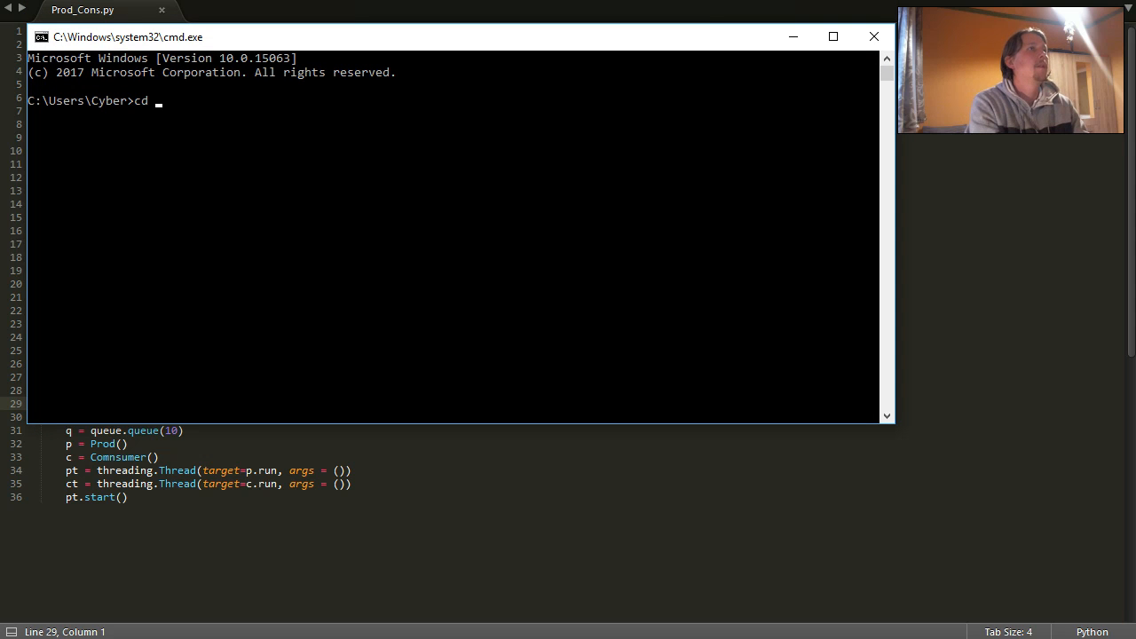
type("Desktop")
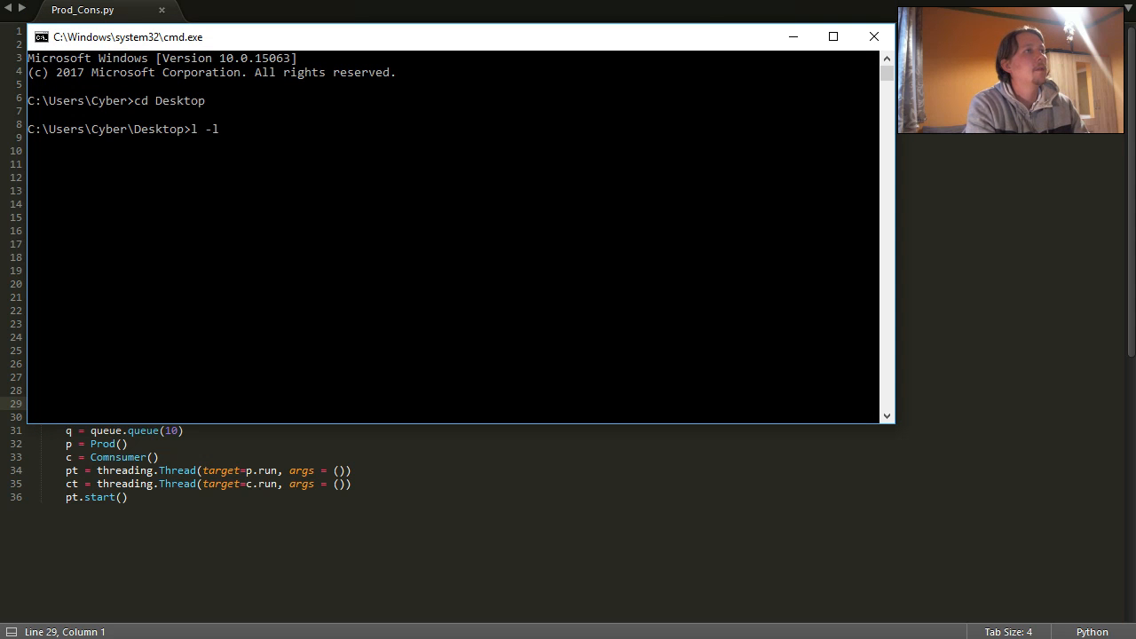
type("dir")
type("py")
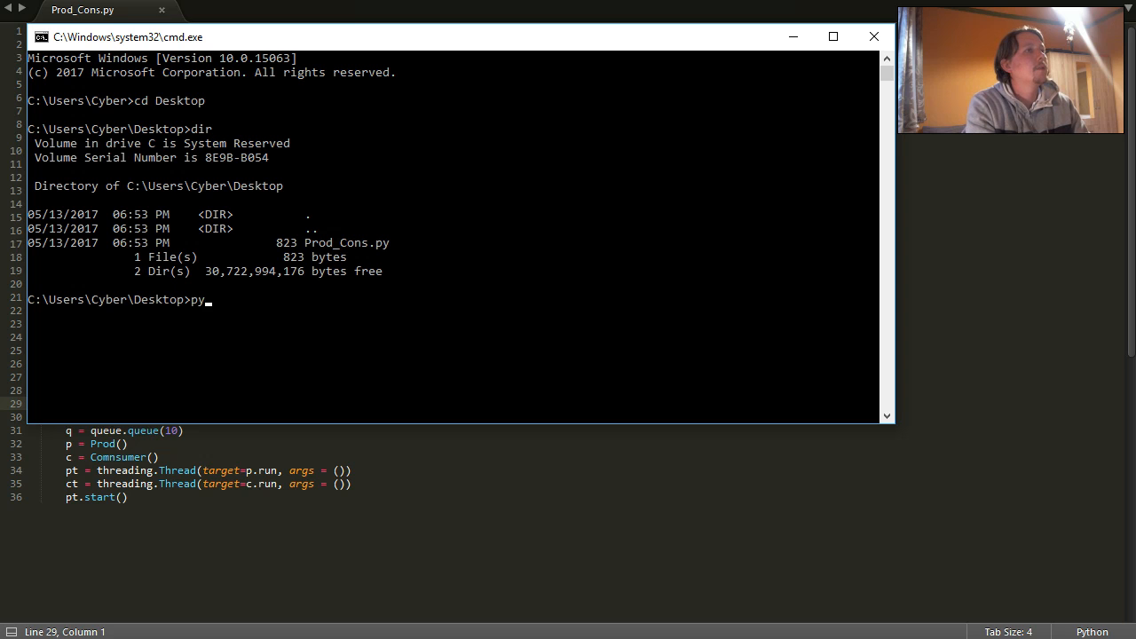
type("thon Prod_Cons.py")
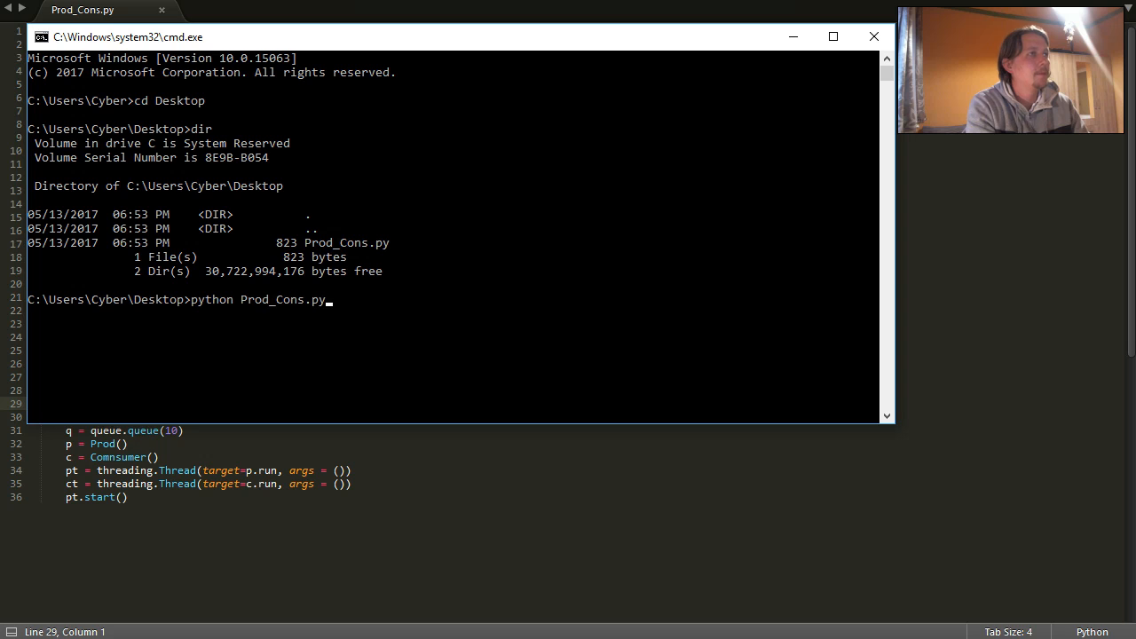
key("Return")
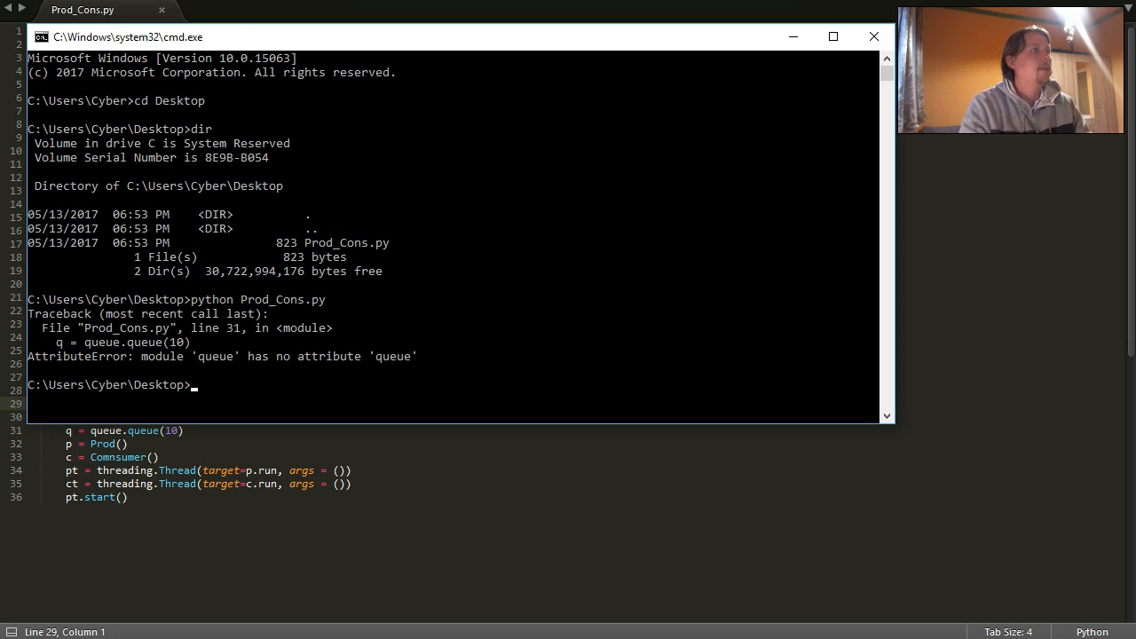
left_click(429, 370)
type("Q")
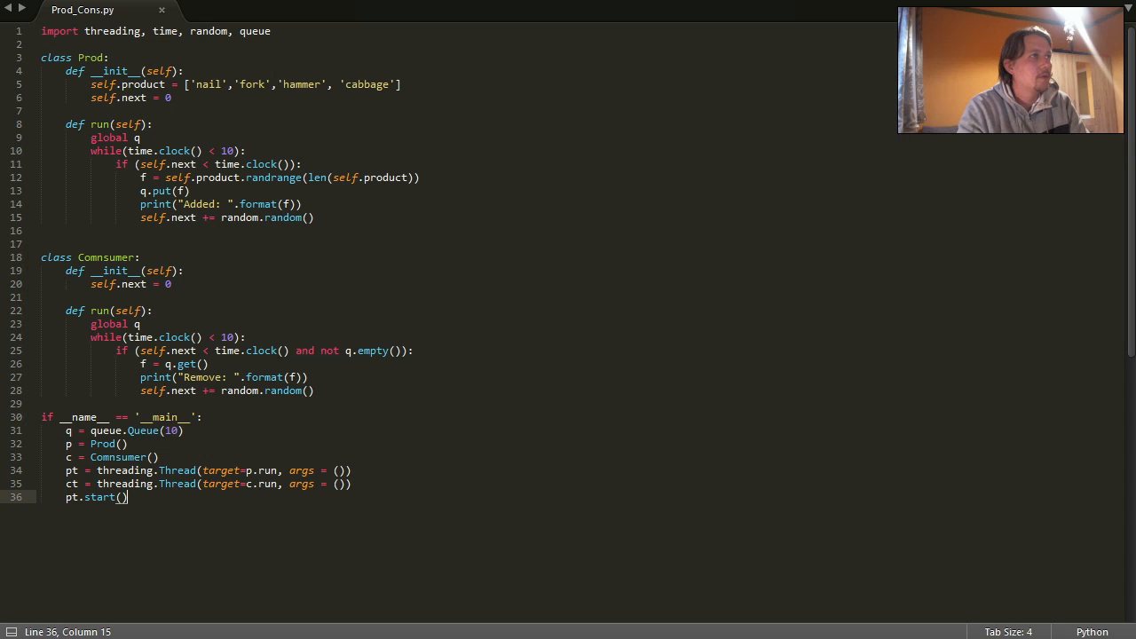
Step: Begin editing line 12 to index the product list with random.randrange
left_click(242, 177)
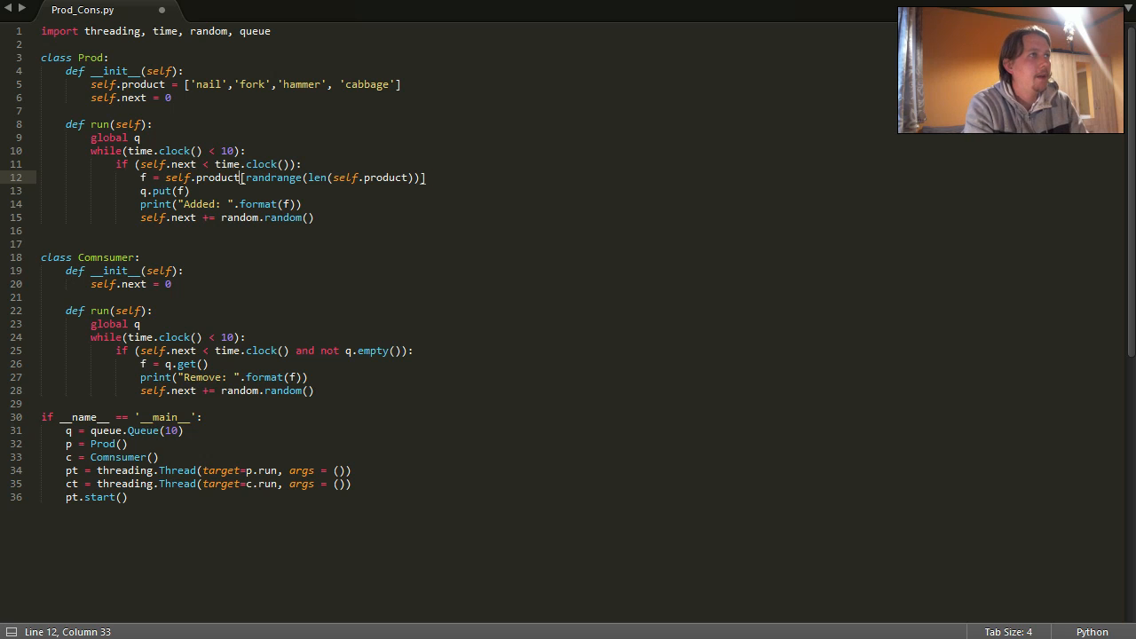
type("andor")
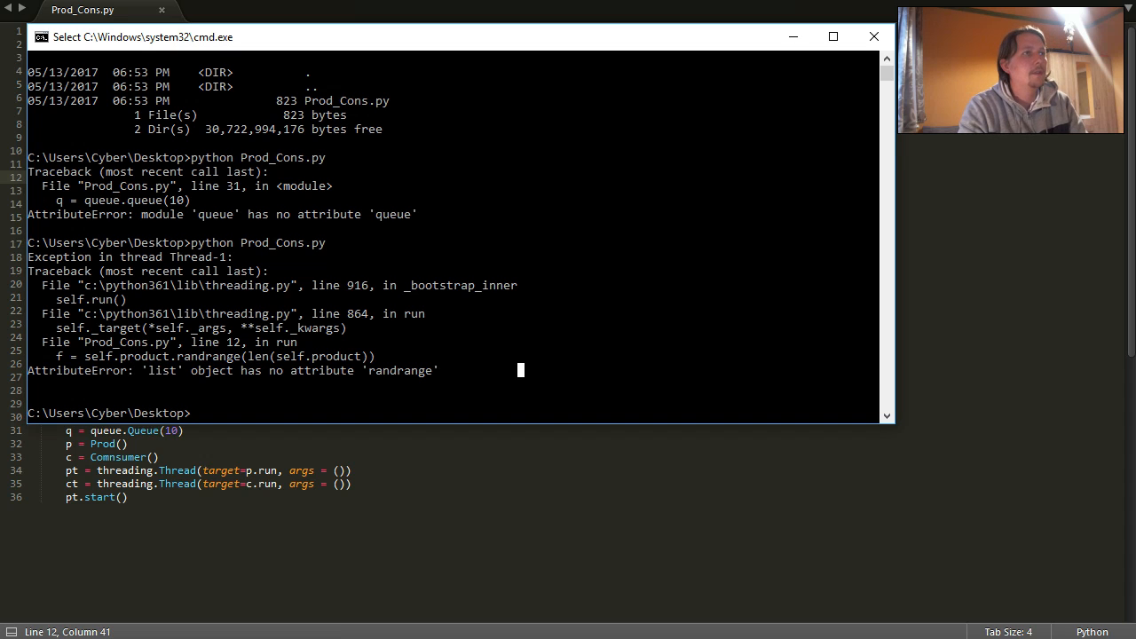
Step: Scroll up through both tracebacks and select the 'queue' references in them
scroll("up", 3)
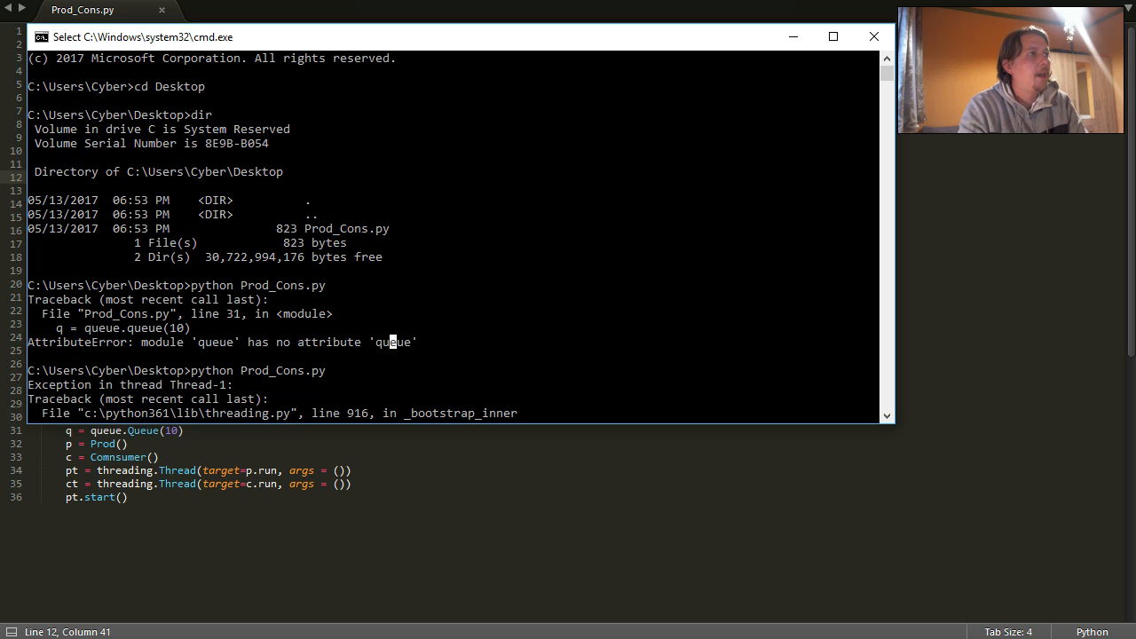
double_click(107, 328)
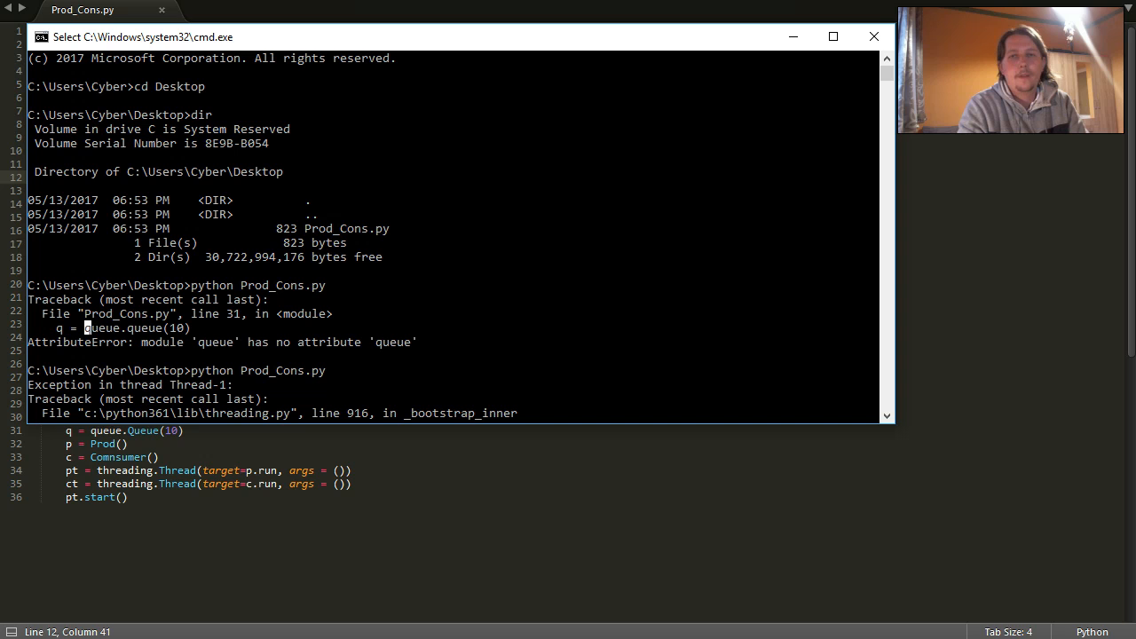
double_click(102, 327)
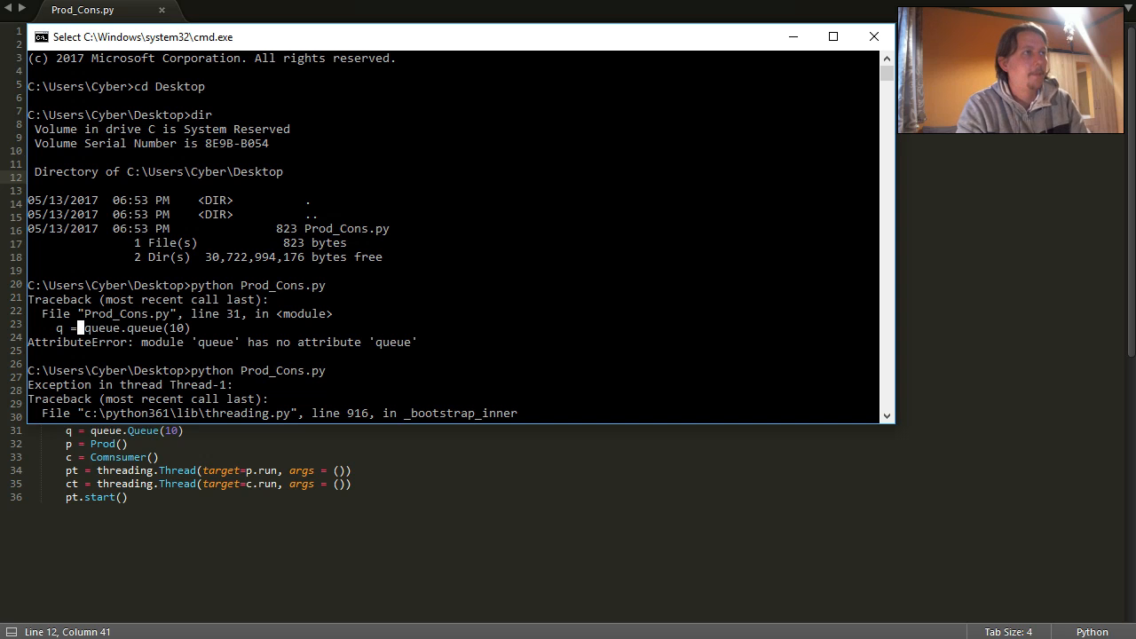
double_click(103, 327)
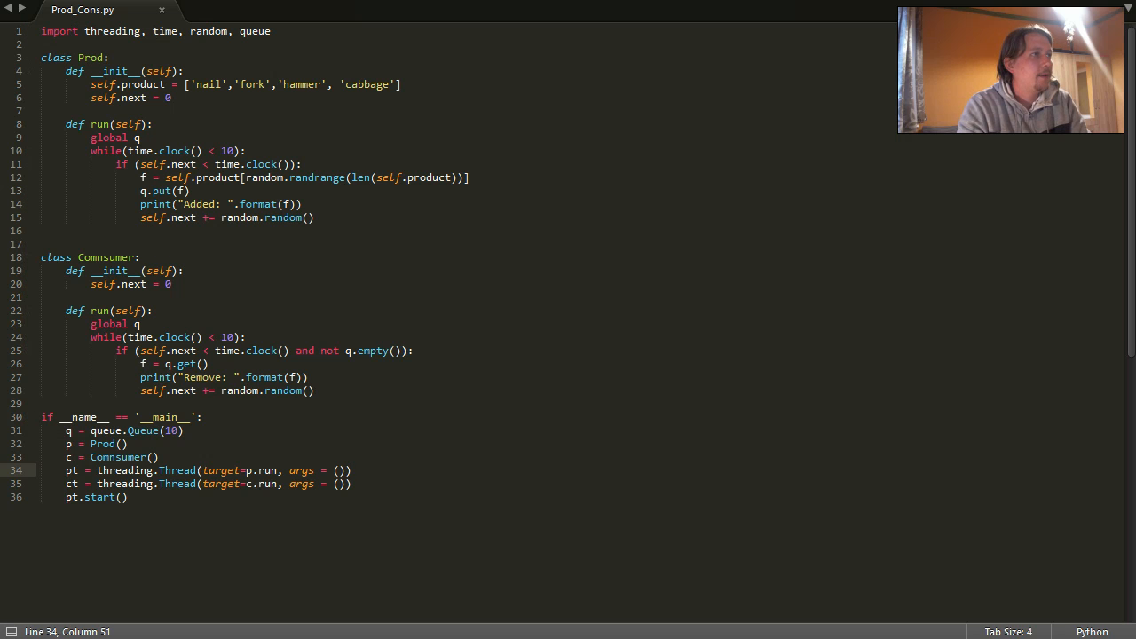
Step: Return to Command Prompt and review the Added: output lines lacking product names
left_click(183, 430)
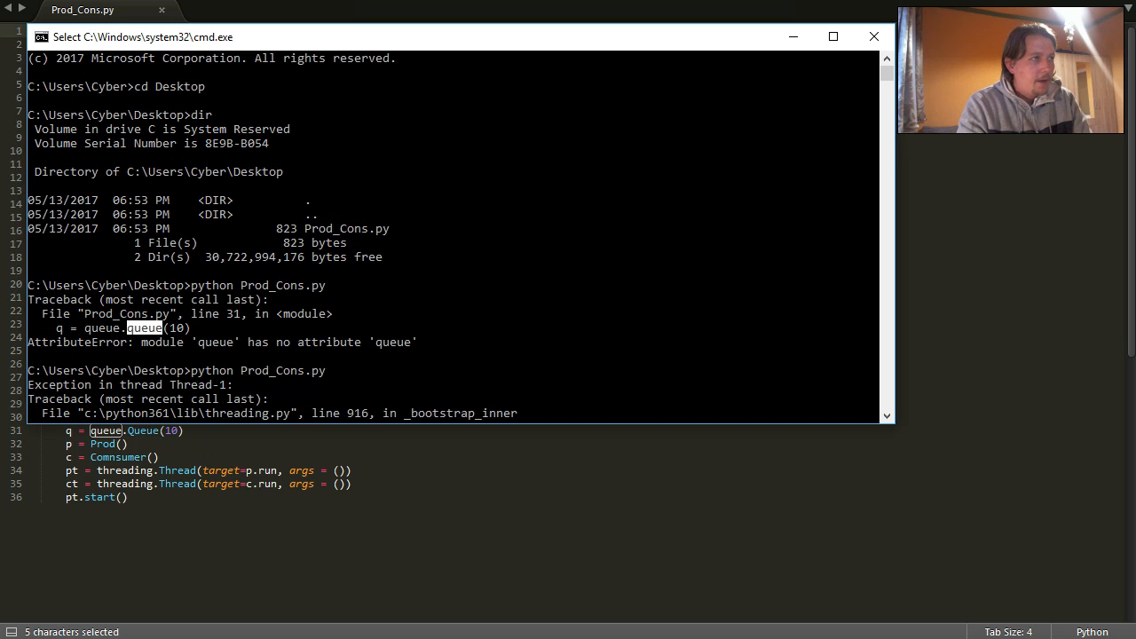
scroll("down", 3)
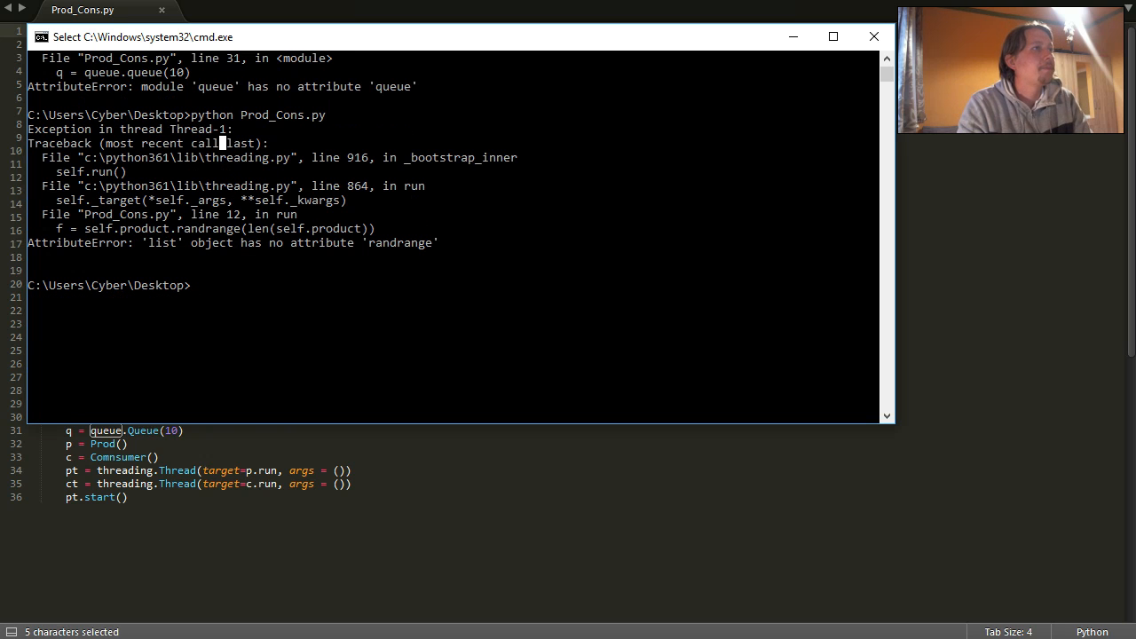
left_click_drag(139, 200, 460, 243)
type("python Prod_Cons.py")
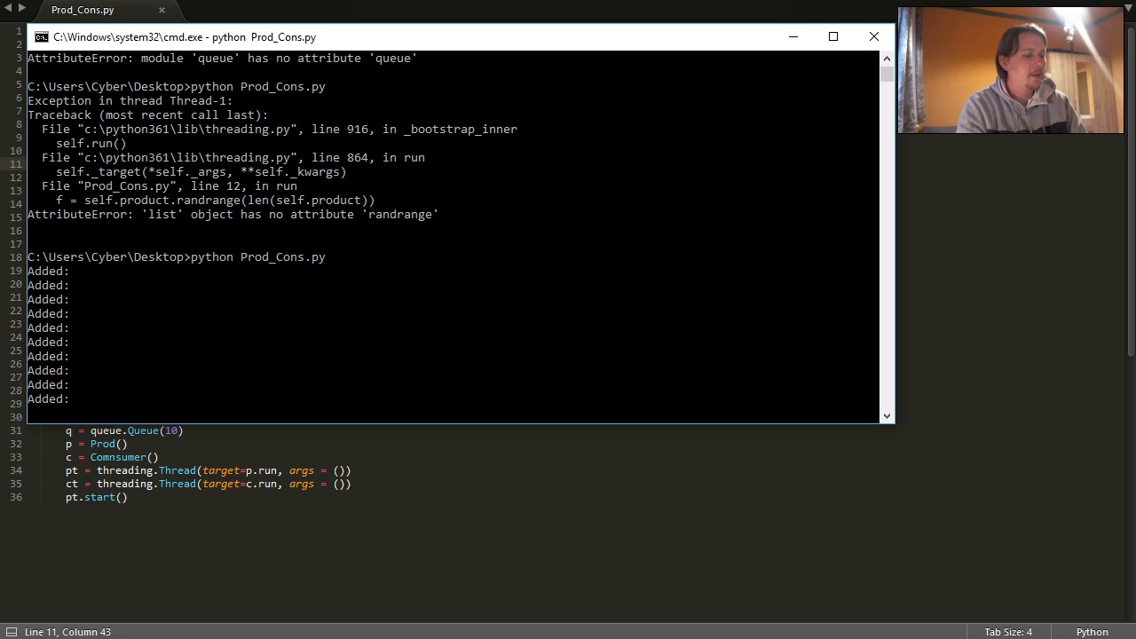
Step: Add ct.start() after pt.start() and save Prod_Cons.py
left_click(463, 257)
type("ct.")
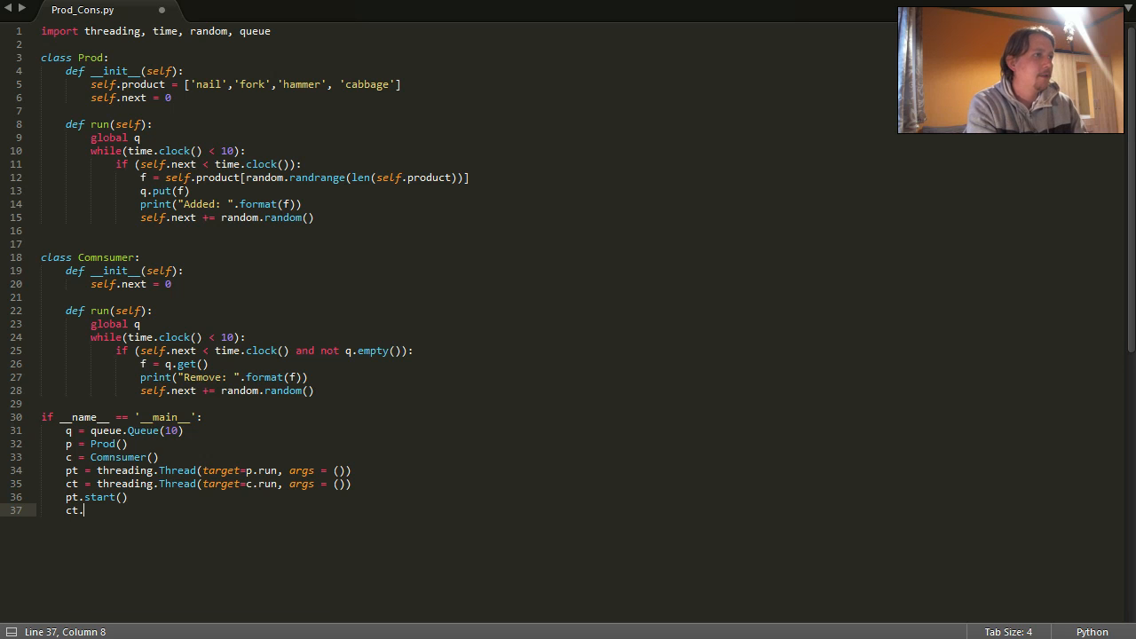
type("start()")
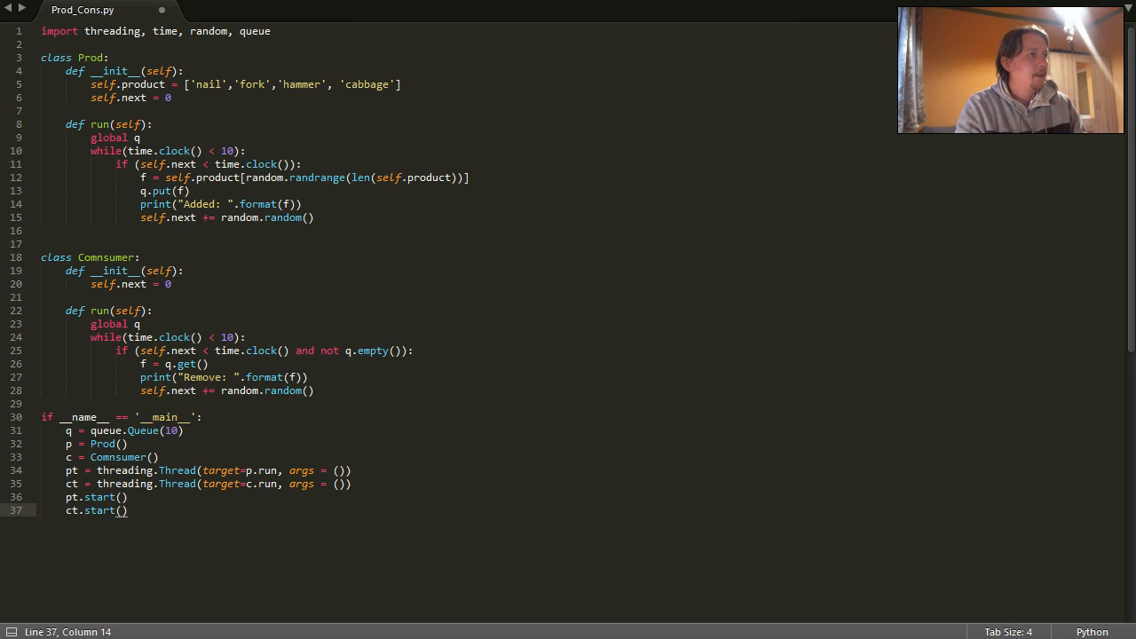
key("ctrl+s")
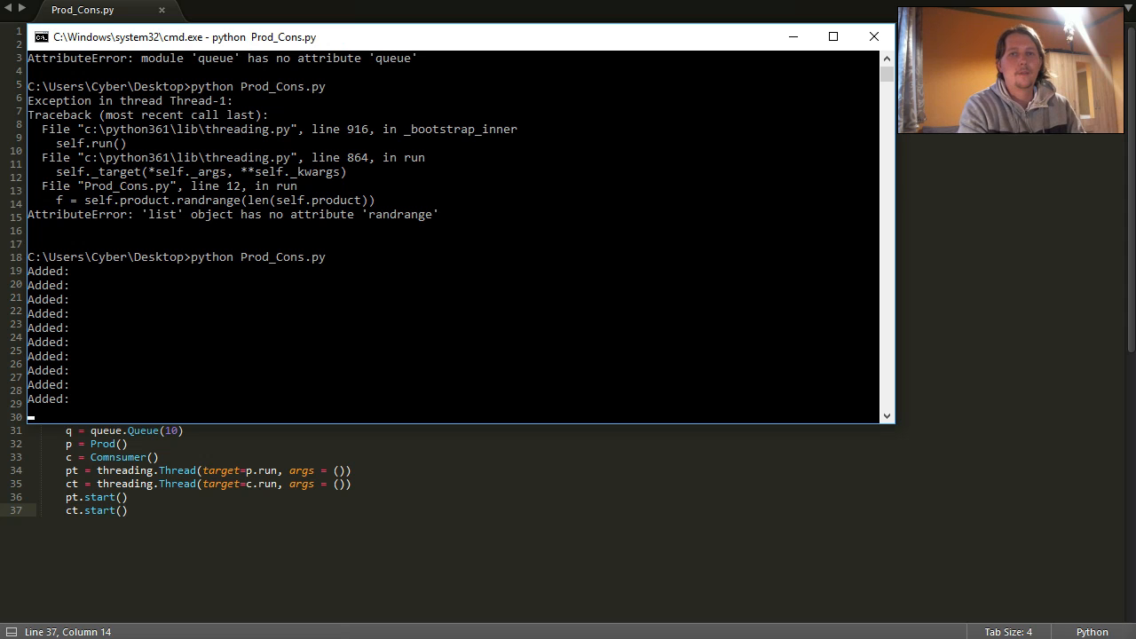
Step: Close the old command window and begin cd Desktop in a new Command Prompt
left_click(874, 37)
type("cd")
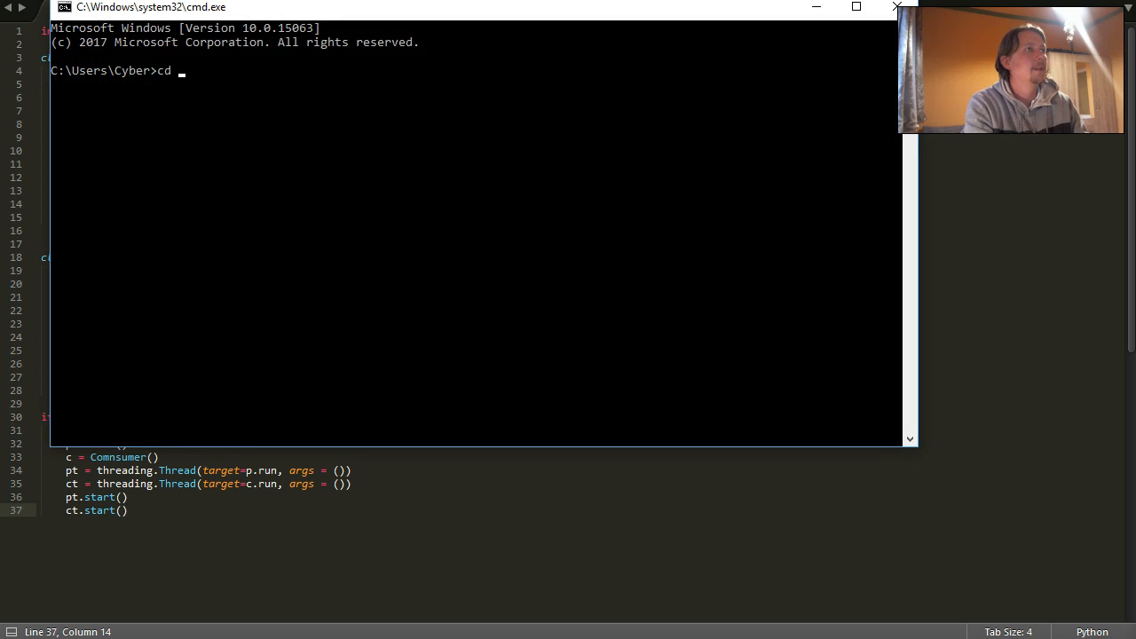
type("Desktop")
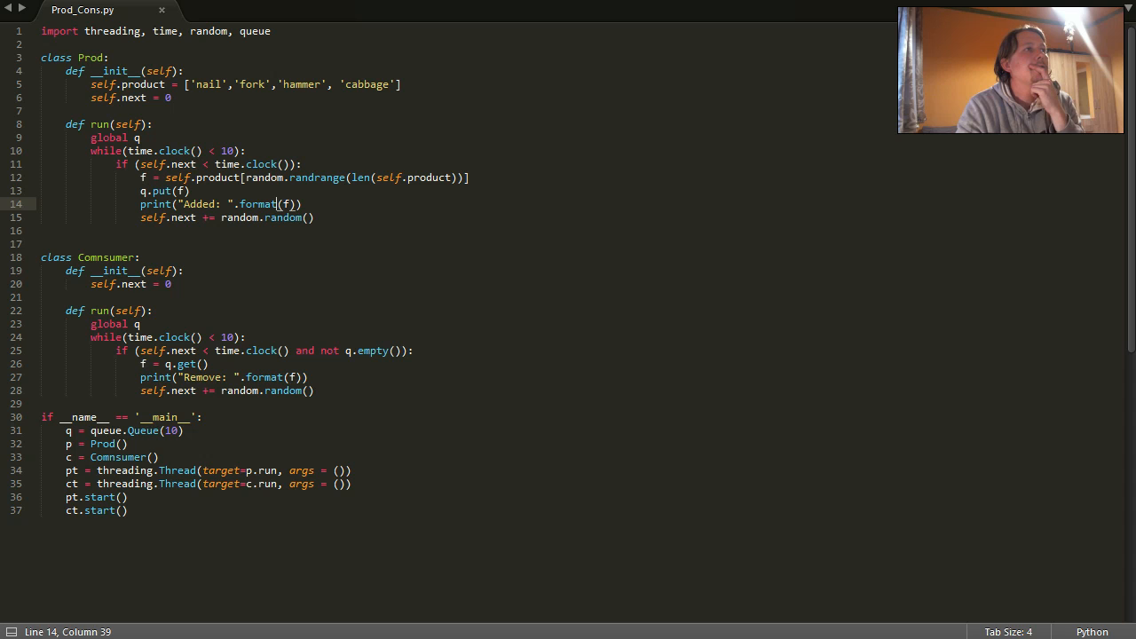
Step: Insert {} into the "Added: " print string, save, and move to the Remove message
double_click(430, 178)
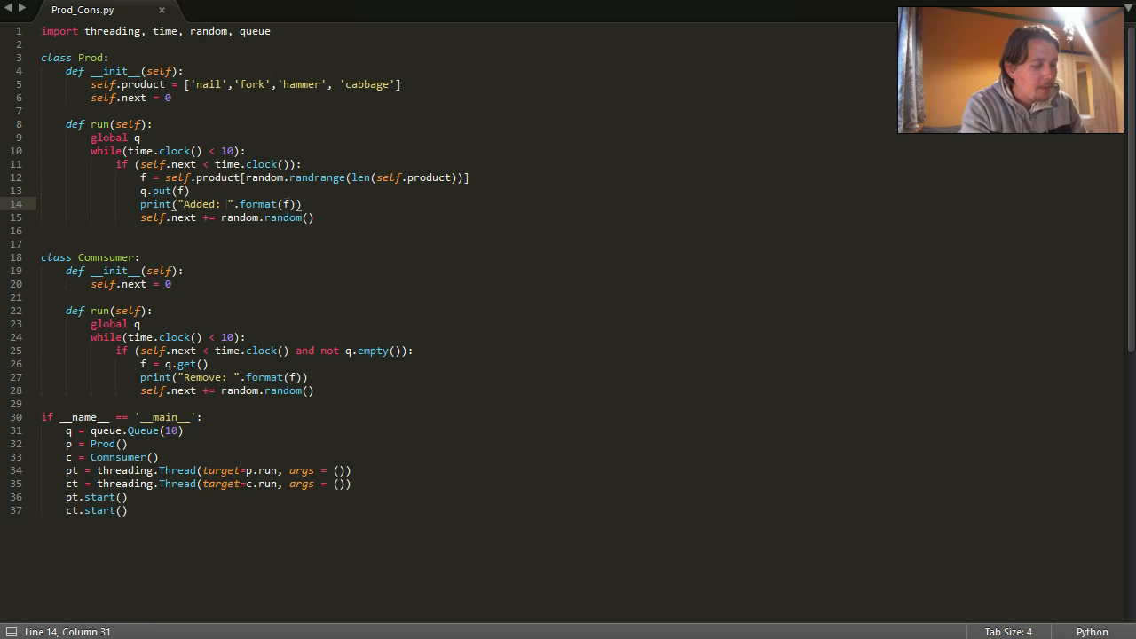
type("{}")
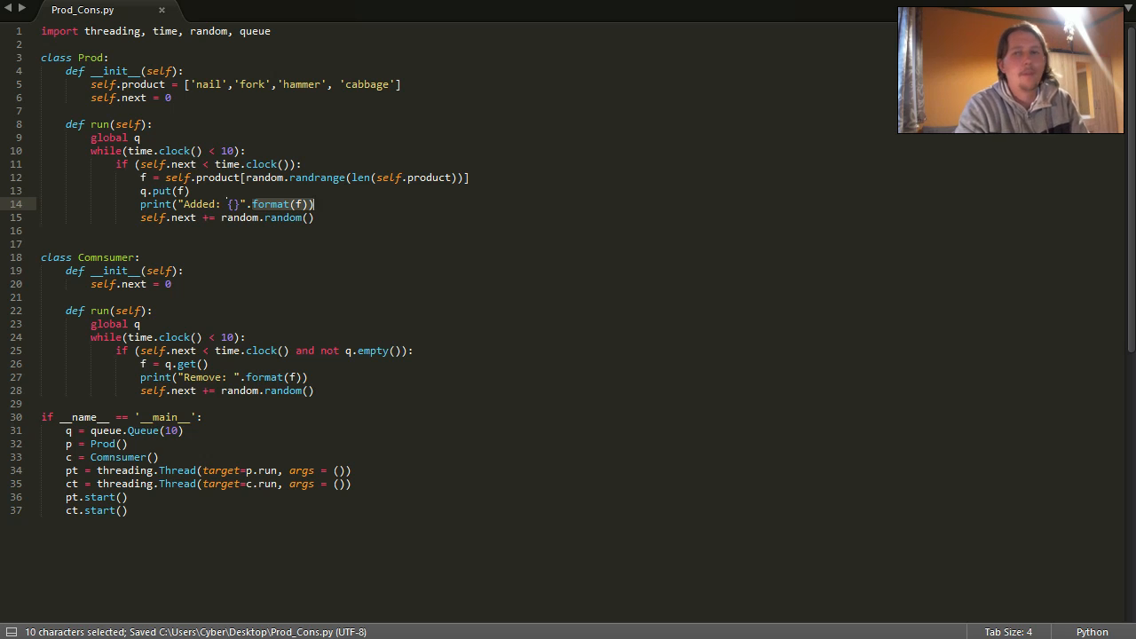
left_click(182, 218)
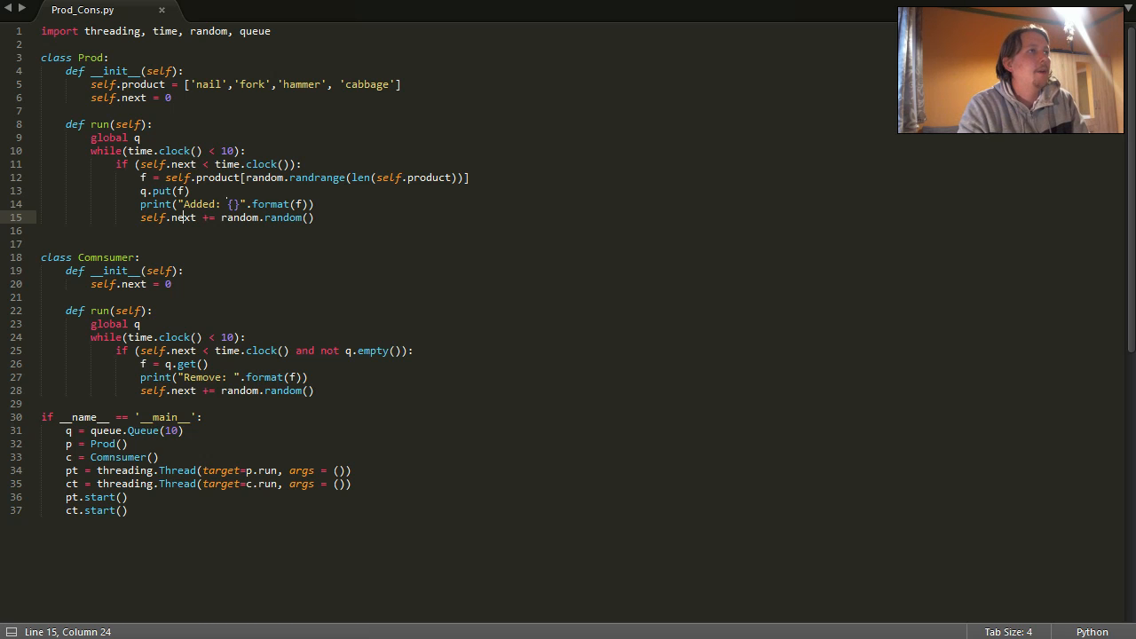
key("ctrl+s")
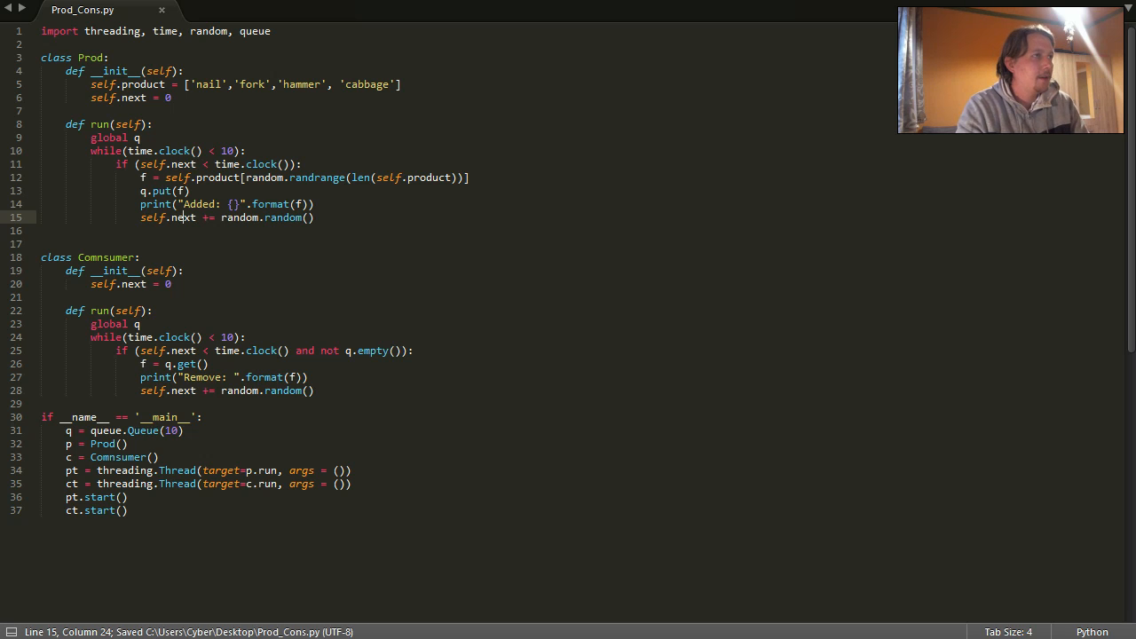
left_click(232, 377)
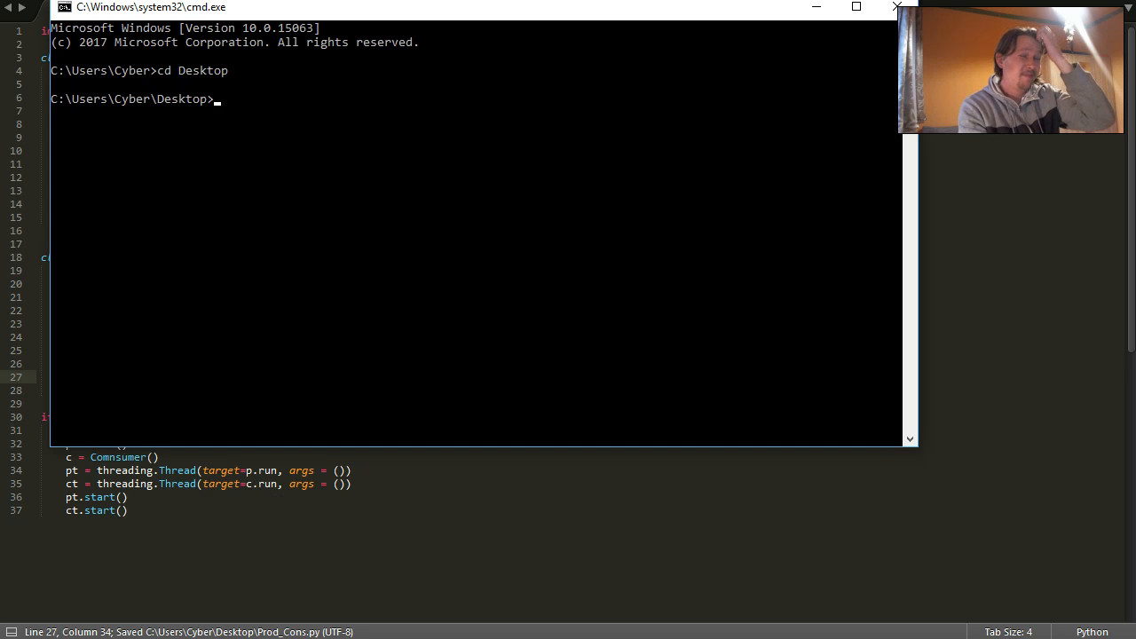
Step: Enter python Prod_Cons.py at the Desktop prompt
type("python")
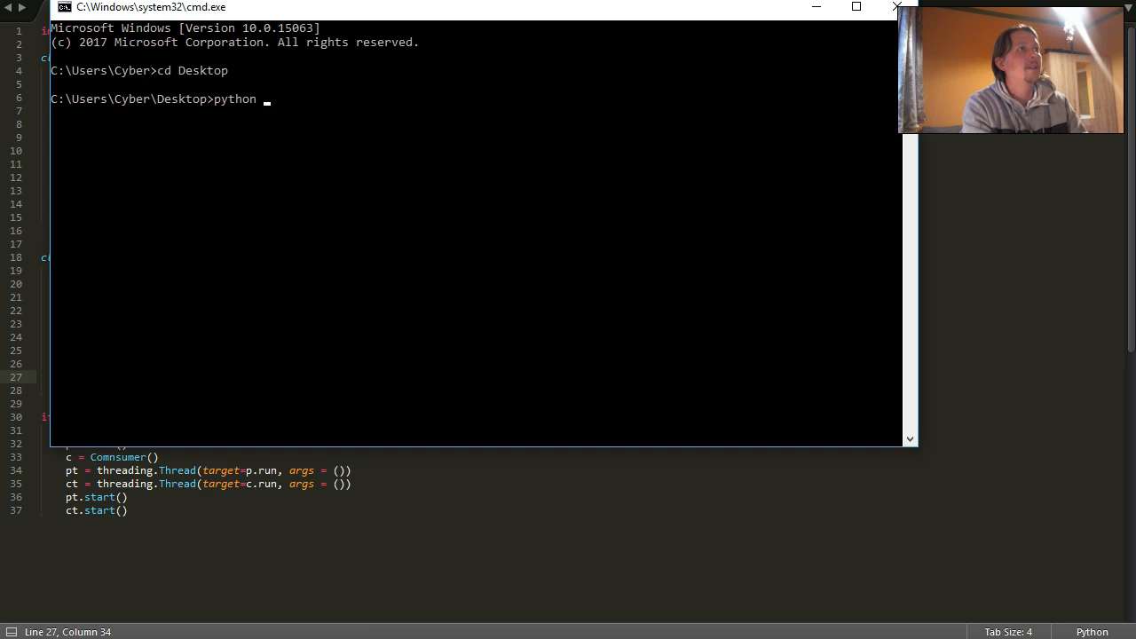
type("Prod_Cons.py")
left_click(461, 496)
type("c1t")
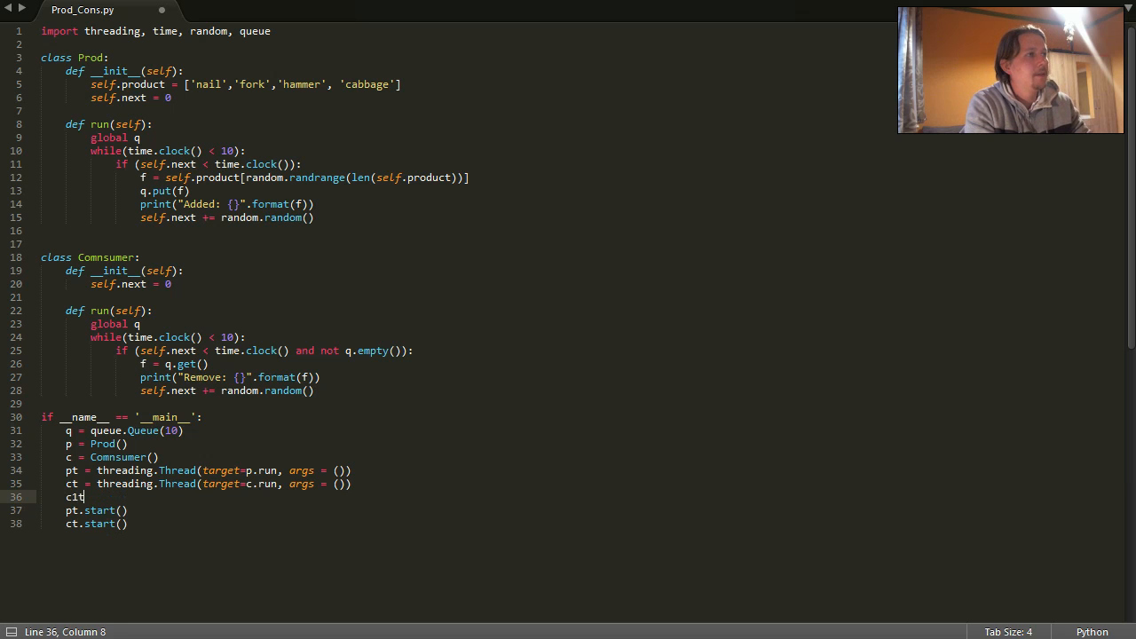
Step: Add c1 = Comnsumer(), a c1t thread targeting c1.run, and c1t.start()
type("= threading.Thread")
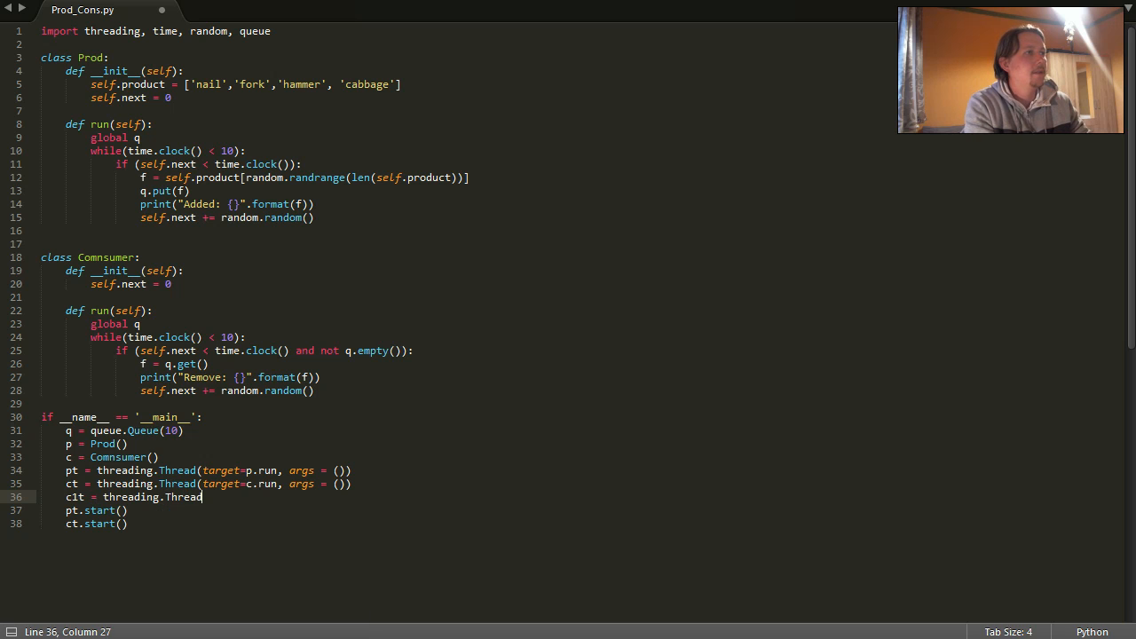
type("(target=")
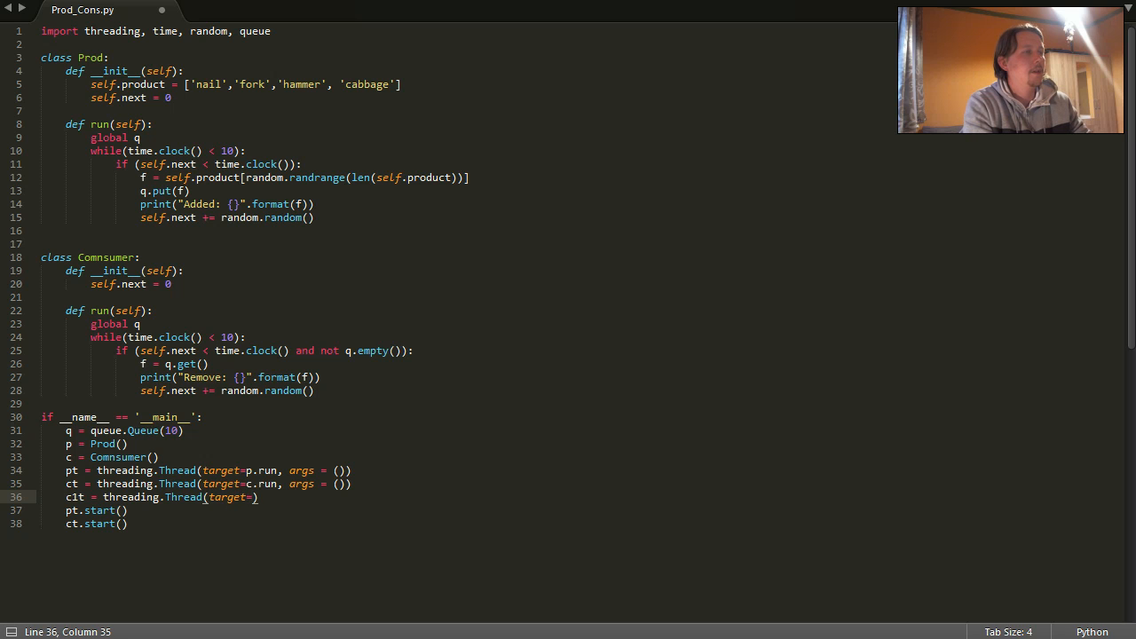
type("c1.run, args = (")
type("c1 = Comnsumer(")
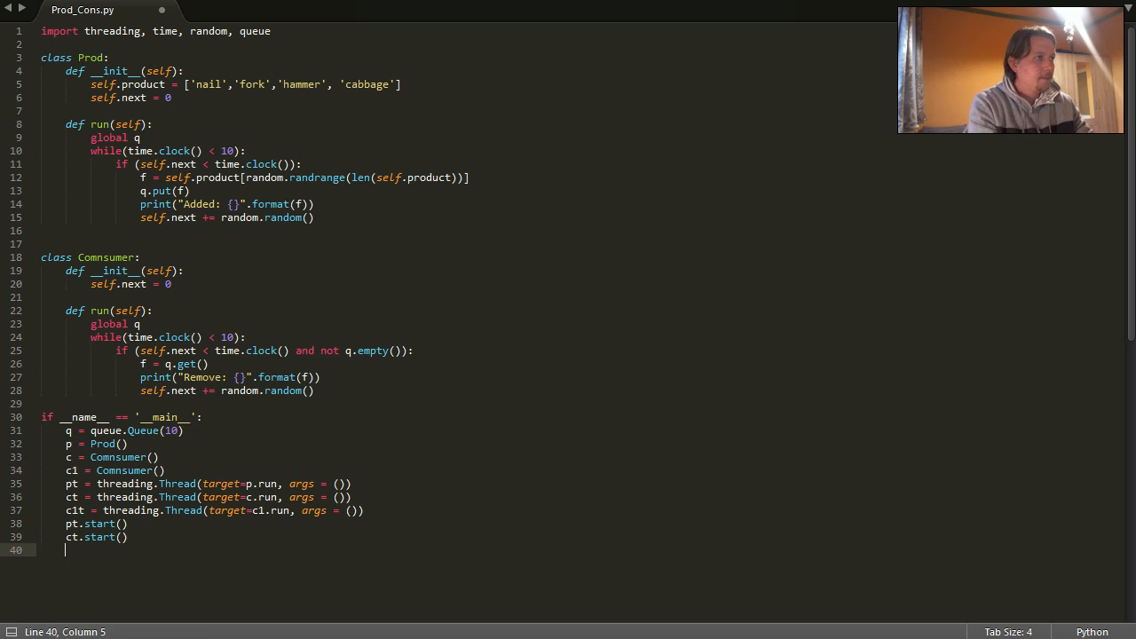
type("c1t.start(")
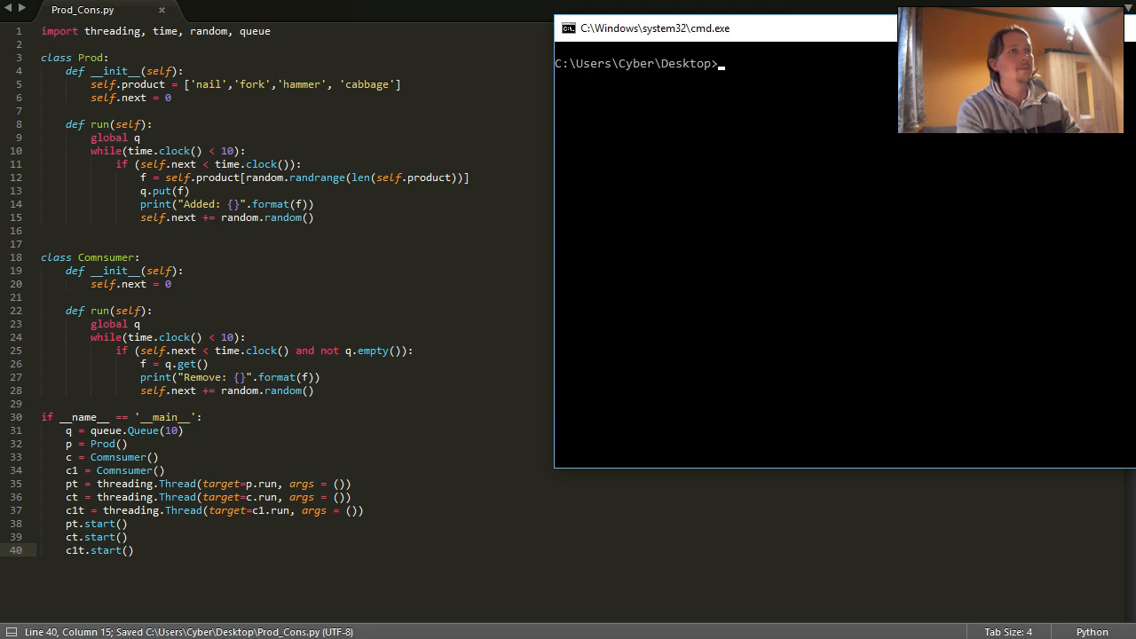
Step: Run python Prod_Cons.py with the second consumer thread c1t added
type("python Prod_Cons.py")
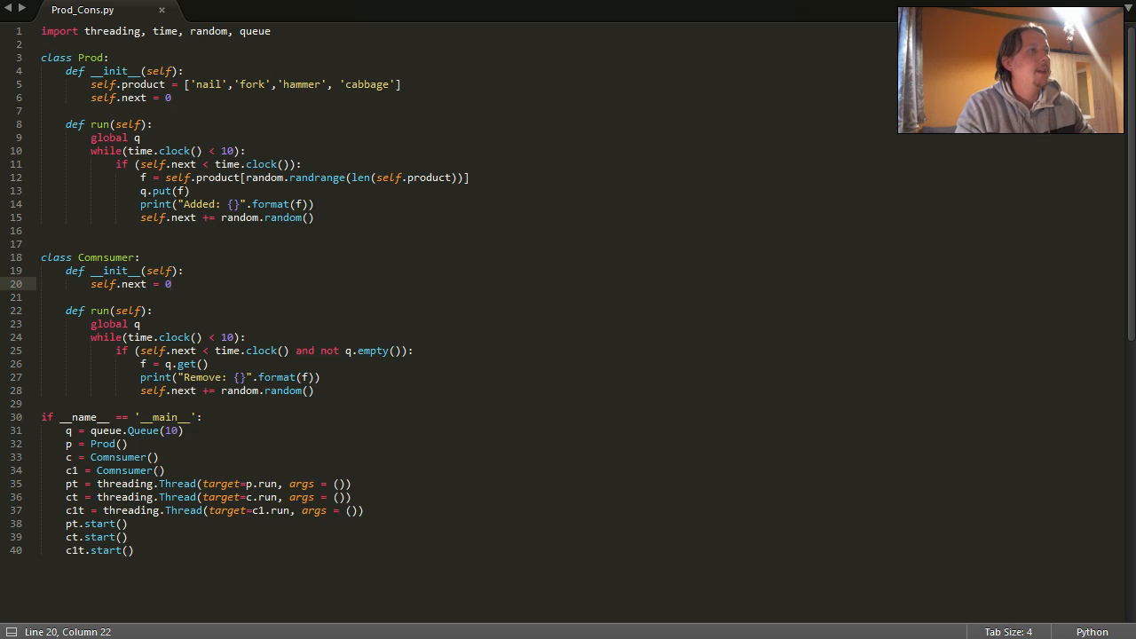
Step: Add an elif q.empty(): branch printing 'Consumer is waiting for product!' to Comnsumer's loop
left_click(314, 391)
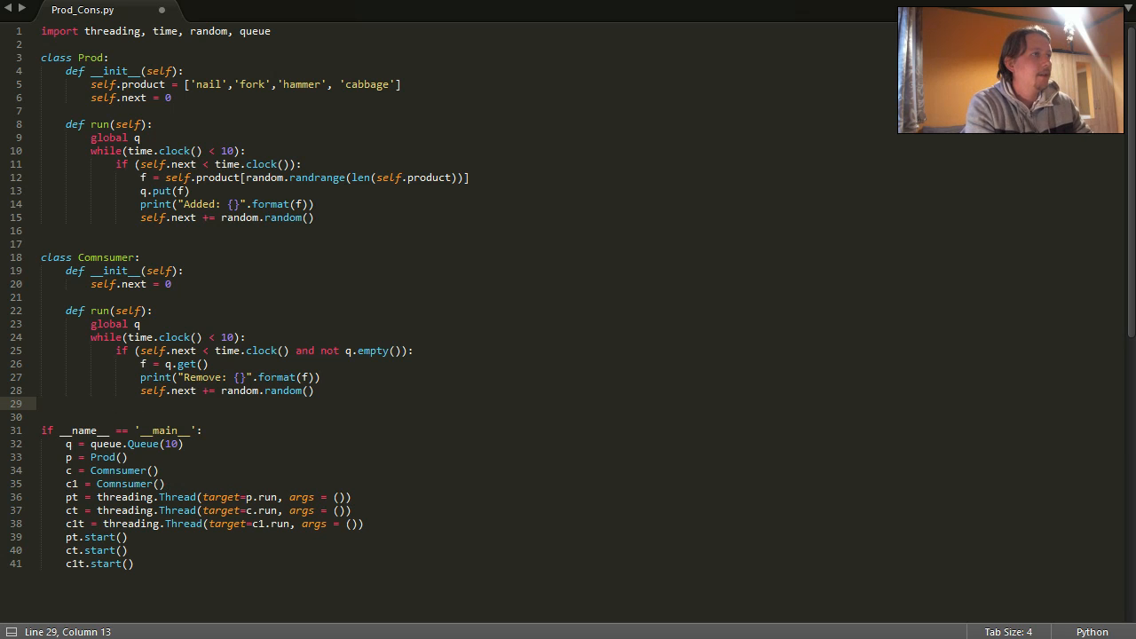
type("elif")
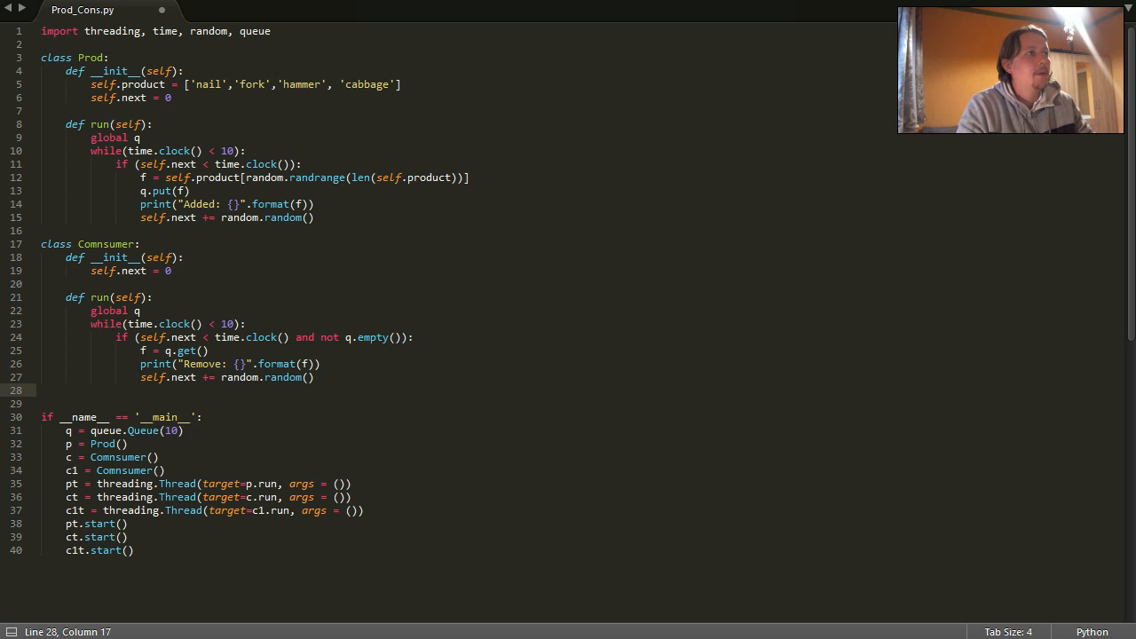
left_click_drag(289, 338, 402, 337)
type("1")
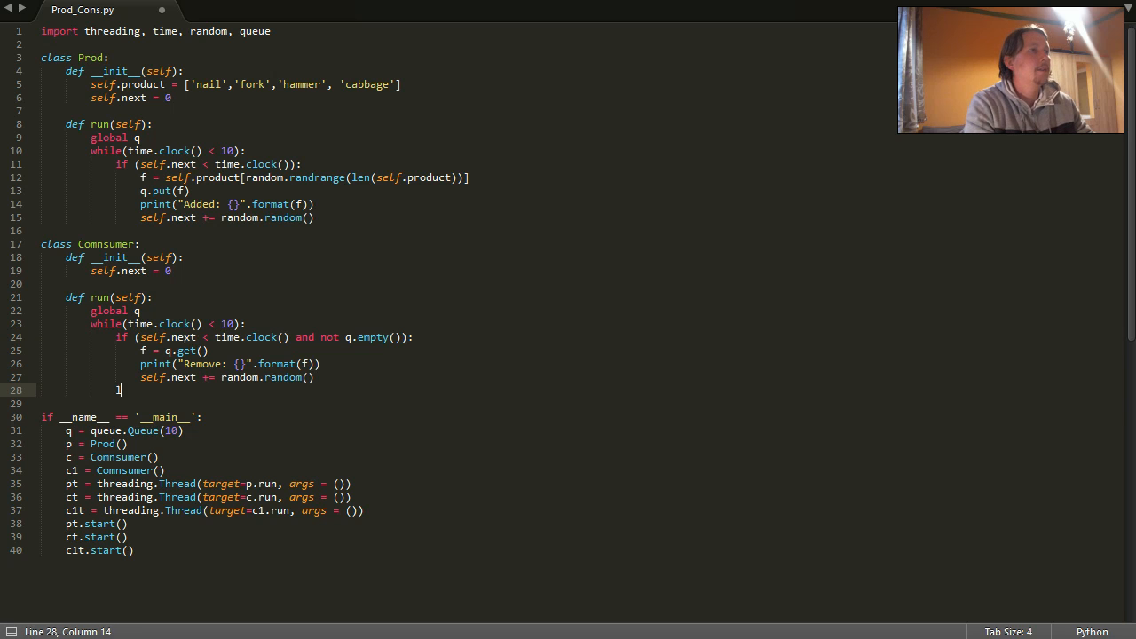
type("elif")
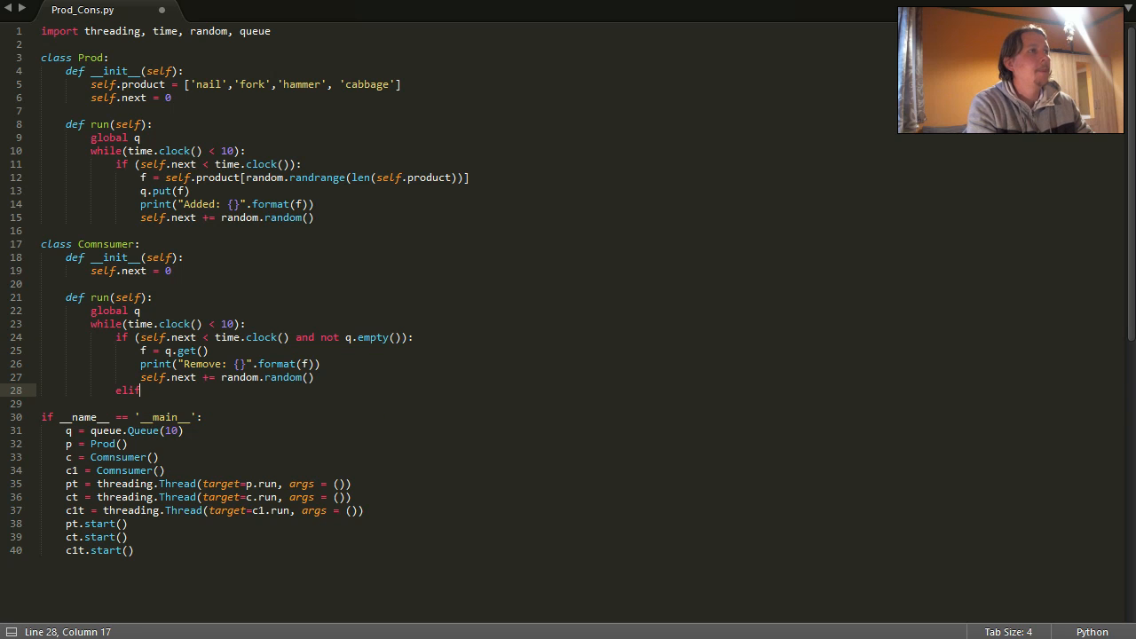
type("i")
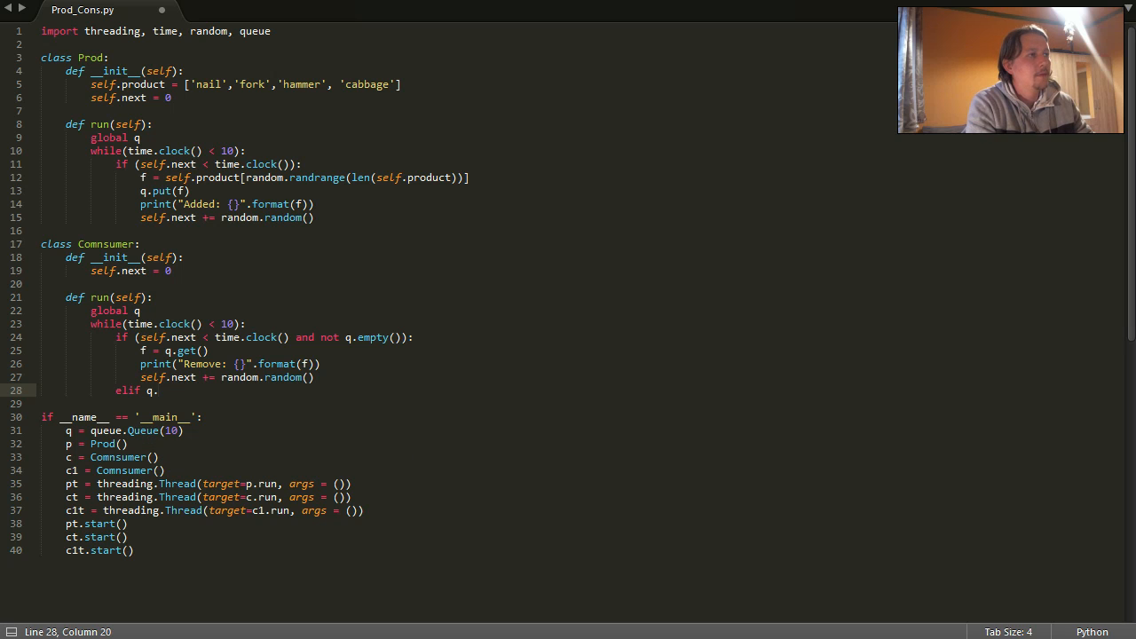
type("empty()")
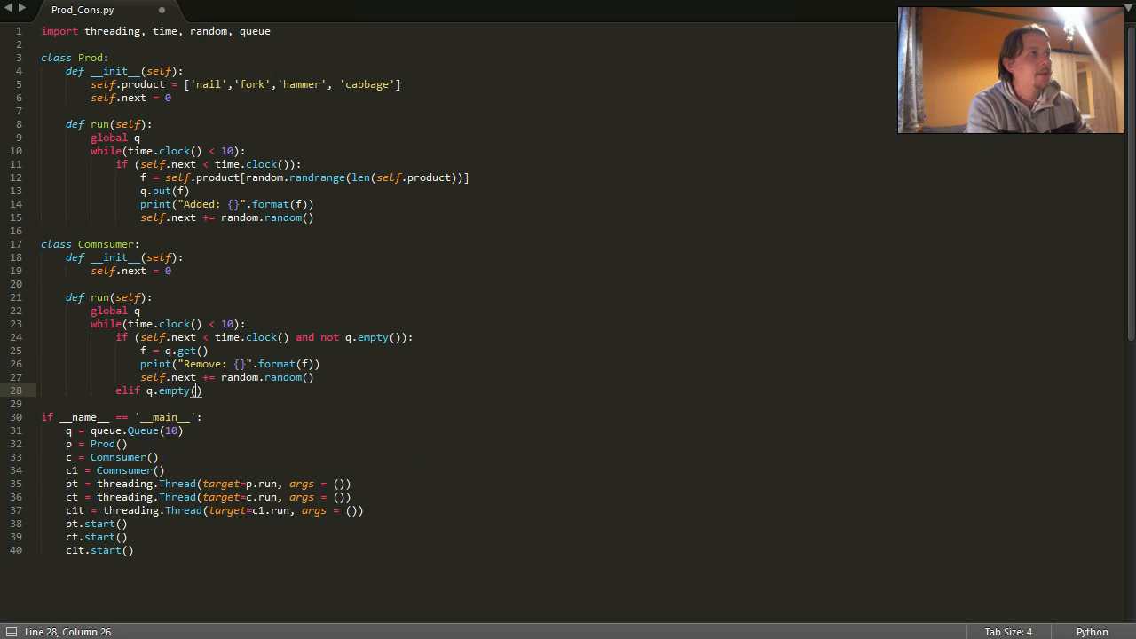
key("Enter")
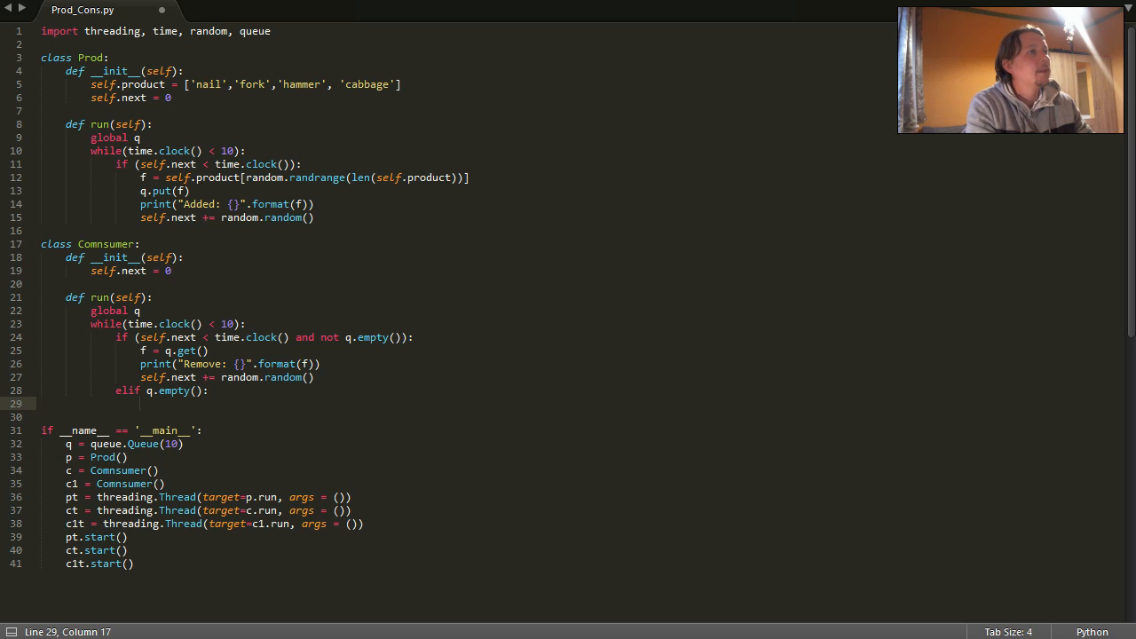
type("print('')")
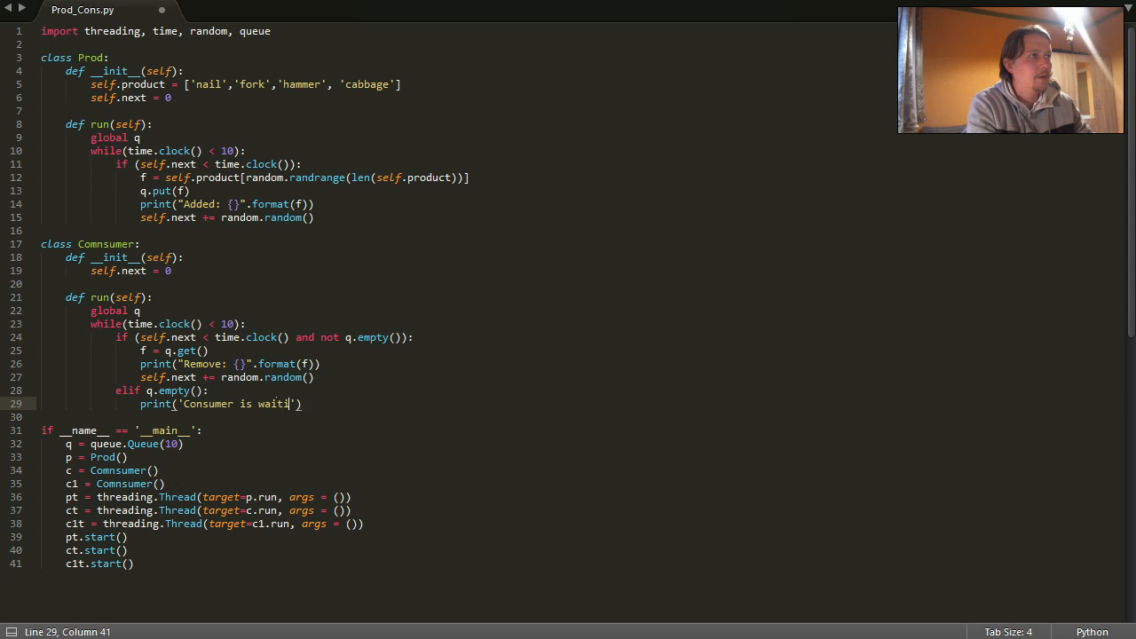
type("ng for p")
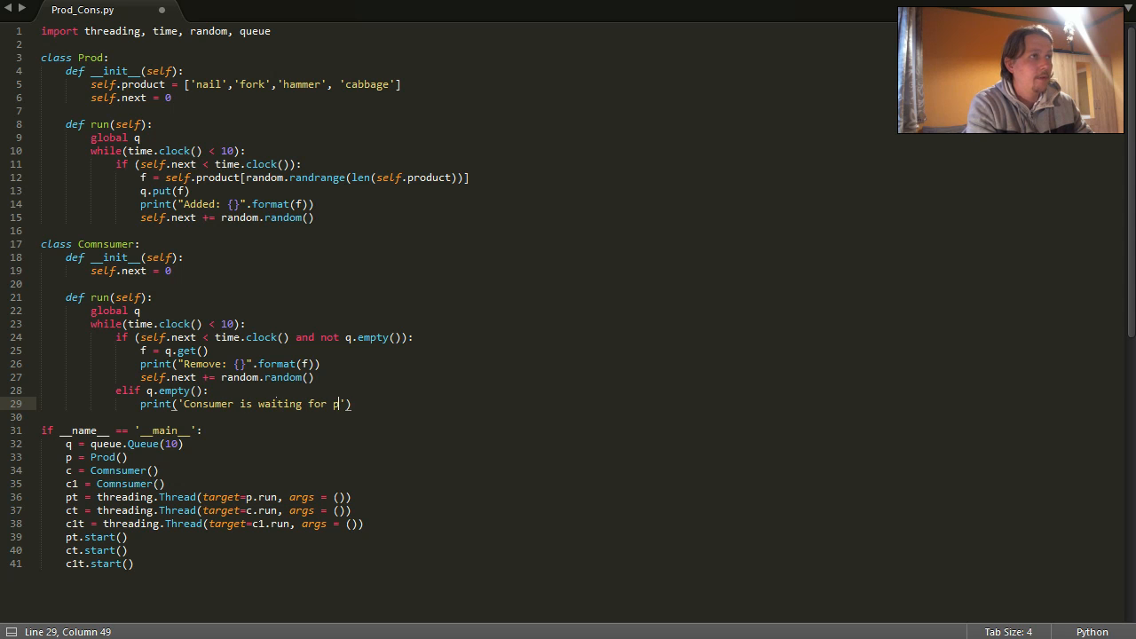
type("roduct!")
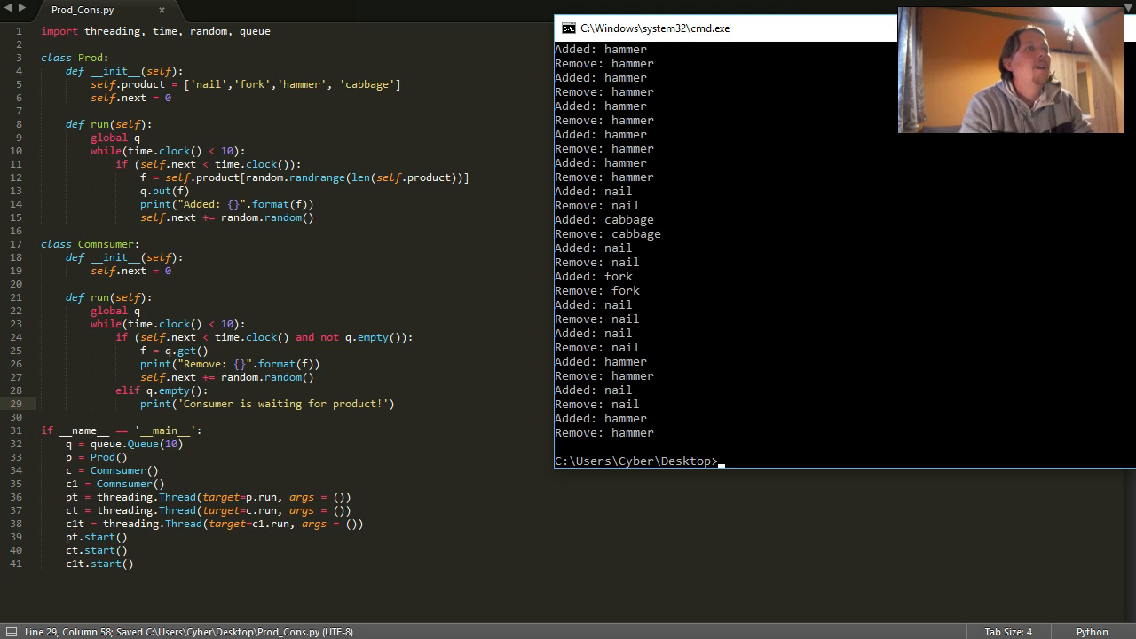
Step: Run python Prod_Cons.py and check Added/Remove lines for nail, hammer, fork, cabbage
type("python Prod_Cons.py")
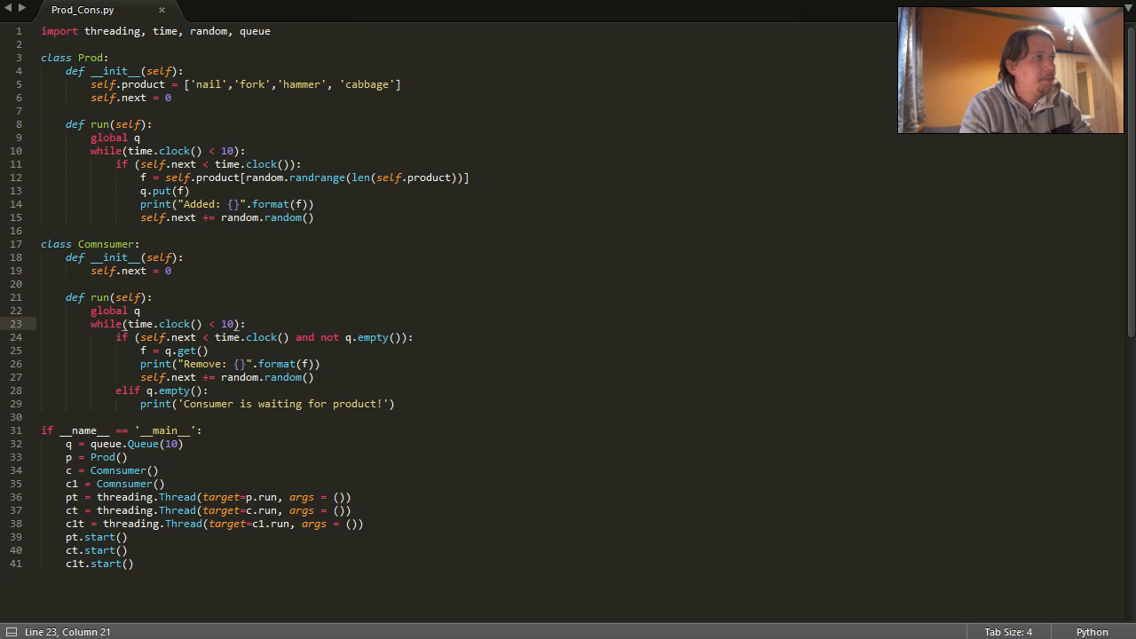
Step: Add g = self.product[random.randrange(len(self.product))] and q.put(g) after q.put(f), then save
left_click(124, 297)
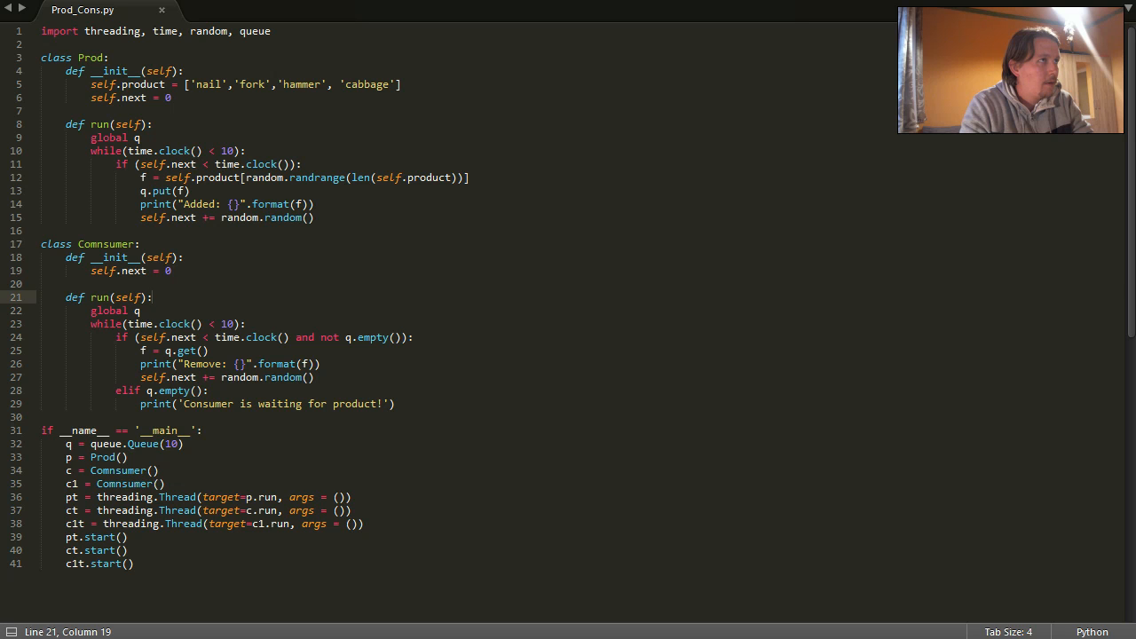
left_click(313, 204)
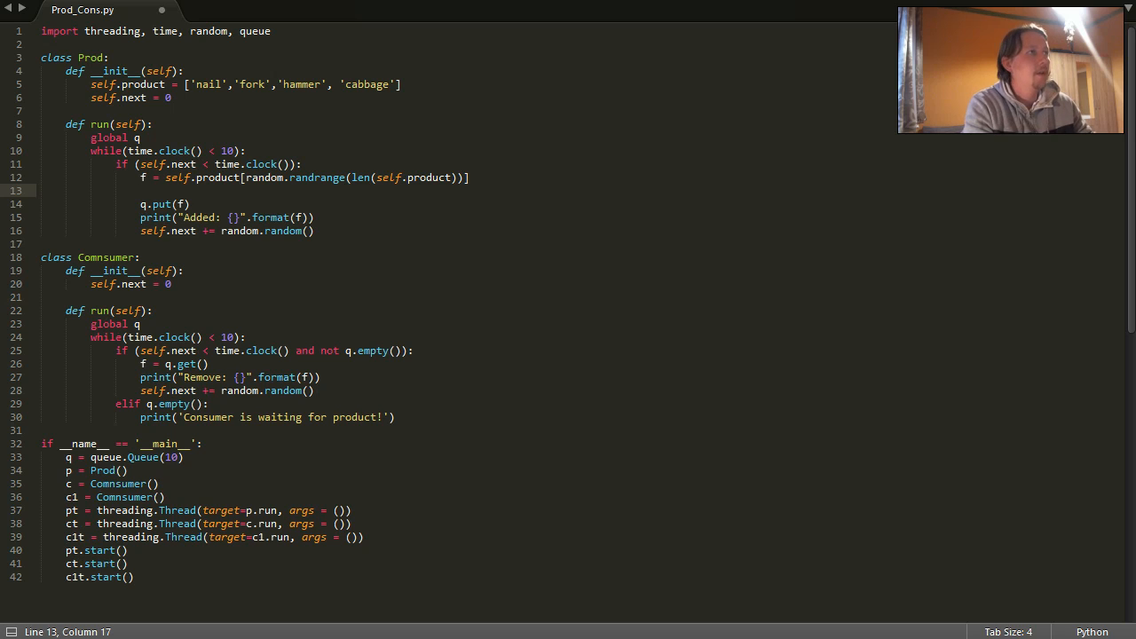
type("g =")
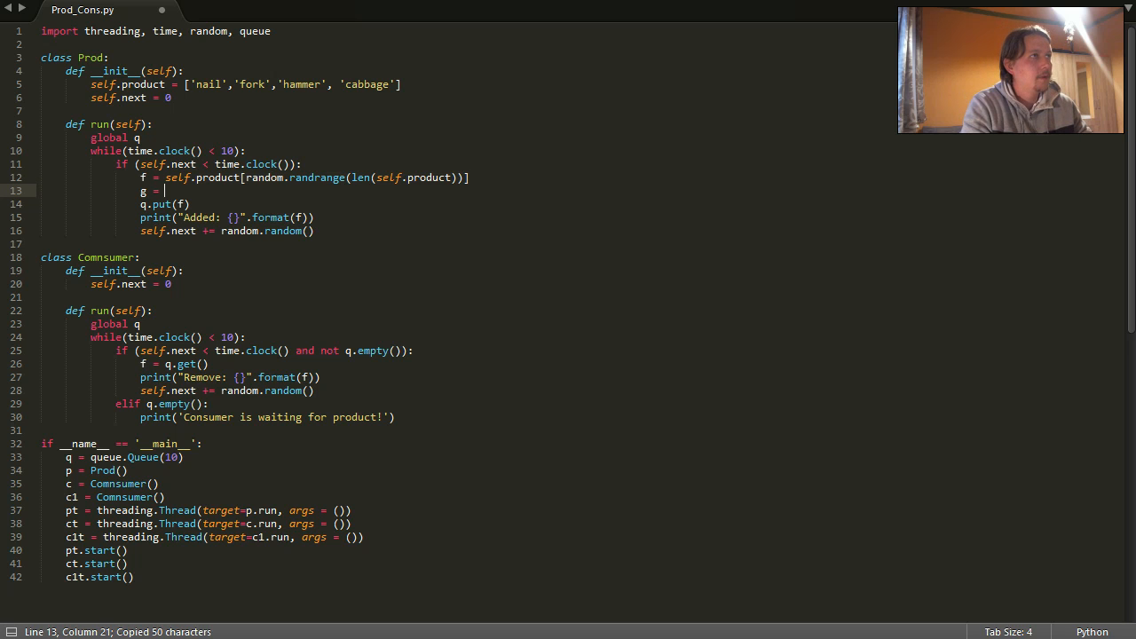
key("ctrl+v")
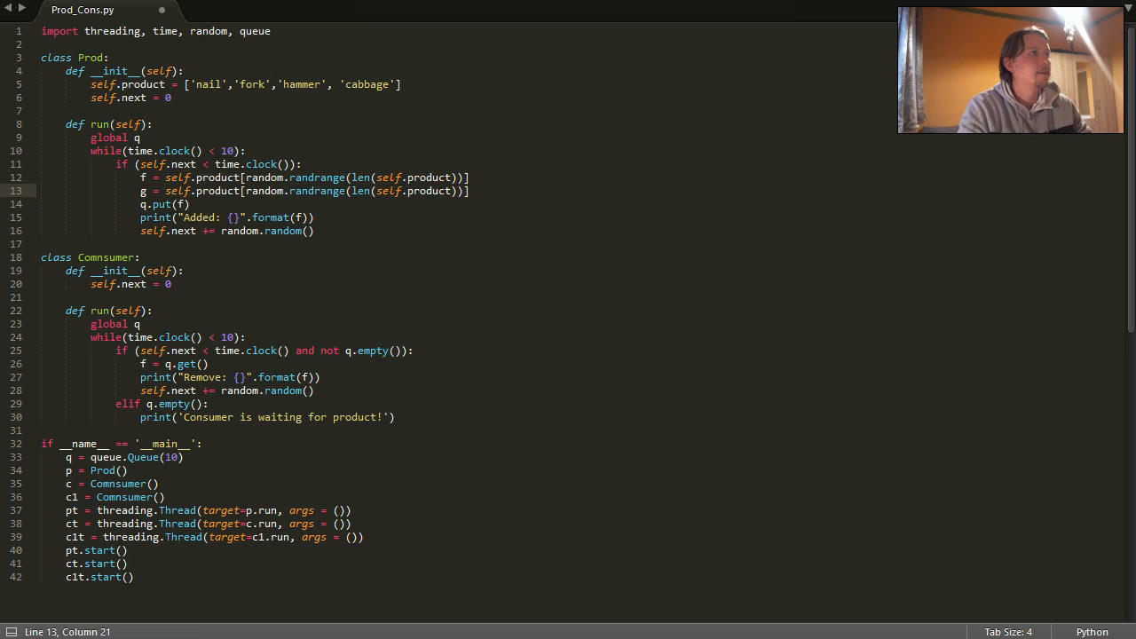
type("g")
type("q.put(")
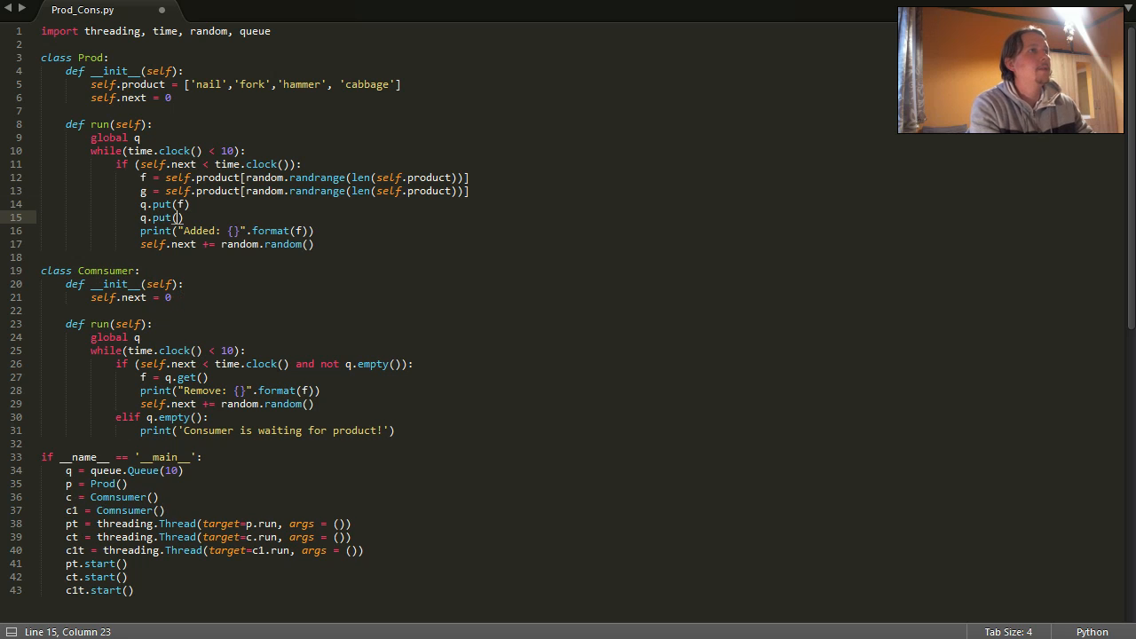
type("g")
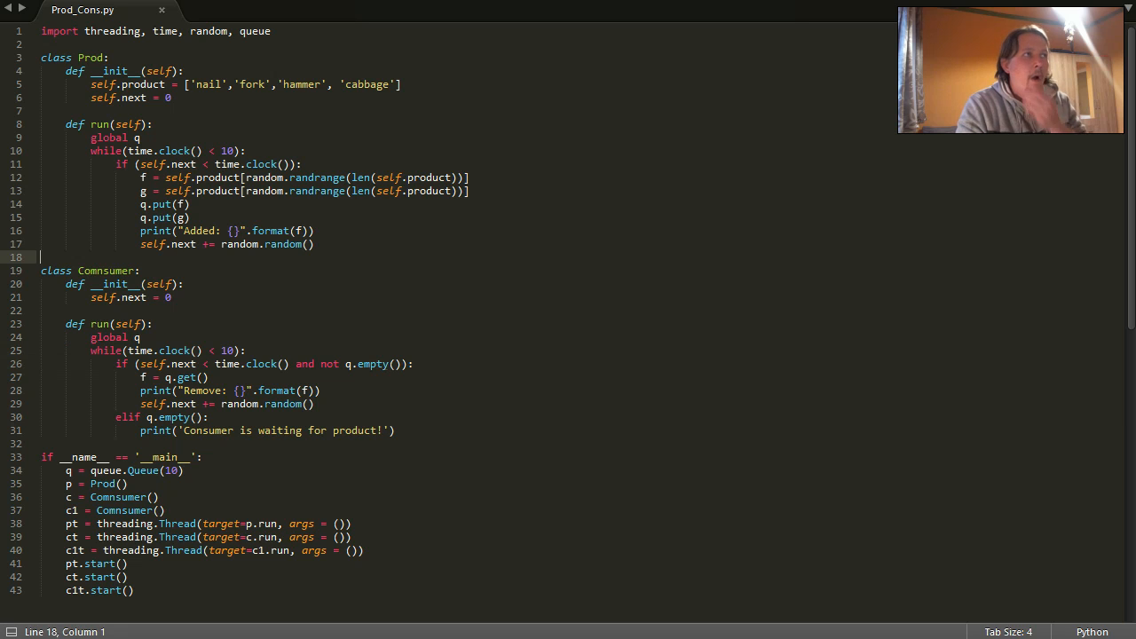
Step: Insert print('Queue size: {}'.format(len(q))) at the top of the producer loop
key("enter")
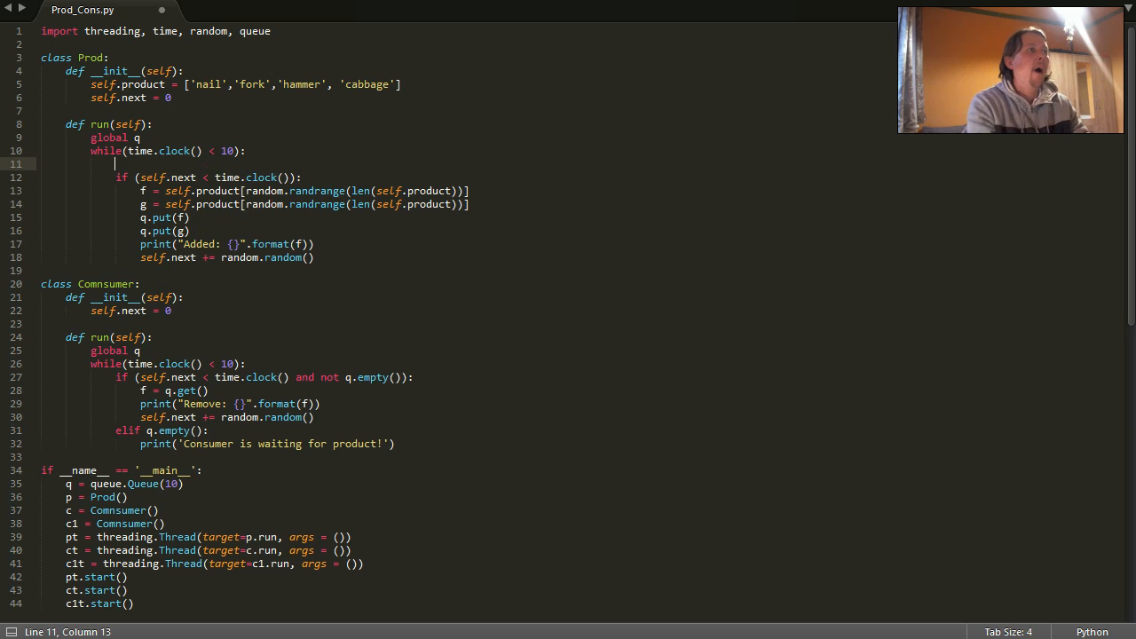
type("print('QUu")
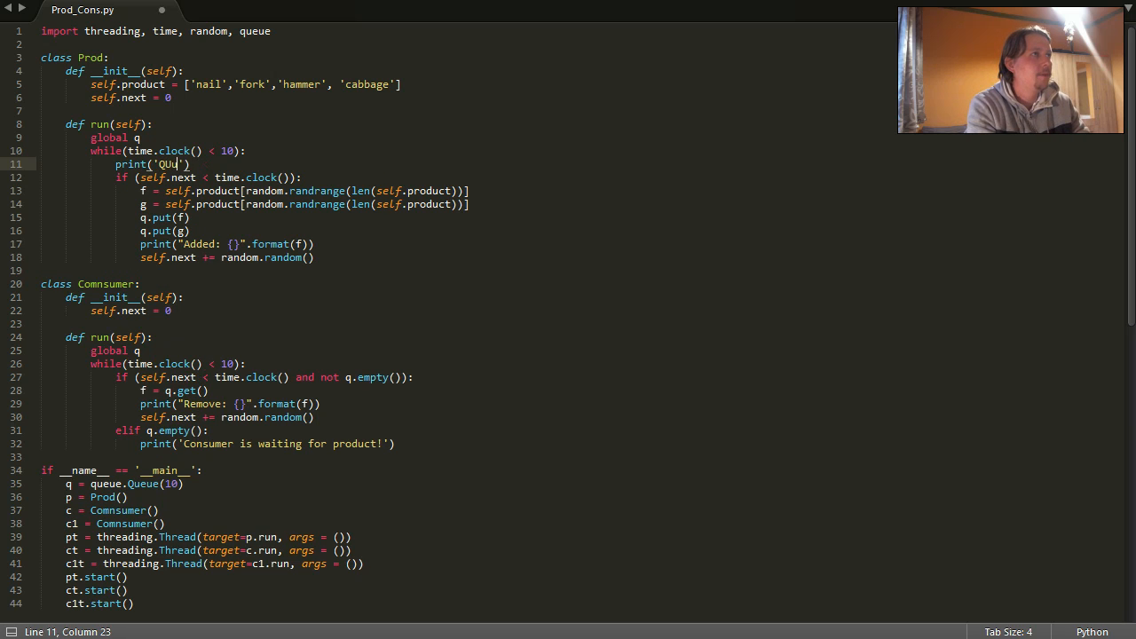
type("eue size: {")
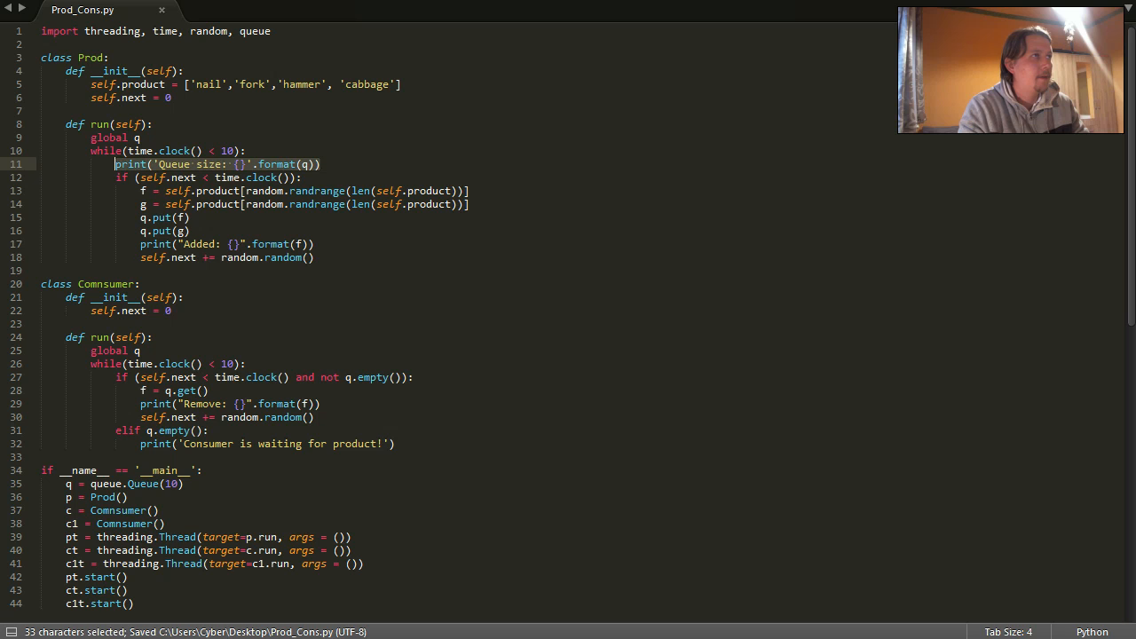
key("ctrl+c")
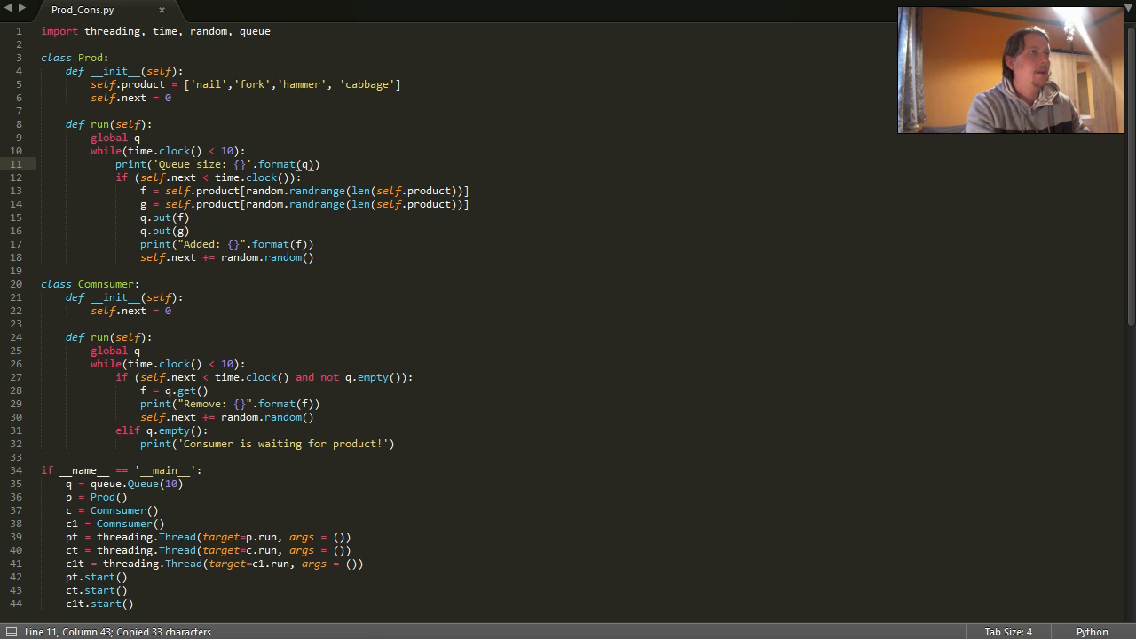
type("len(")
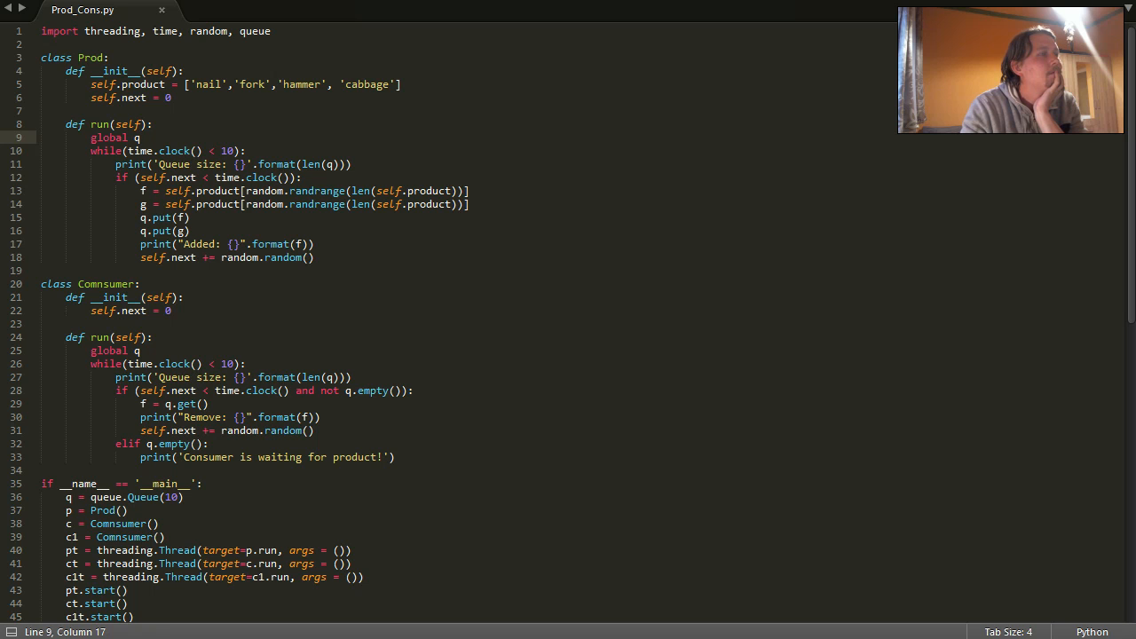
Step: Paste the queue-size print line into the consumer loop
left_click(44, 323)
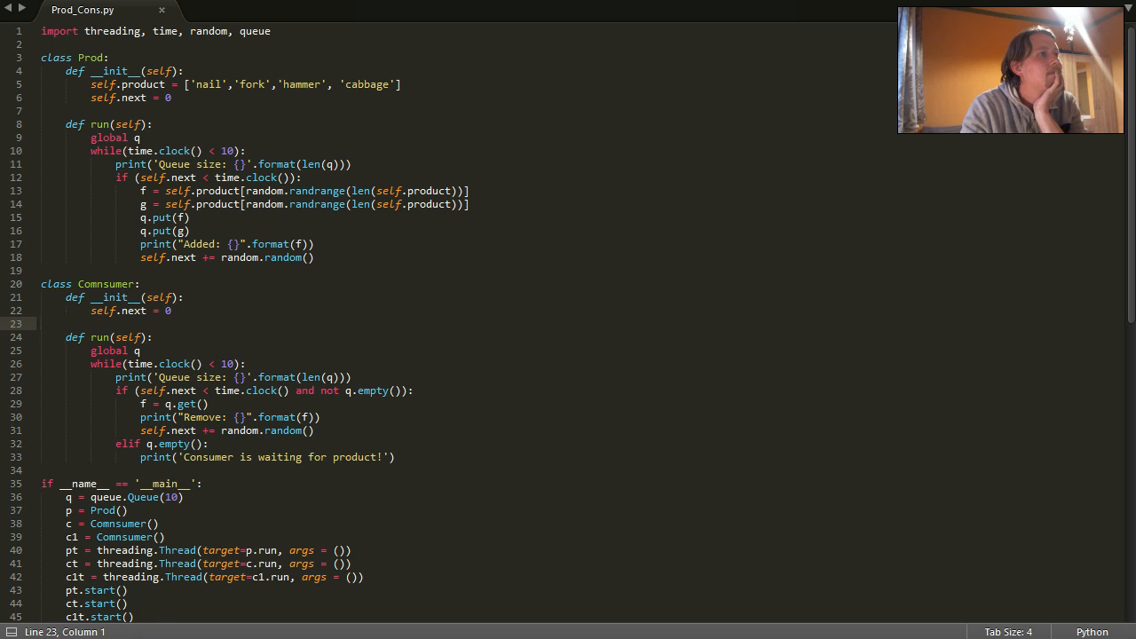
left_click(120, 510)
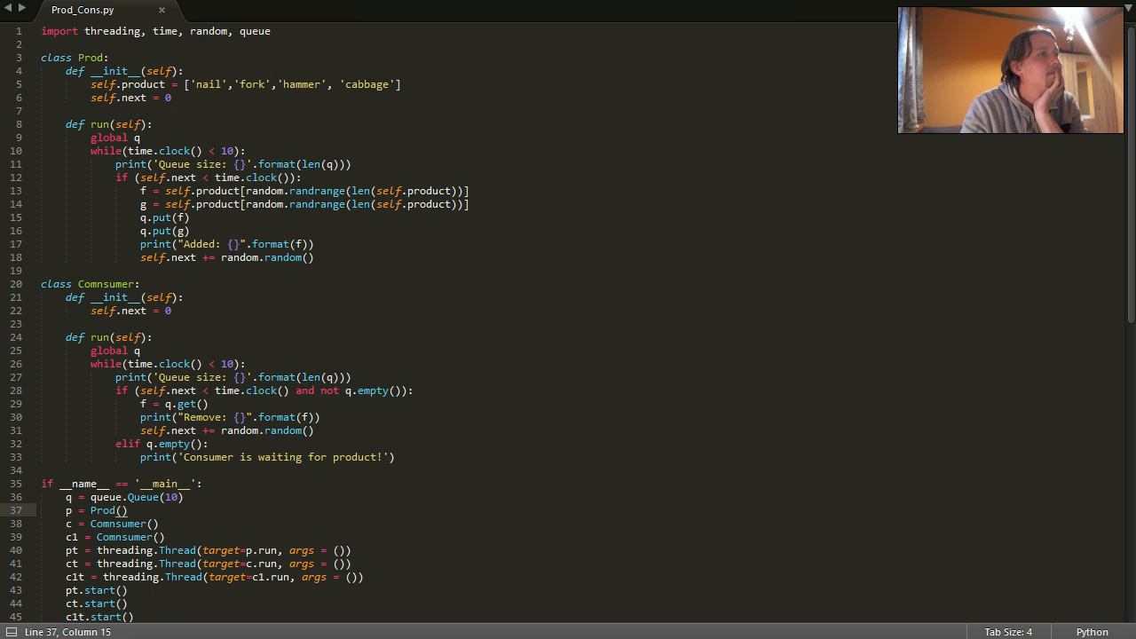
left_click(140, 284)
type("How to")
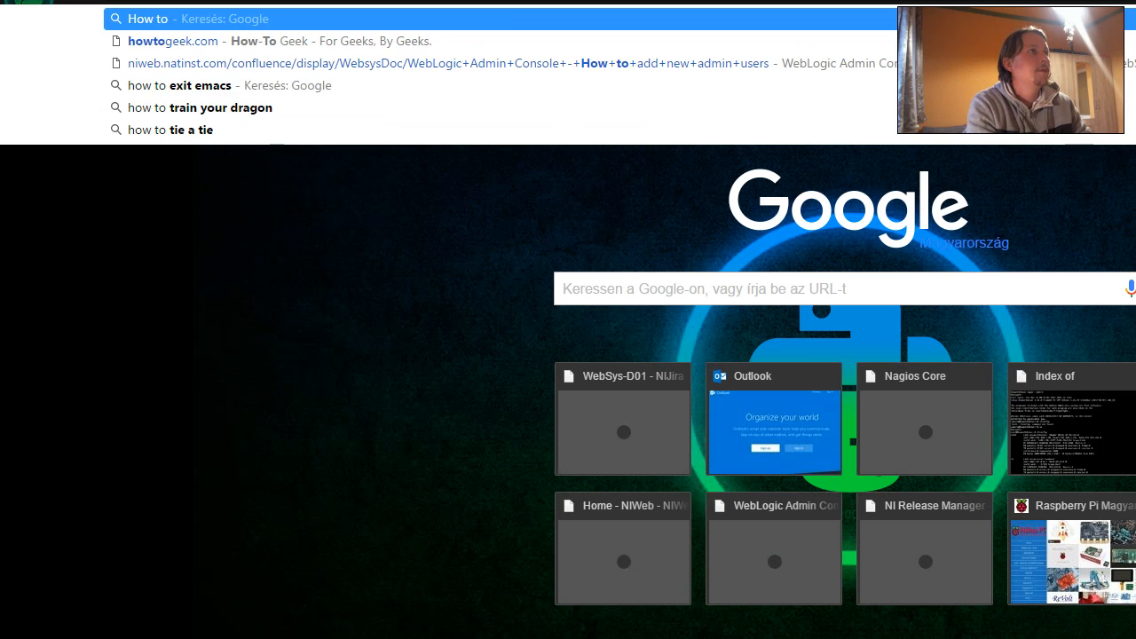
Step: Search Google for 'How to print size of queue python 3.6'
type("print si")
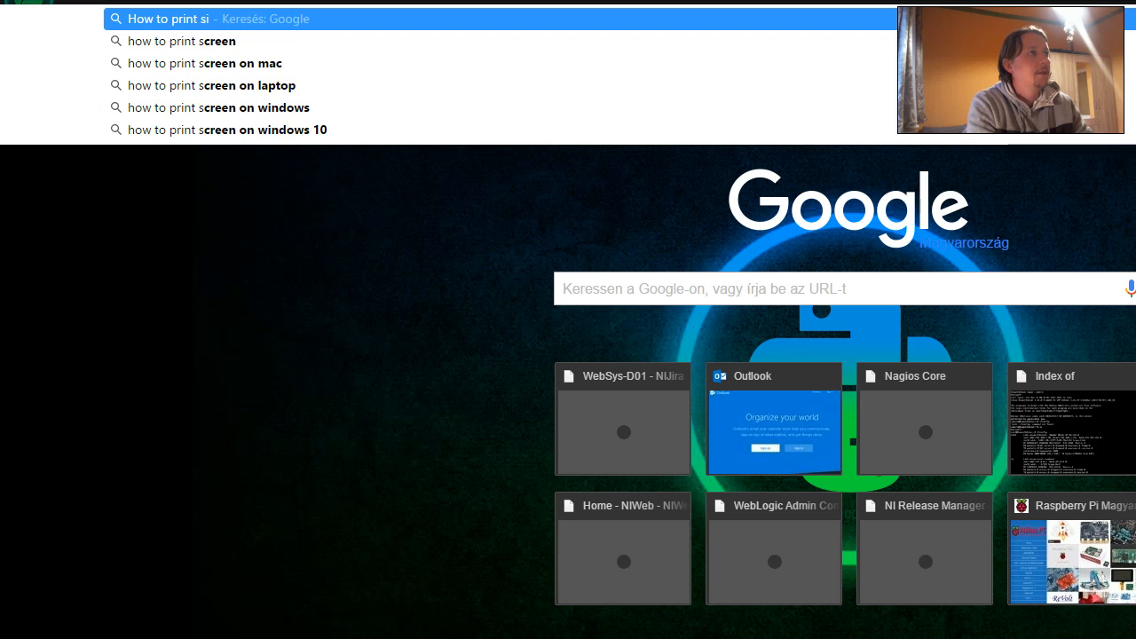
type("ze of que")
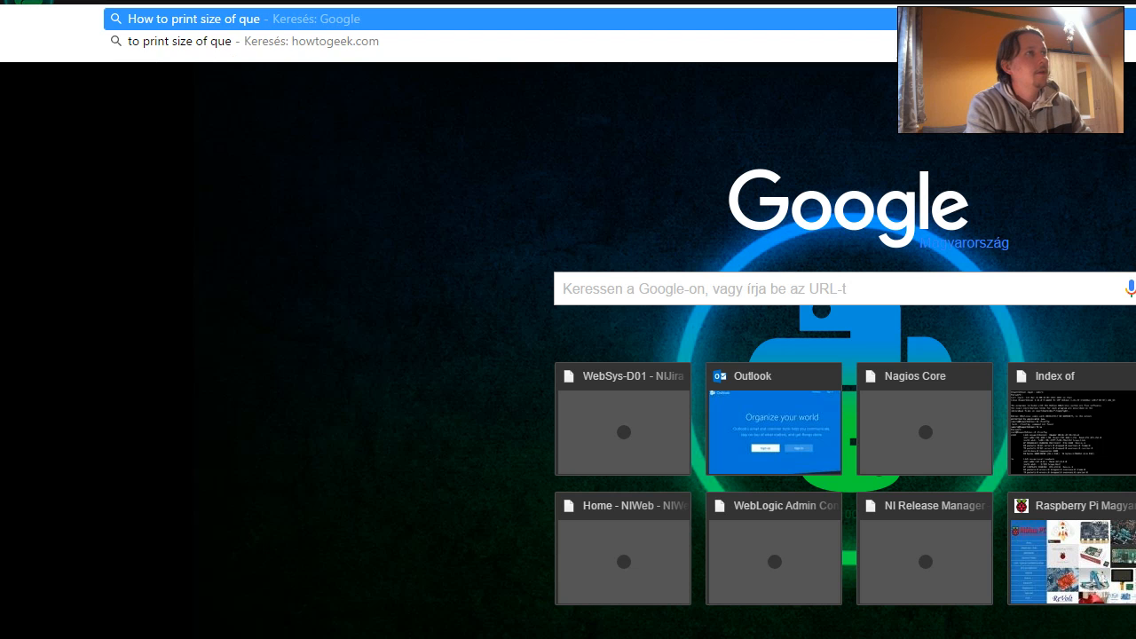
type("ue pyt")
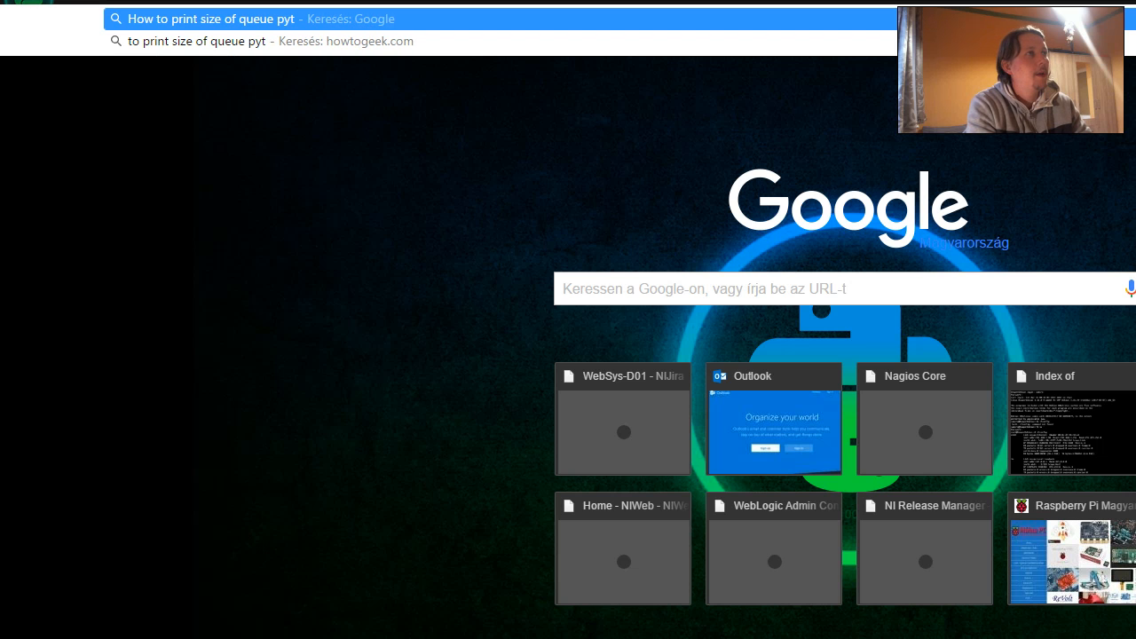
type("hon 3.6")
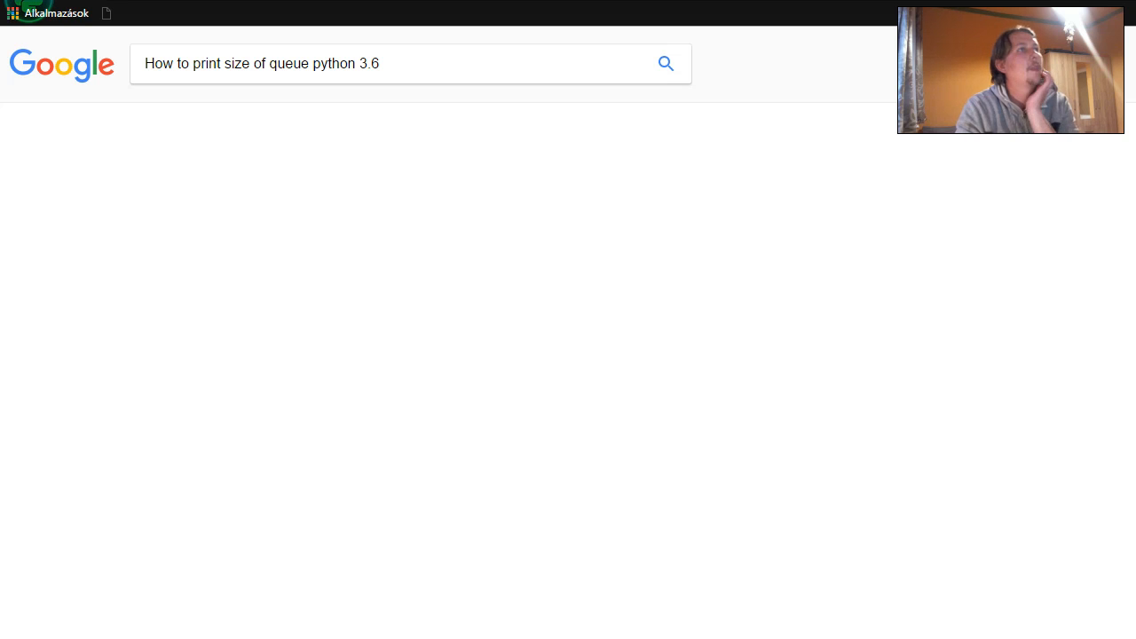
Step: Open the Python 3.6 queue module docs and highlight the qsize() approximate-size description
left_click(666, 63)
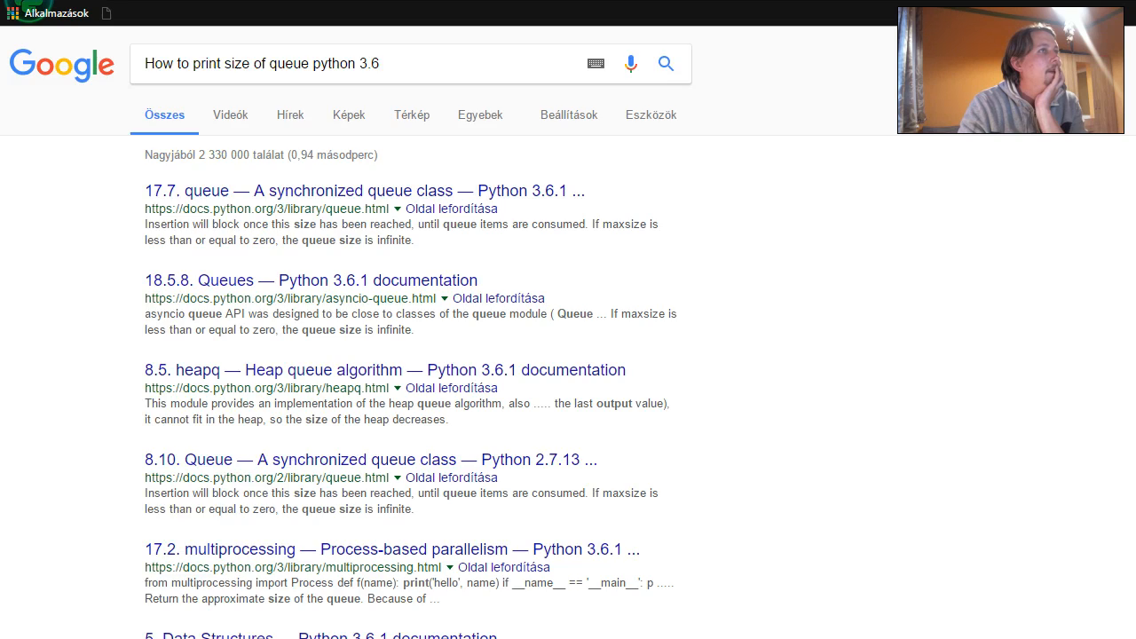
left_click(363, 191)
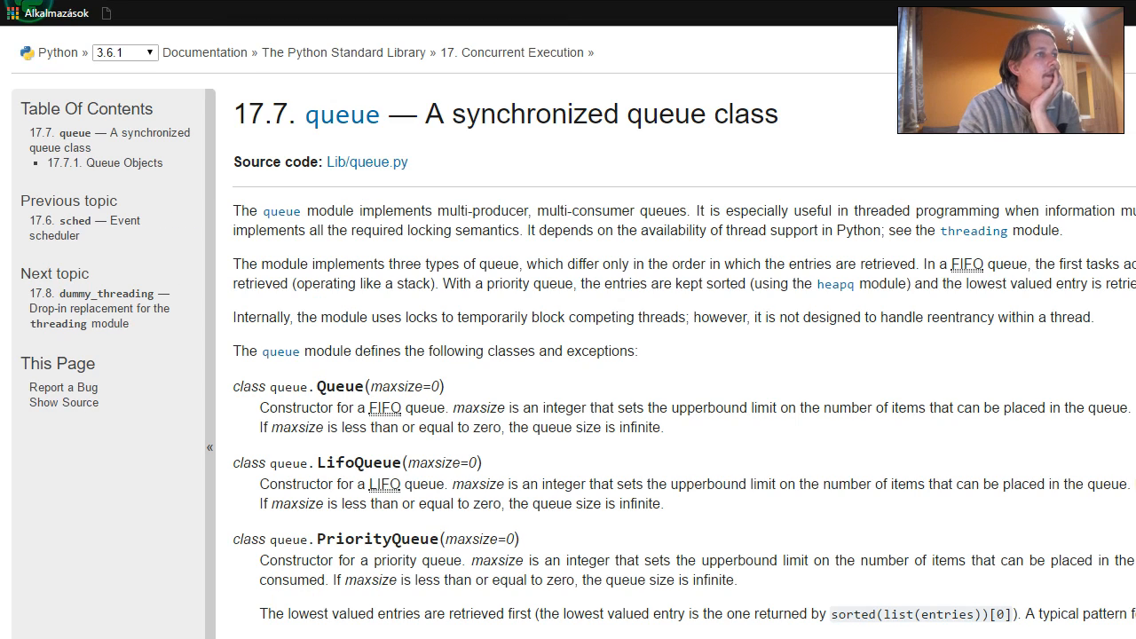
scroll("down", 3)
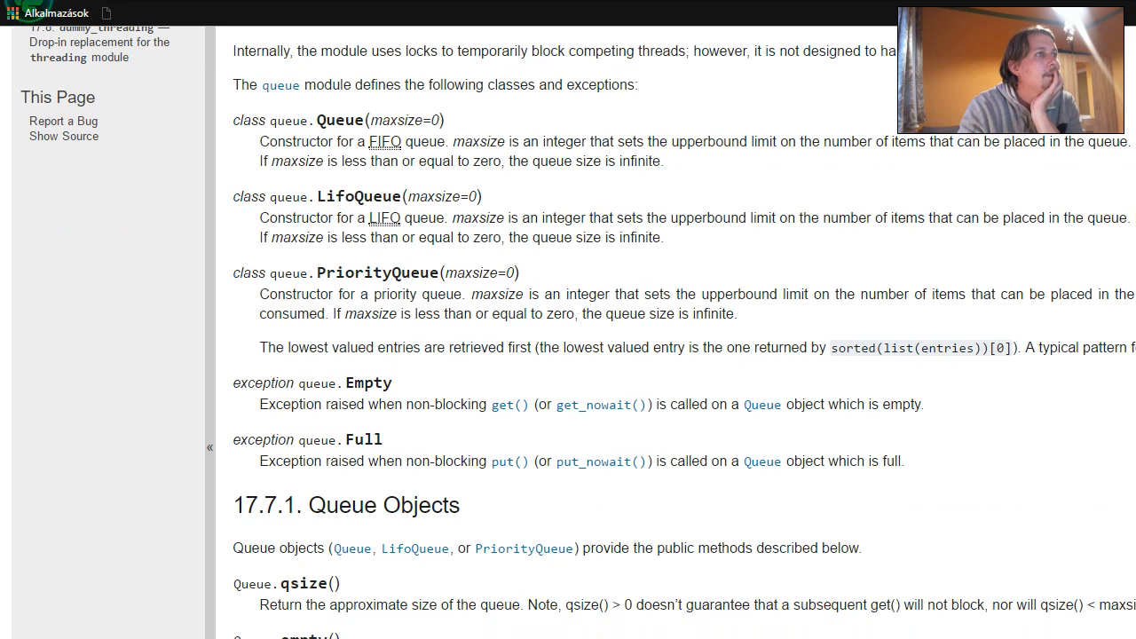
scroll("down", 3)
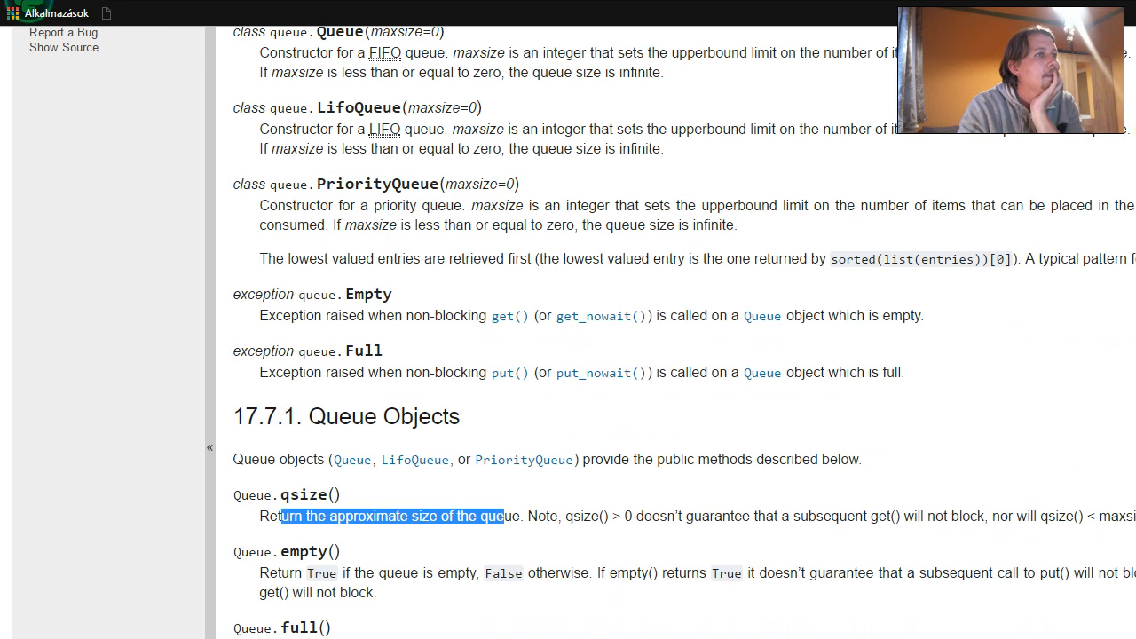
left_click_drag(503, 516, 905, 516)
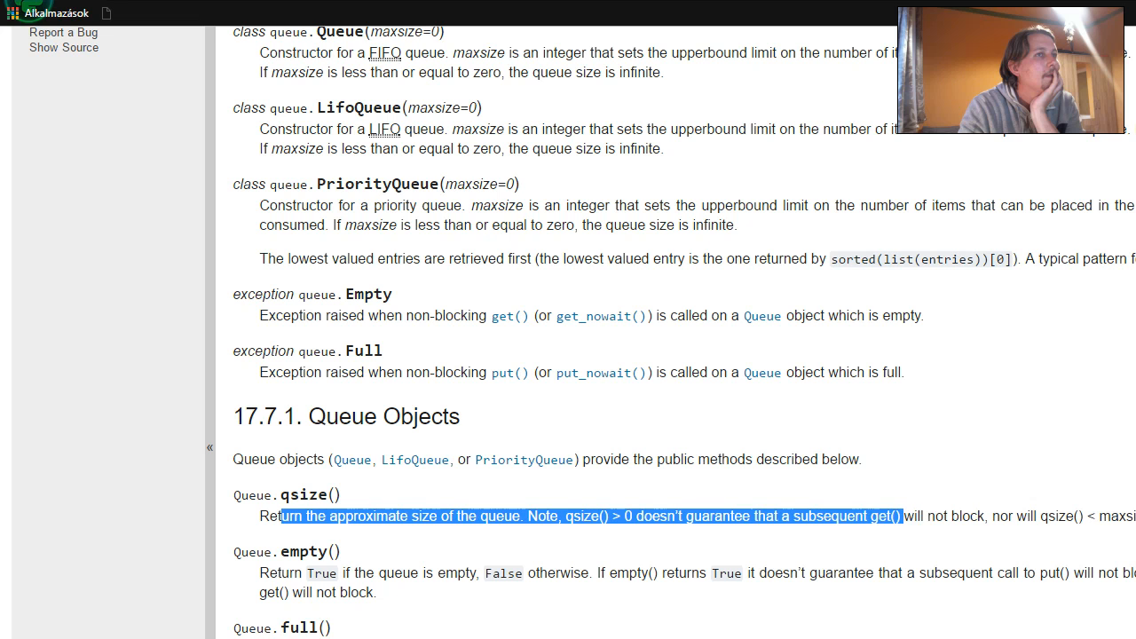
scroll("down", 3)
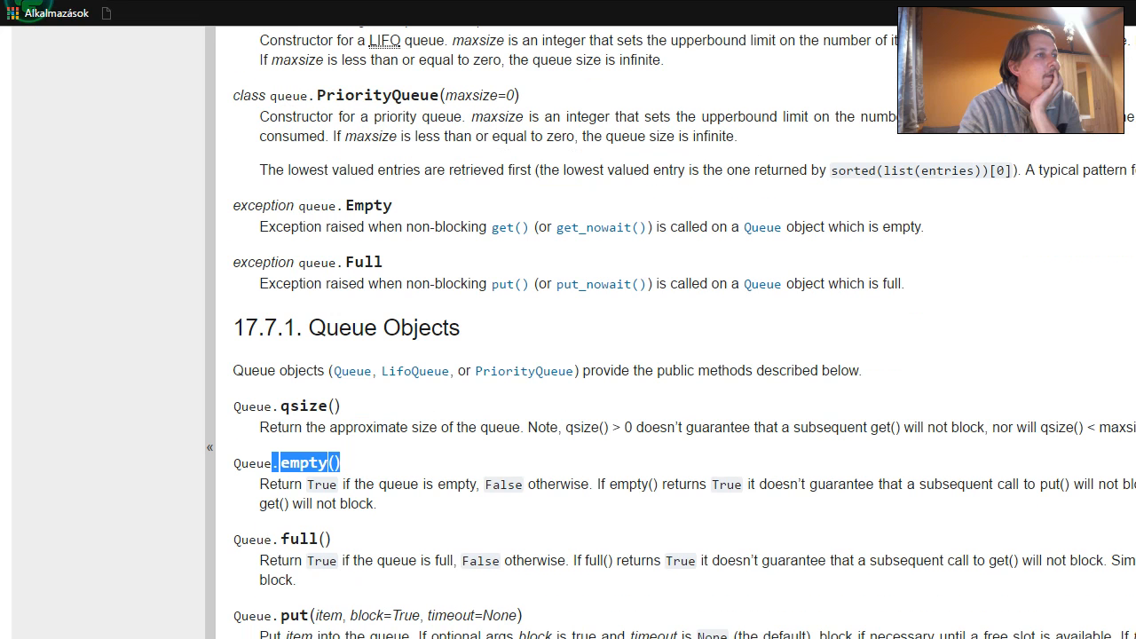
scroll("down", 3)
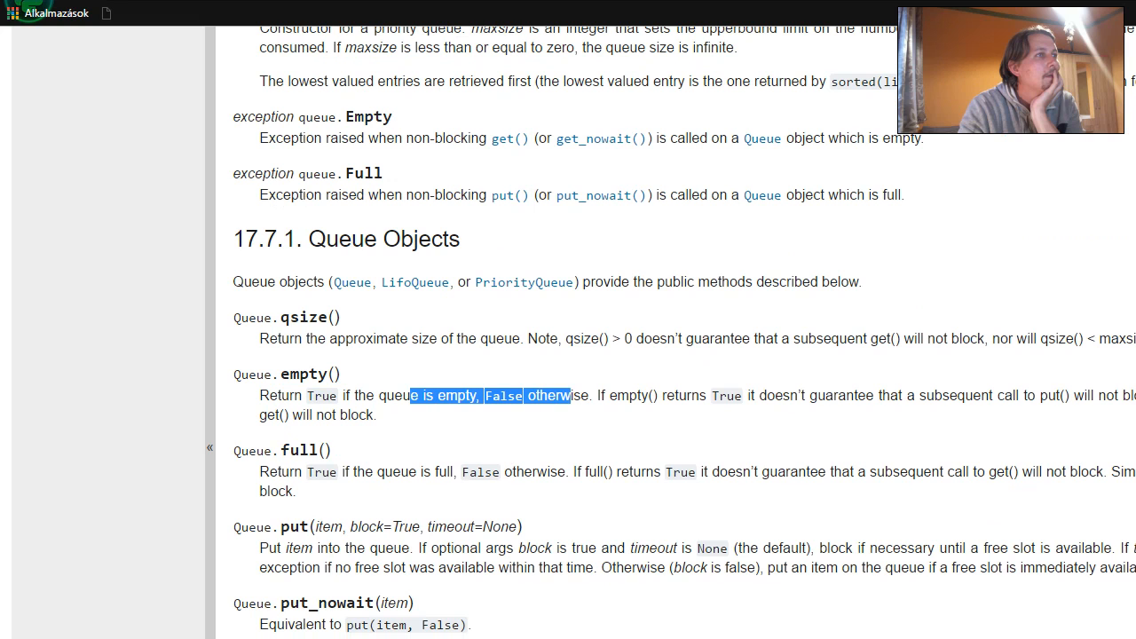
scroll("down", 3)
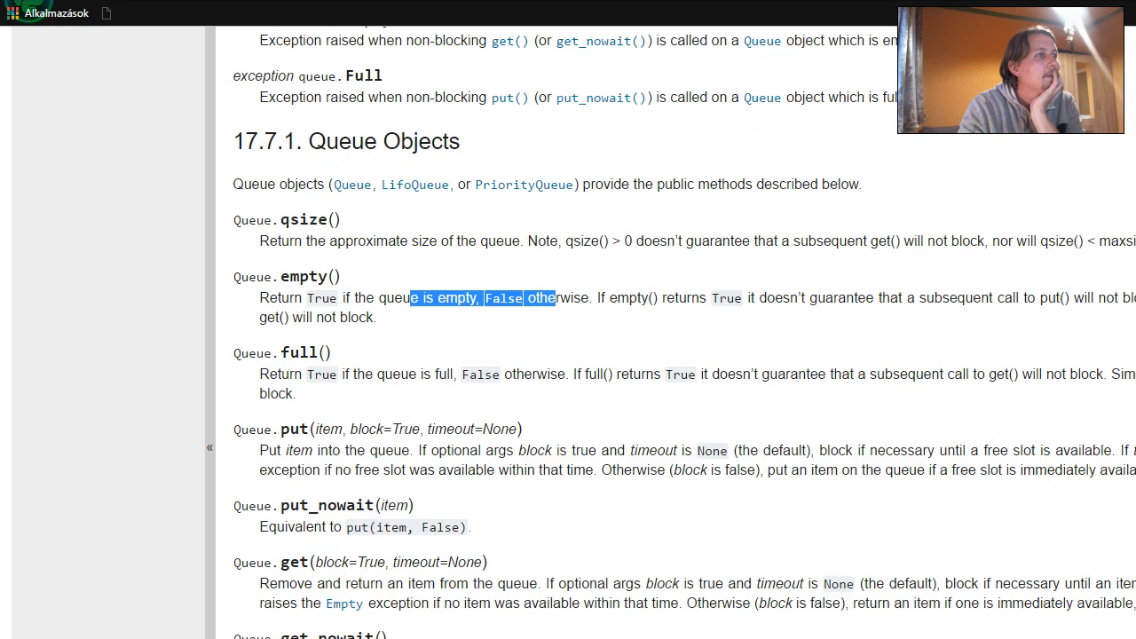
scroll("up", 3)
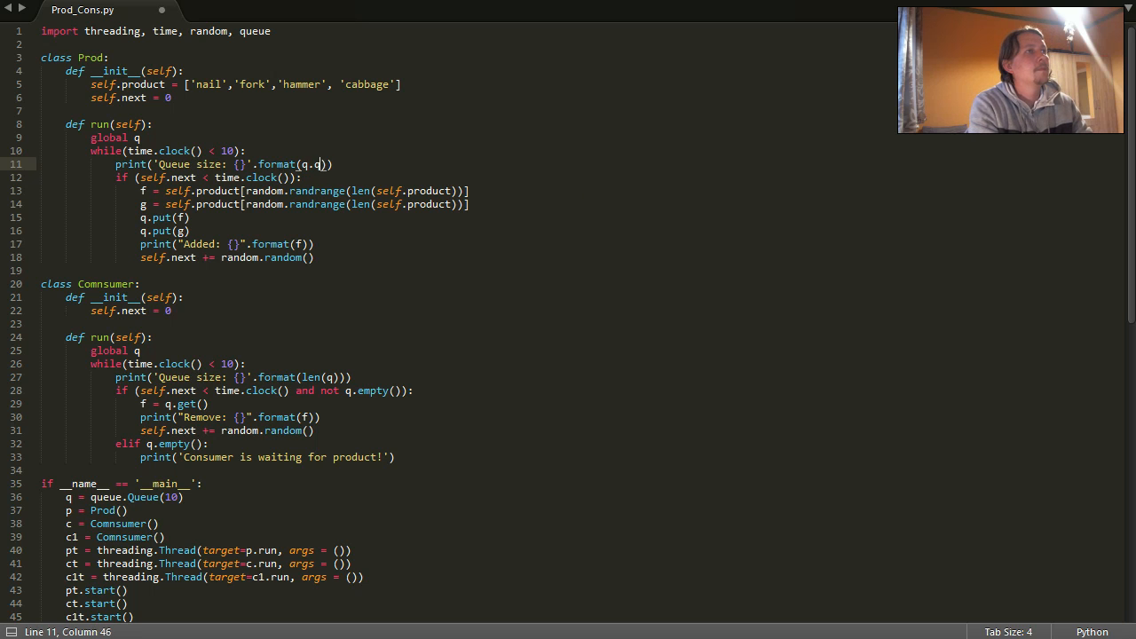
Step: Change the print to format(q.qsize()), copy that line into the consumer loop, and save
type("size())")
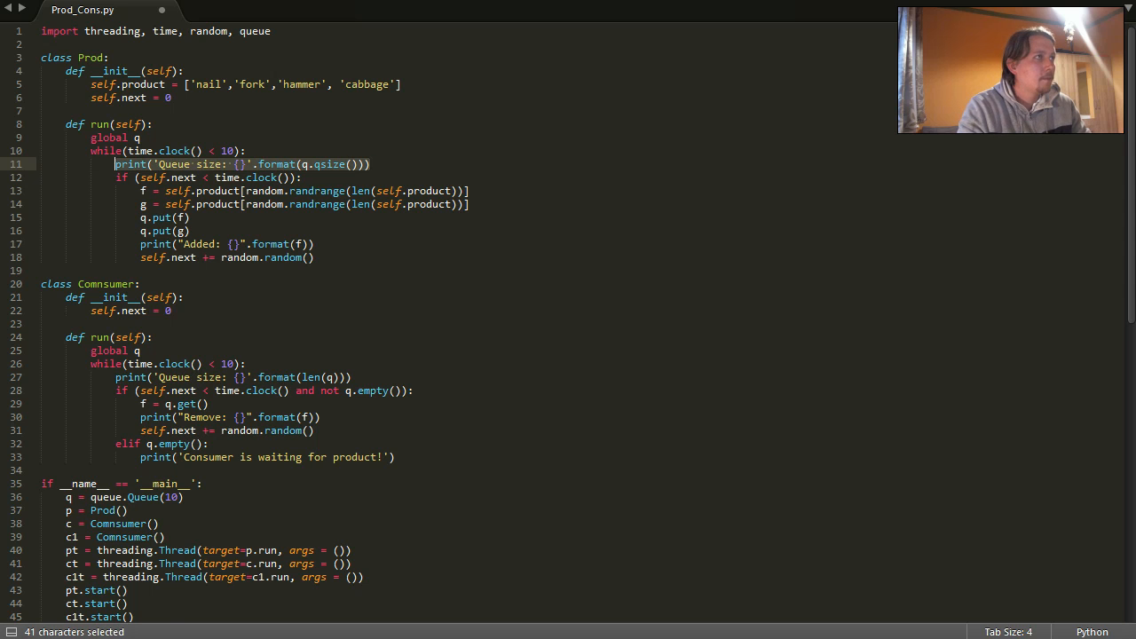
key("ctrl+c")
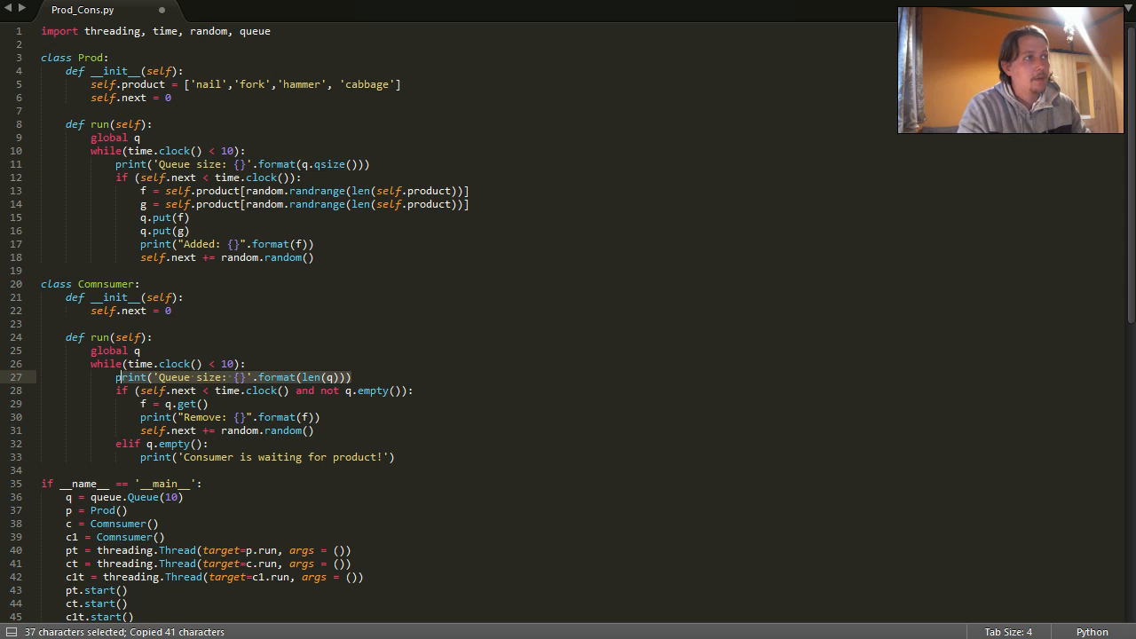
key("ctrl+s")
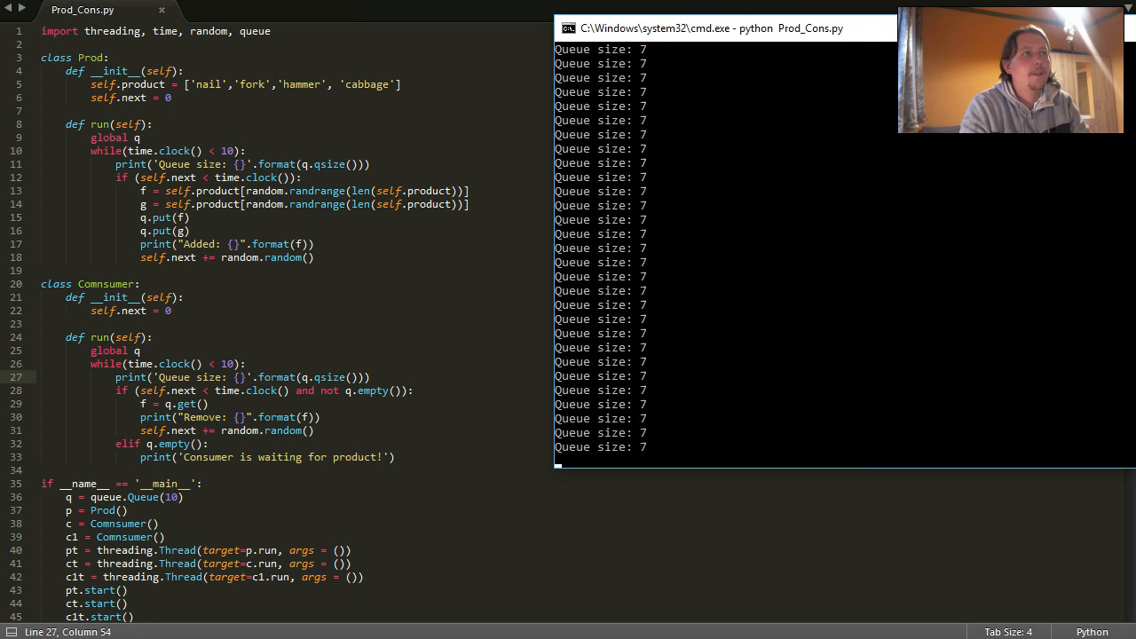
Step: Pause the Command Prompt output showing repeated 'Queue size: 7' lines
left_click(643, 433)
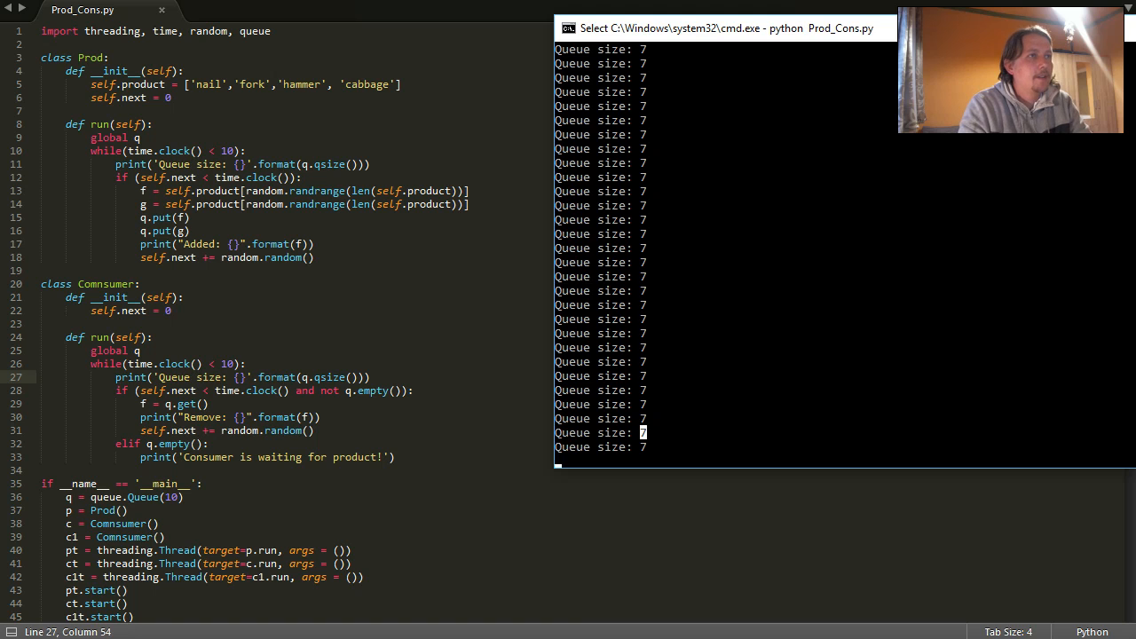